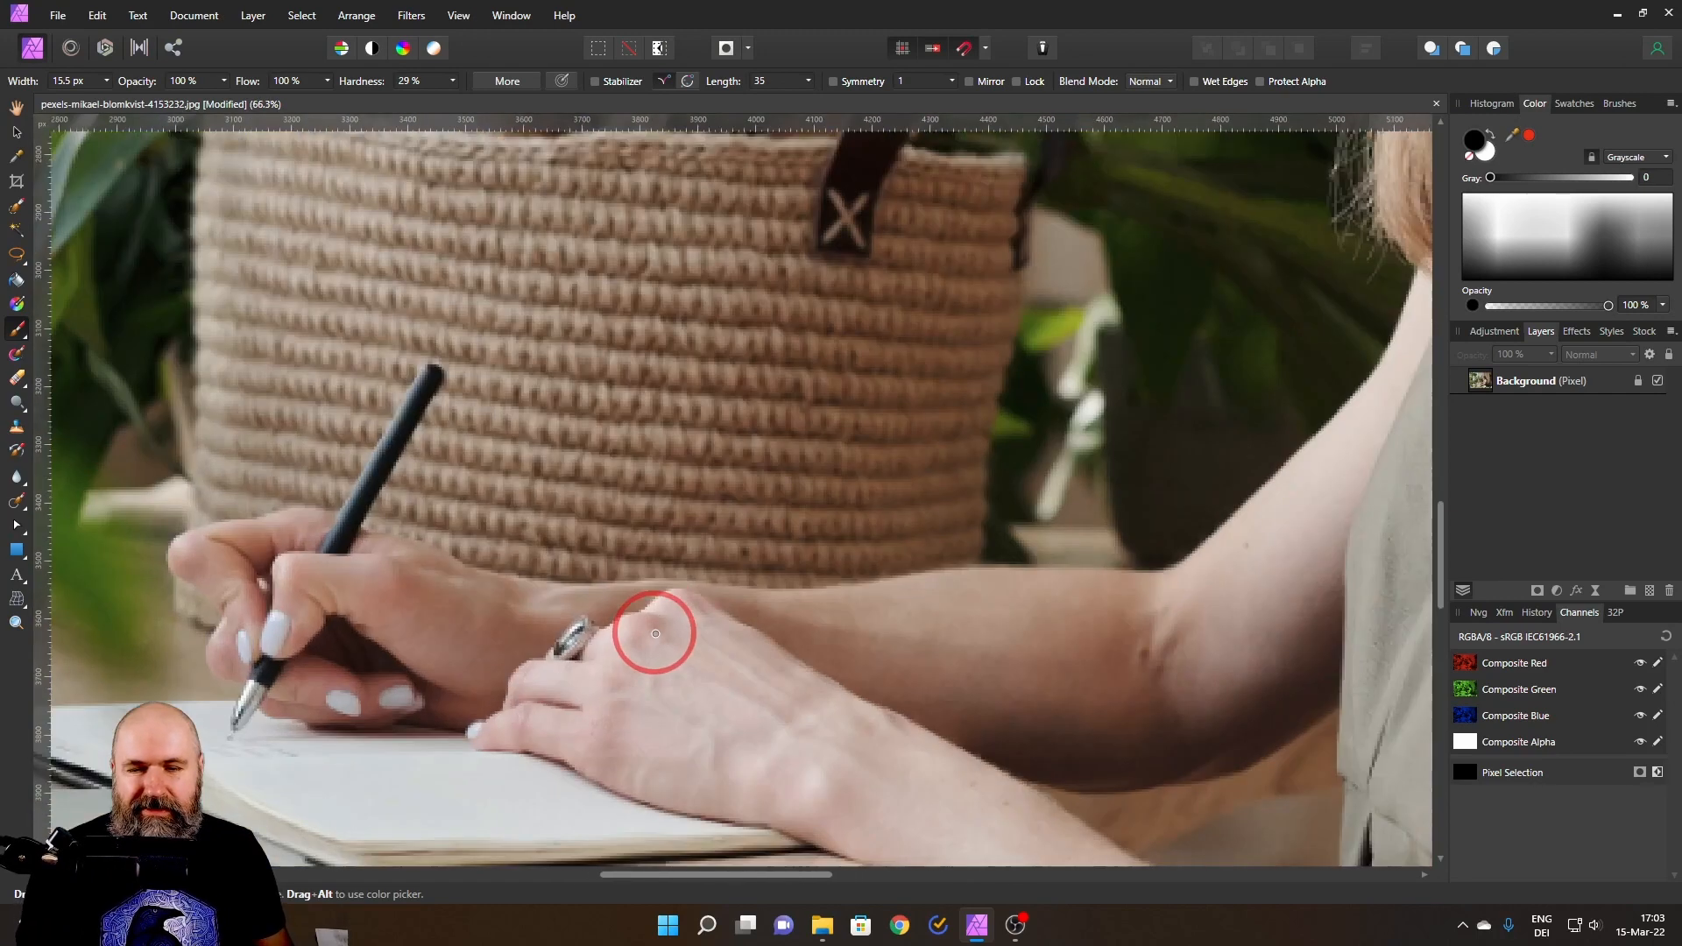
- Switch to the Selection Brush Tool with its Mode set to Add
scroll("up", 3)
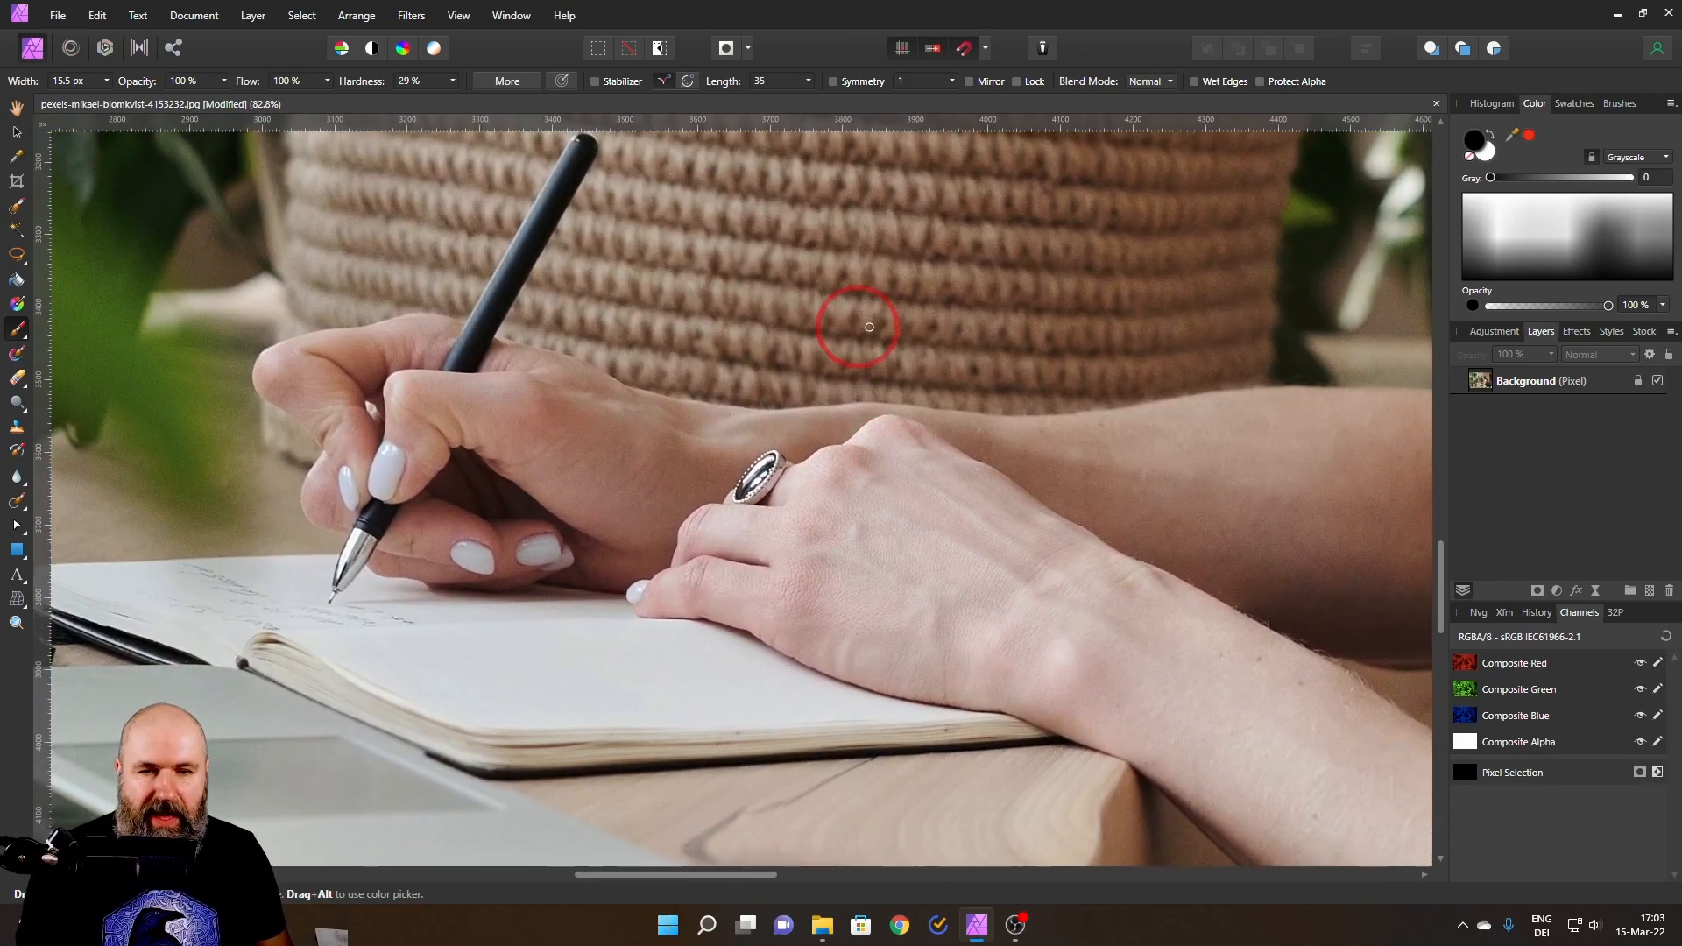
mouse_move(760, 508)
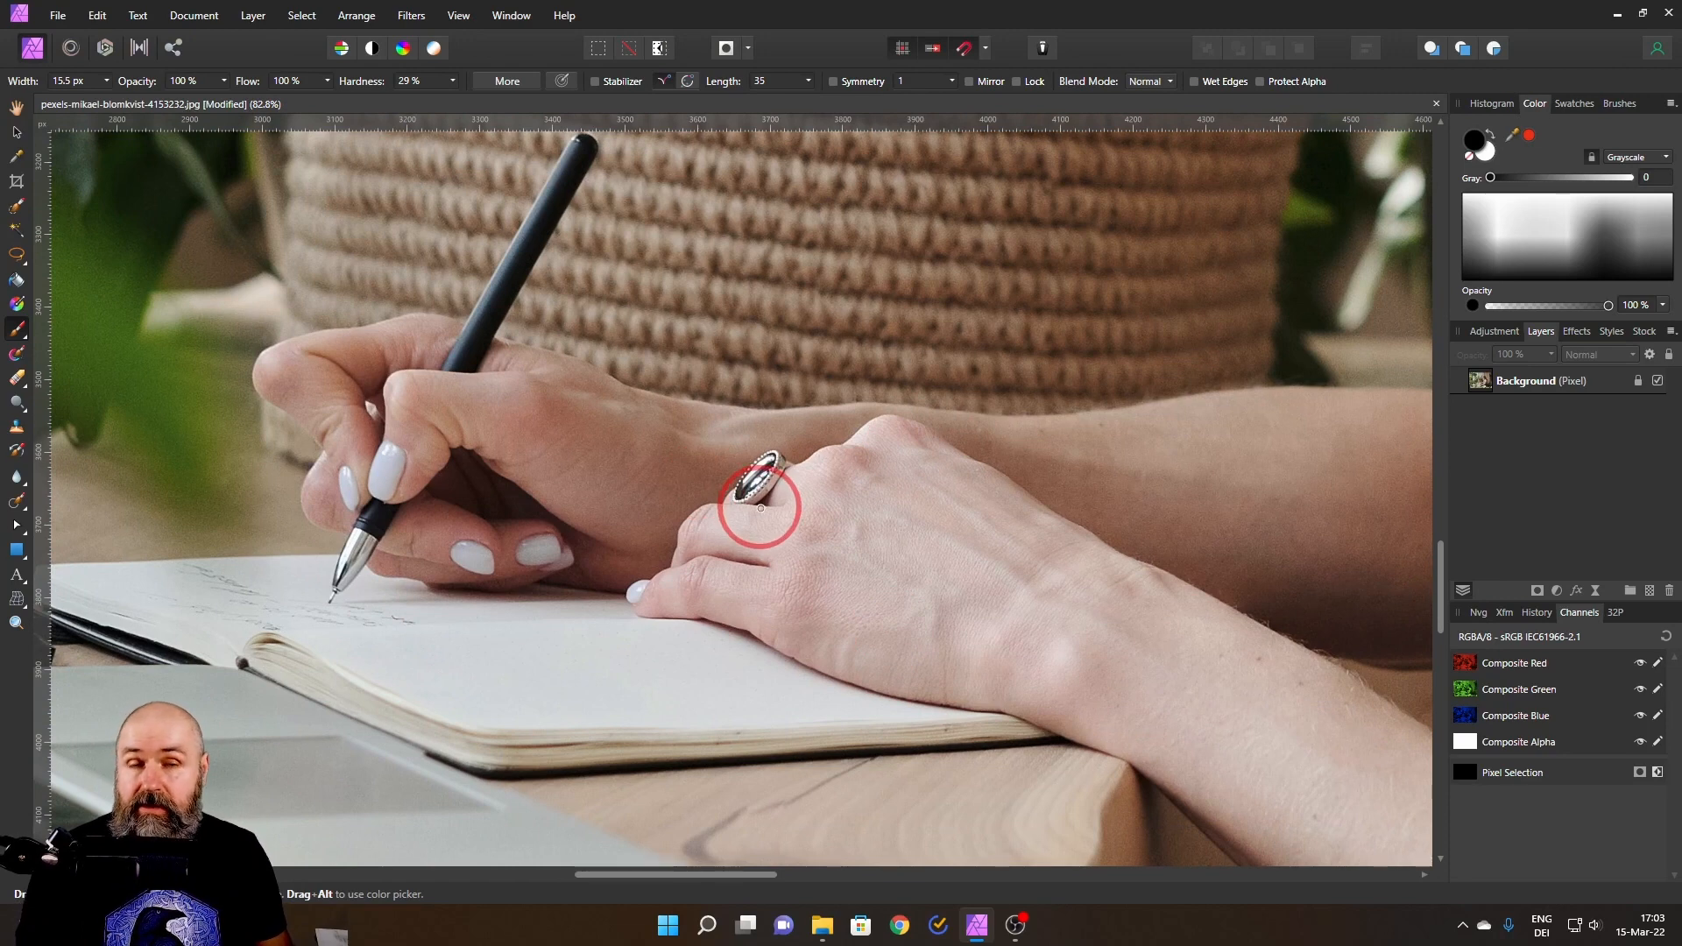
mouse_move(773, 509)
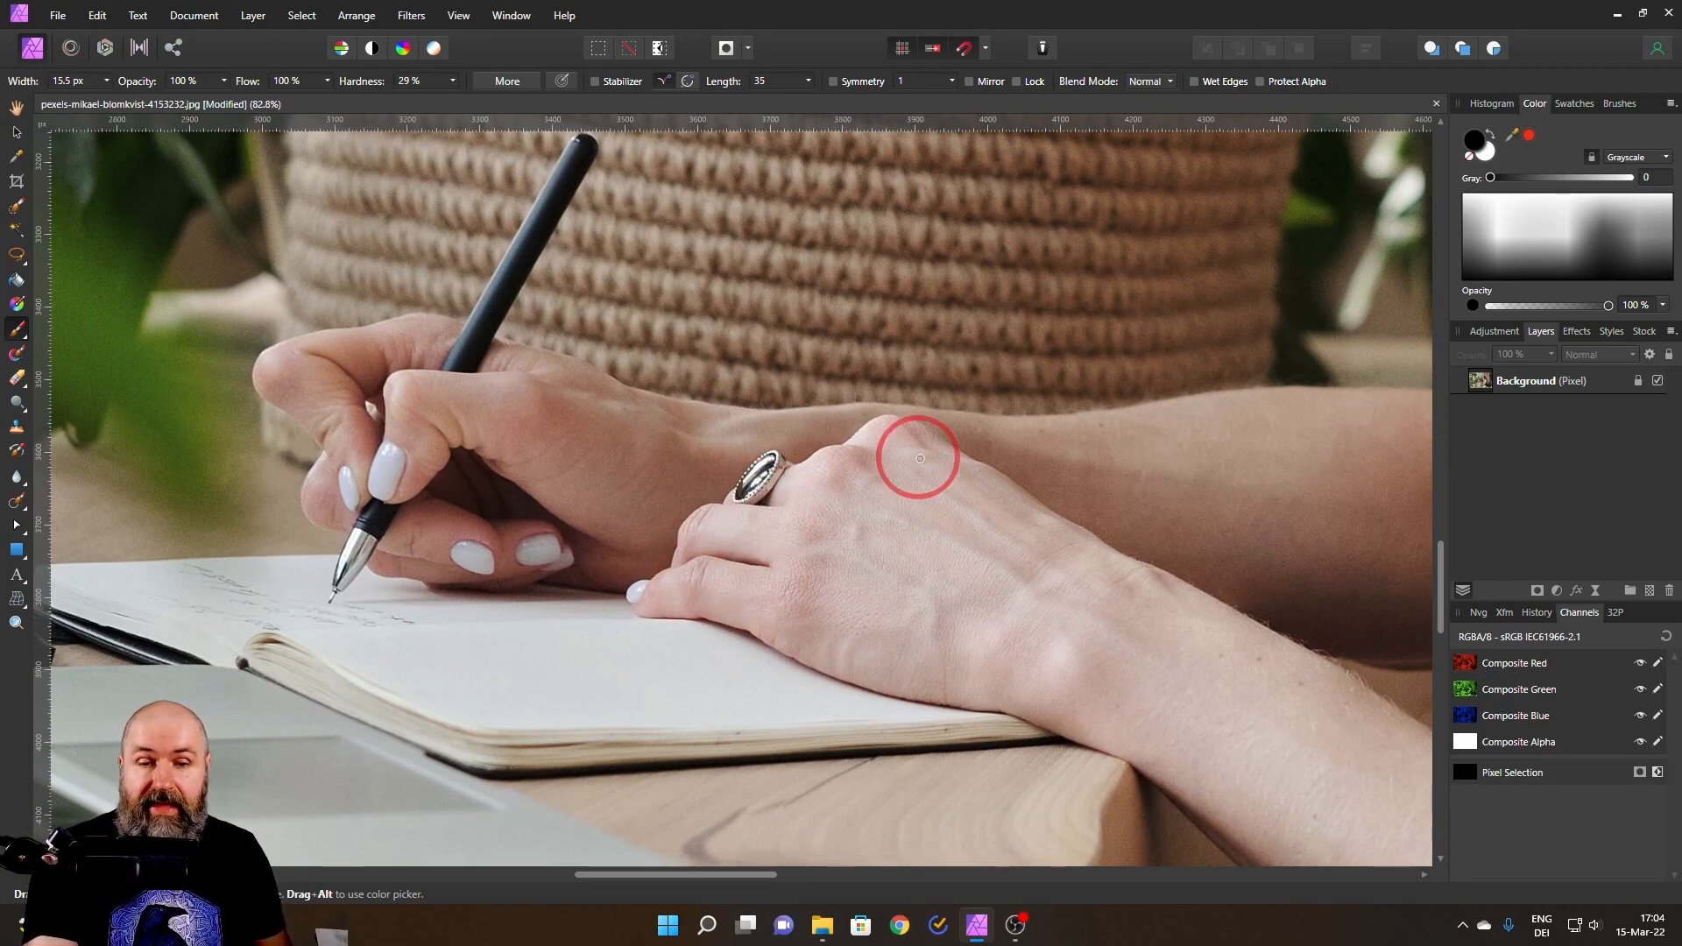
mouse_move(885, 473)
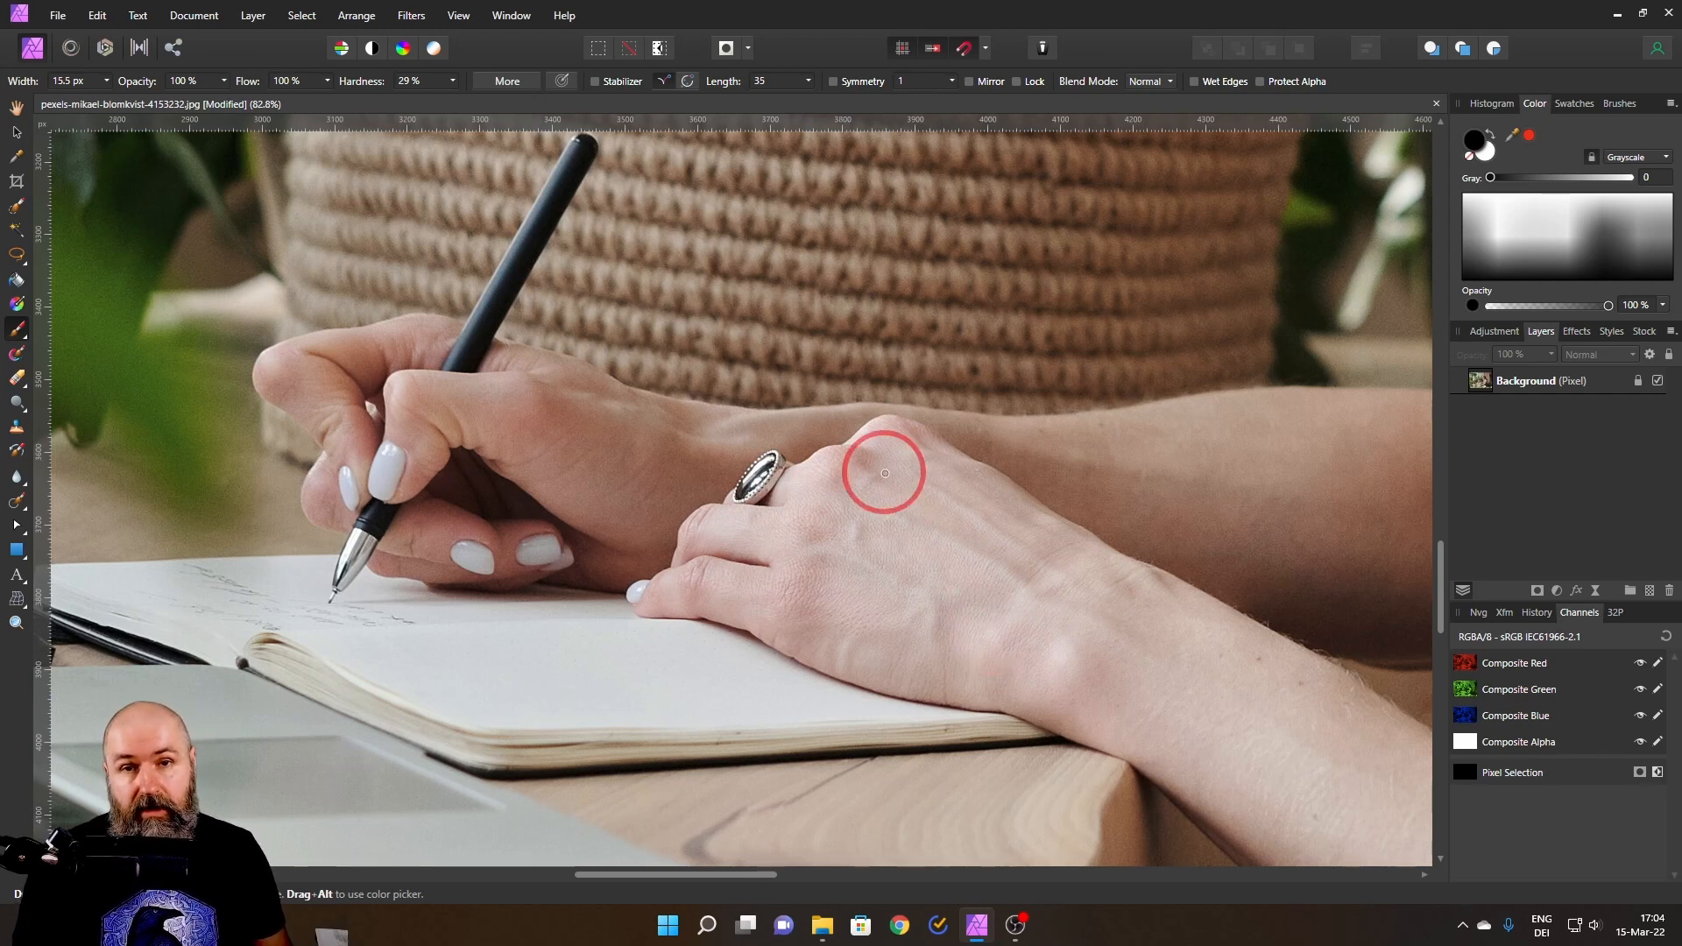
mouse_move(878, 459)
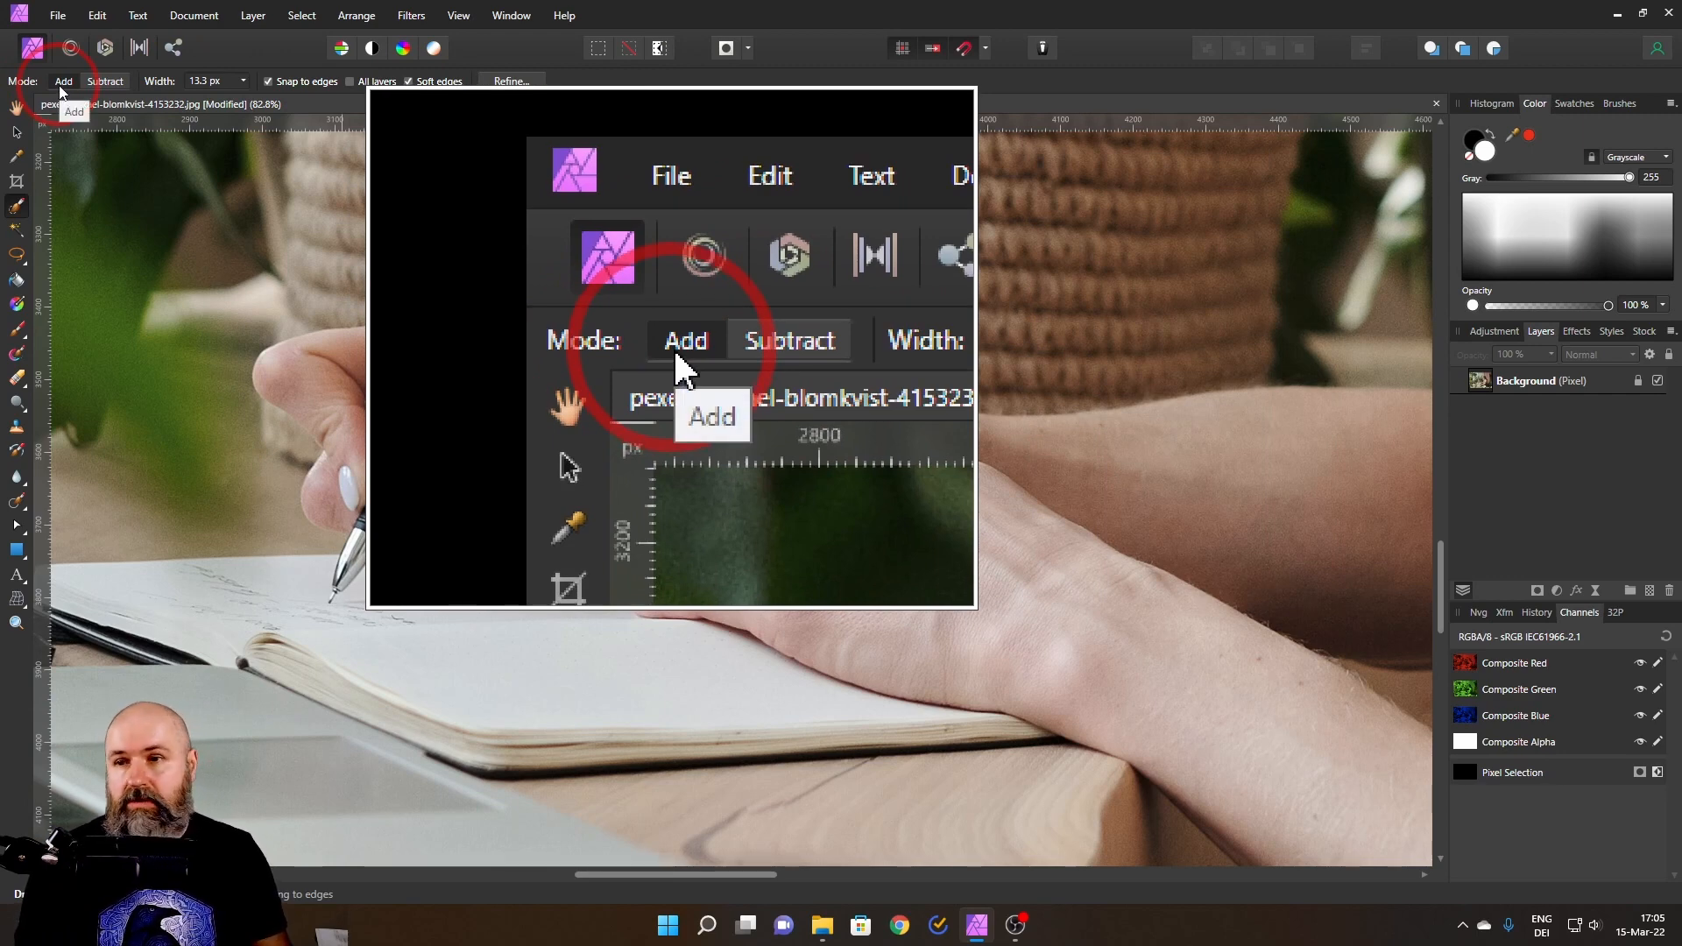
left_click(105, 81)
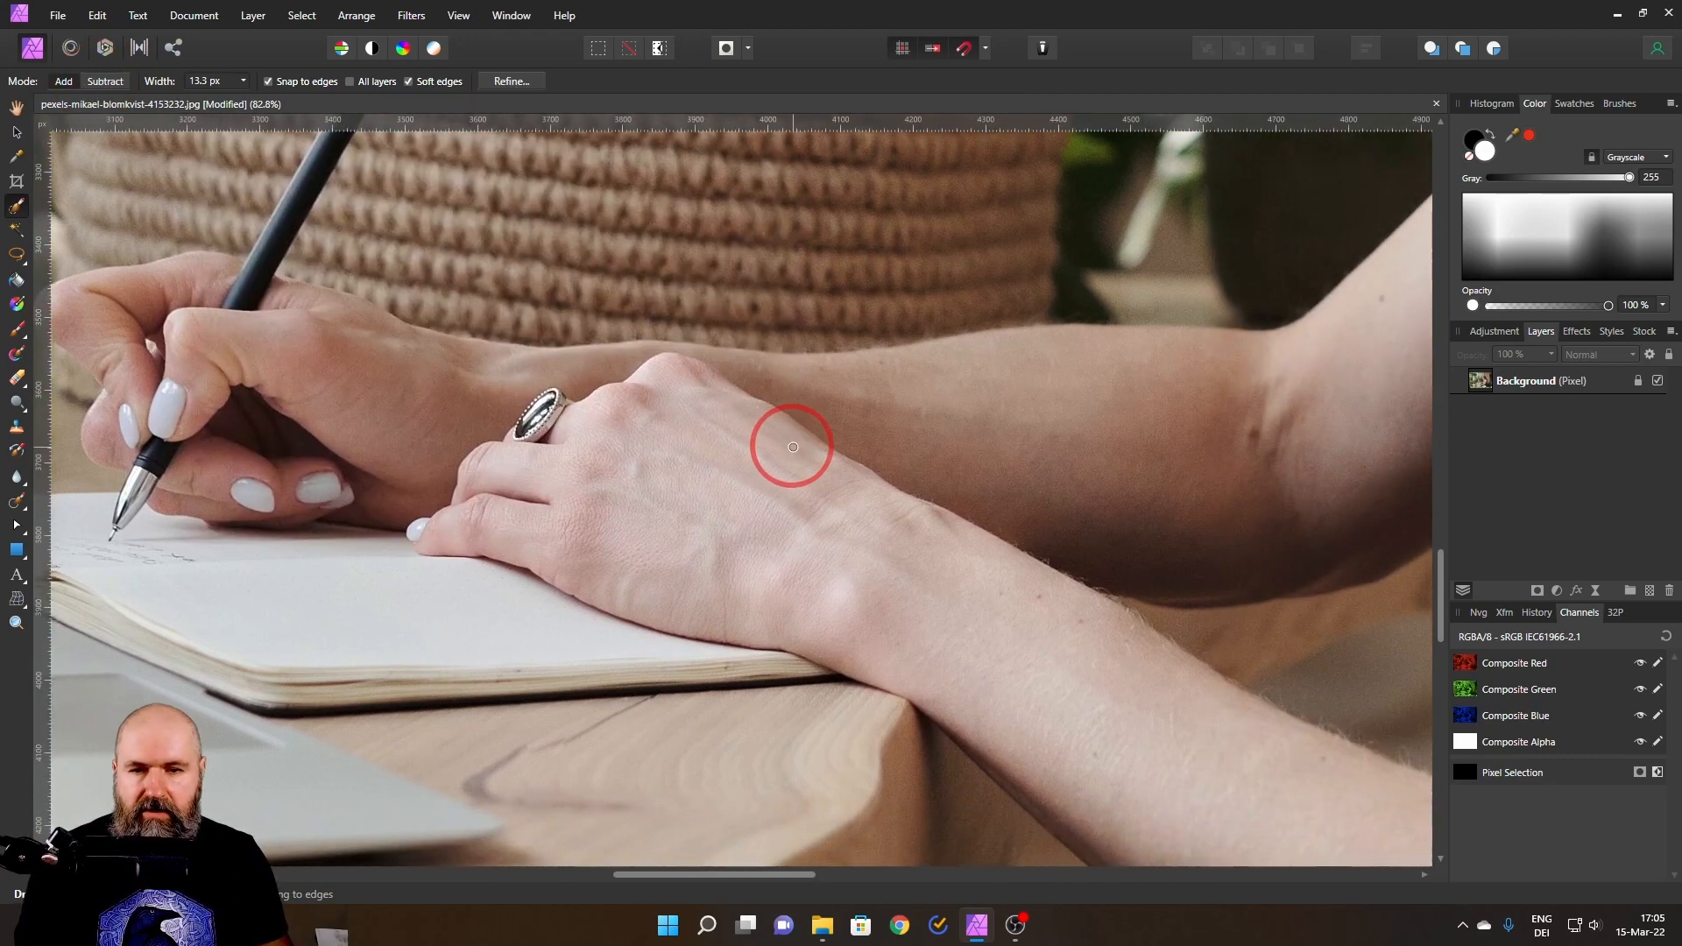
- Paint a selection over the right hand, ring and wrist with snapping to edges
scroll("up", 3)
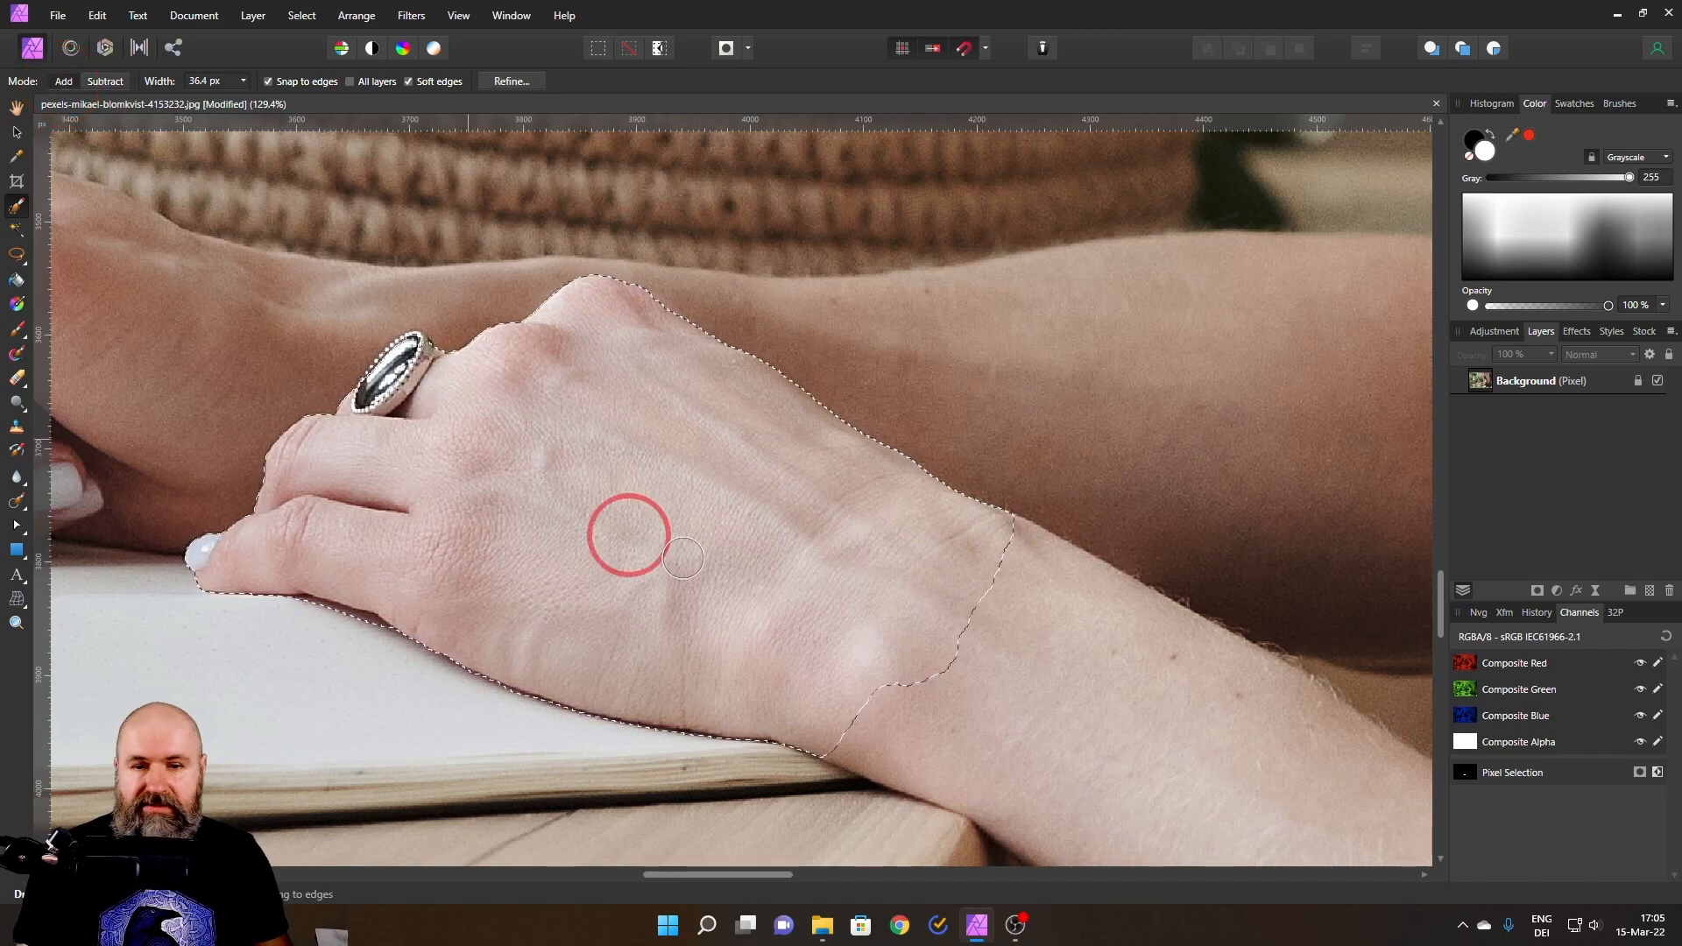
mouse_move(831, 587)
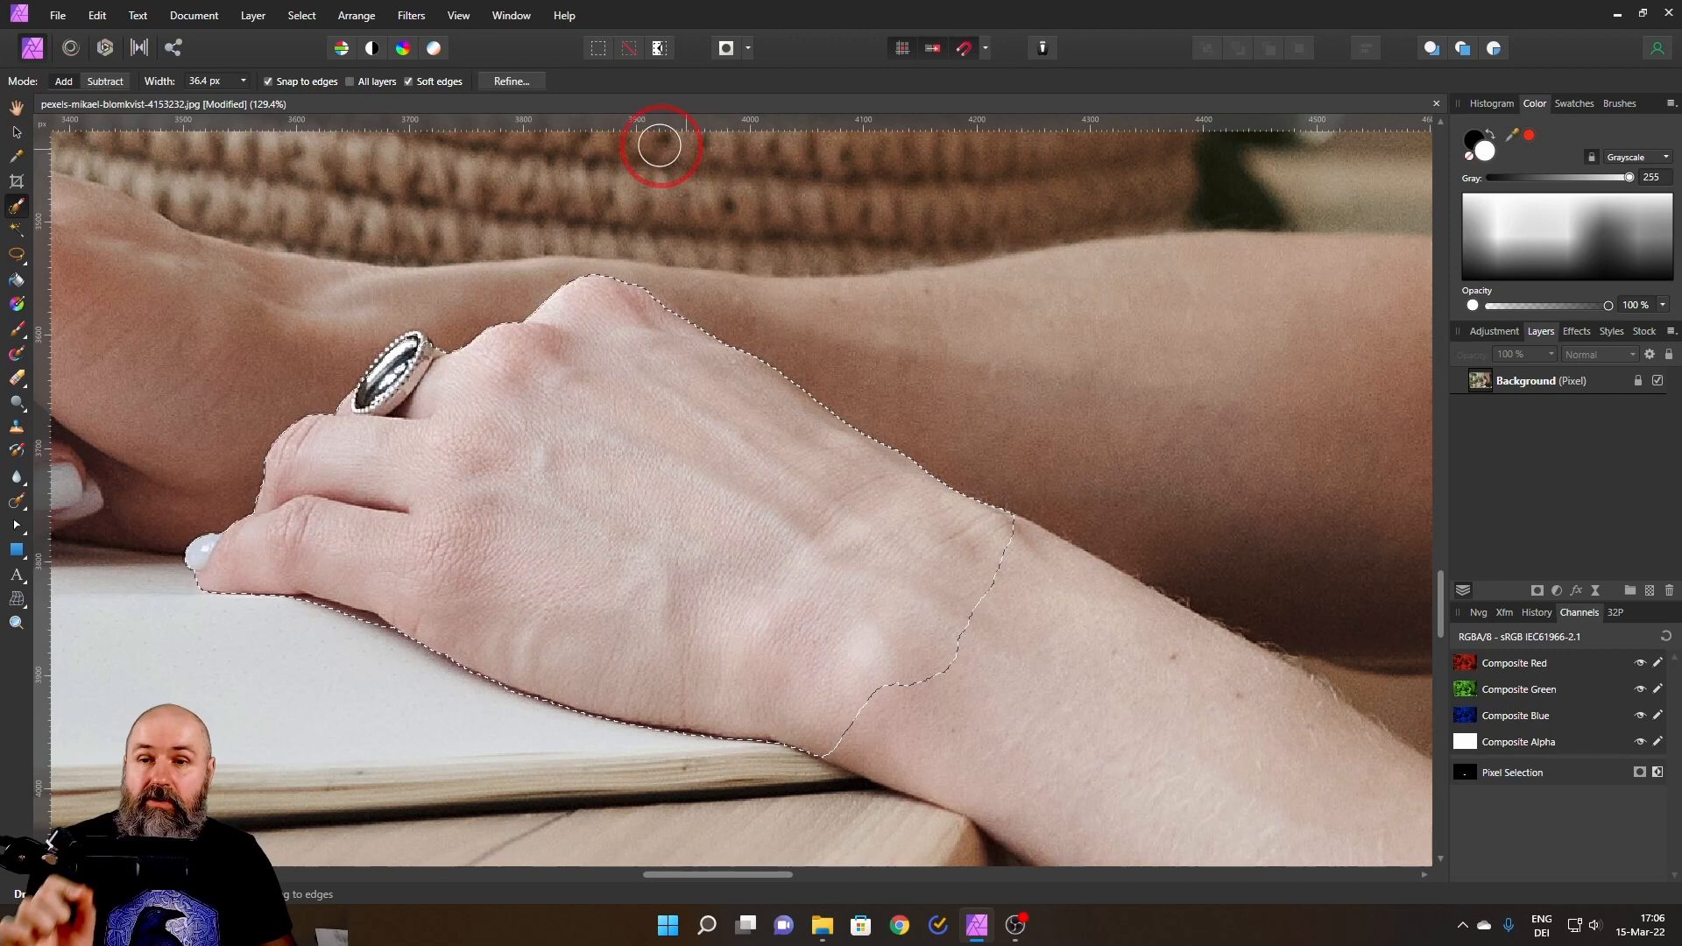
- Open Refine Selection and set its preview to Black and white
left_click(511, 81)
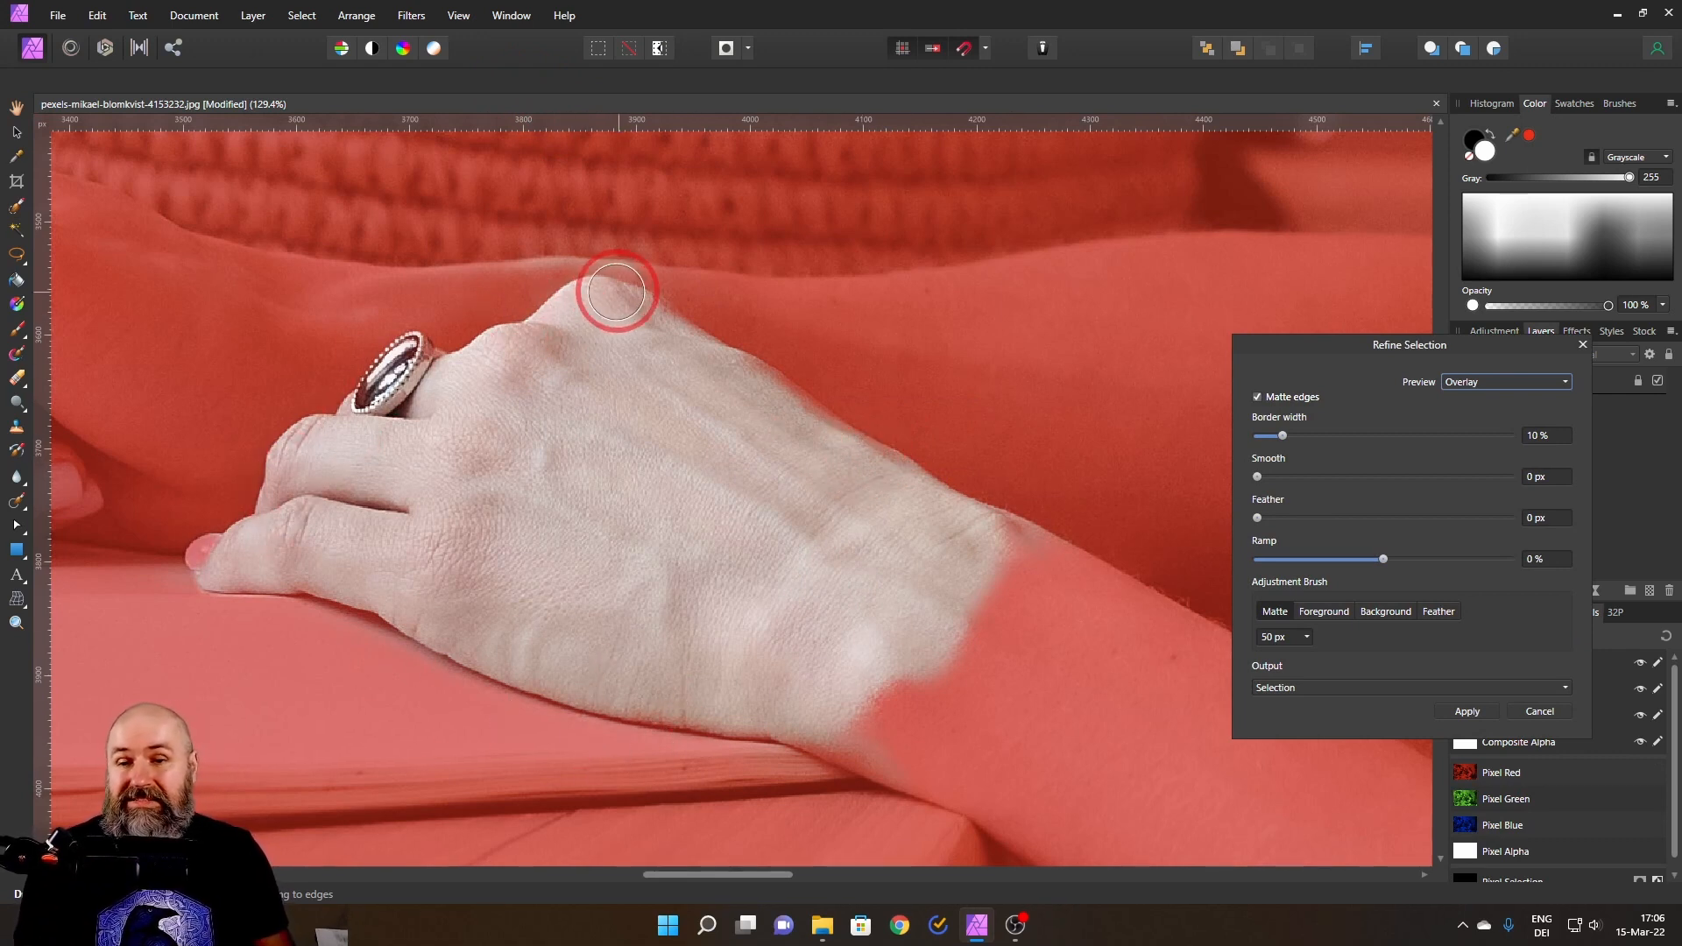
left_click(1505, 381)
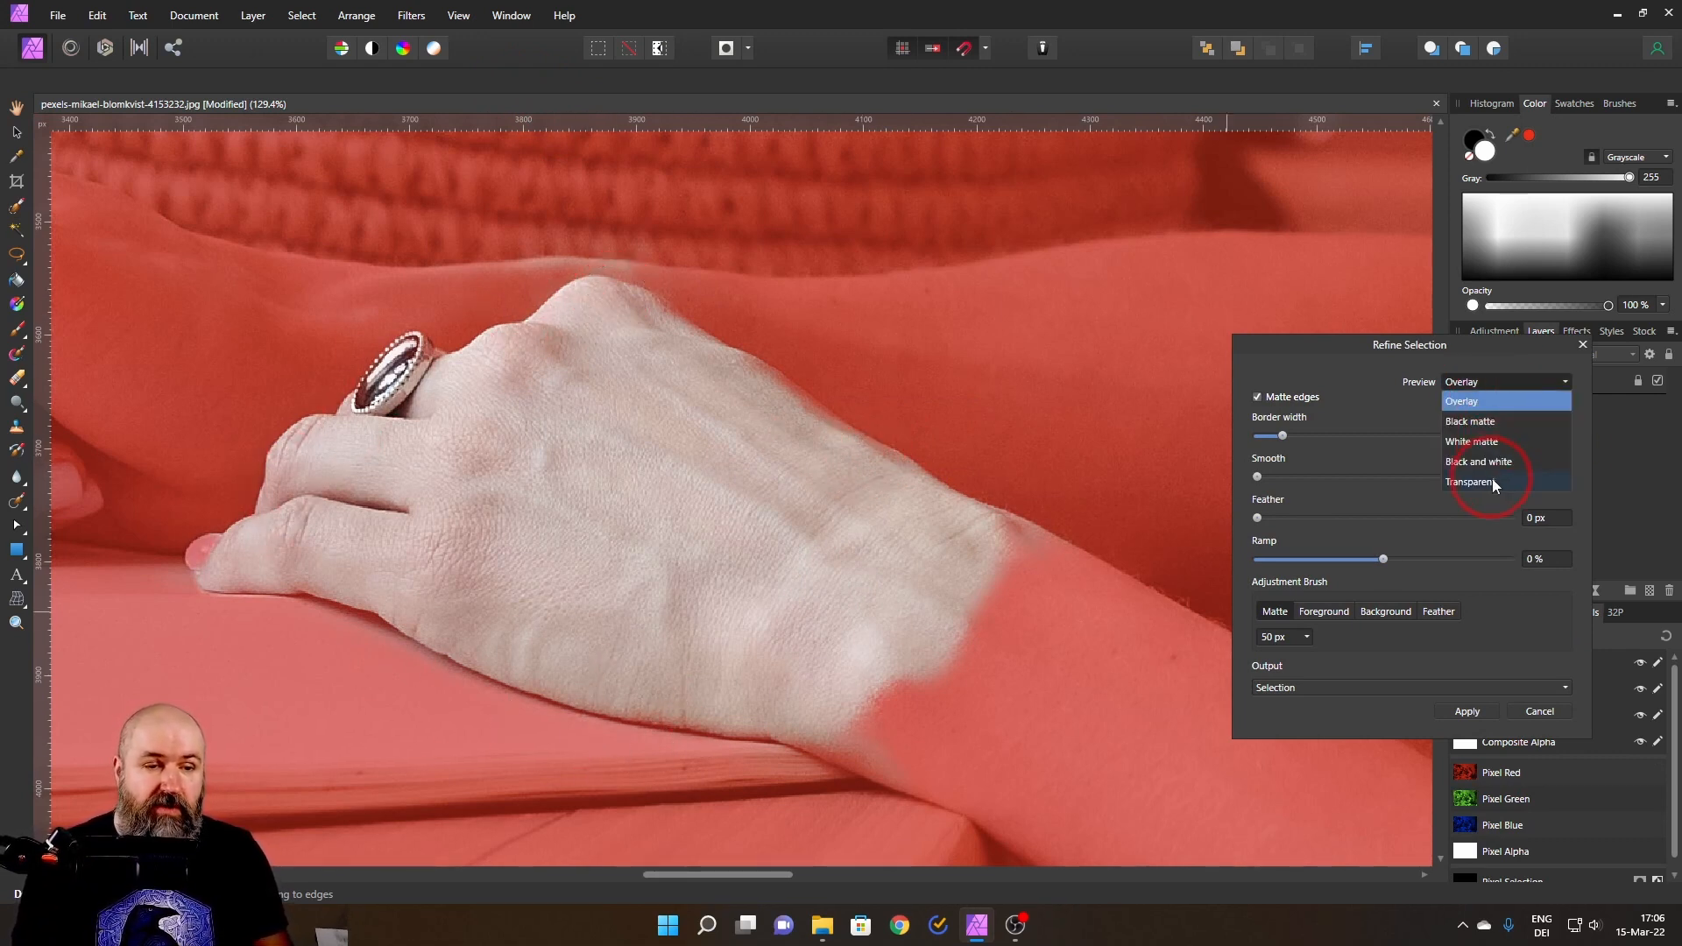
left_click(1478, 461)
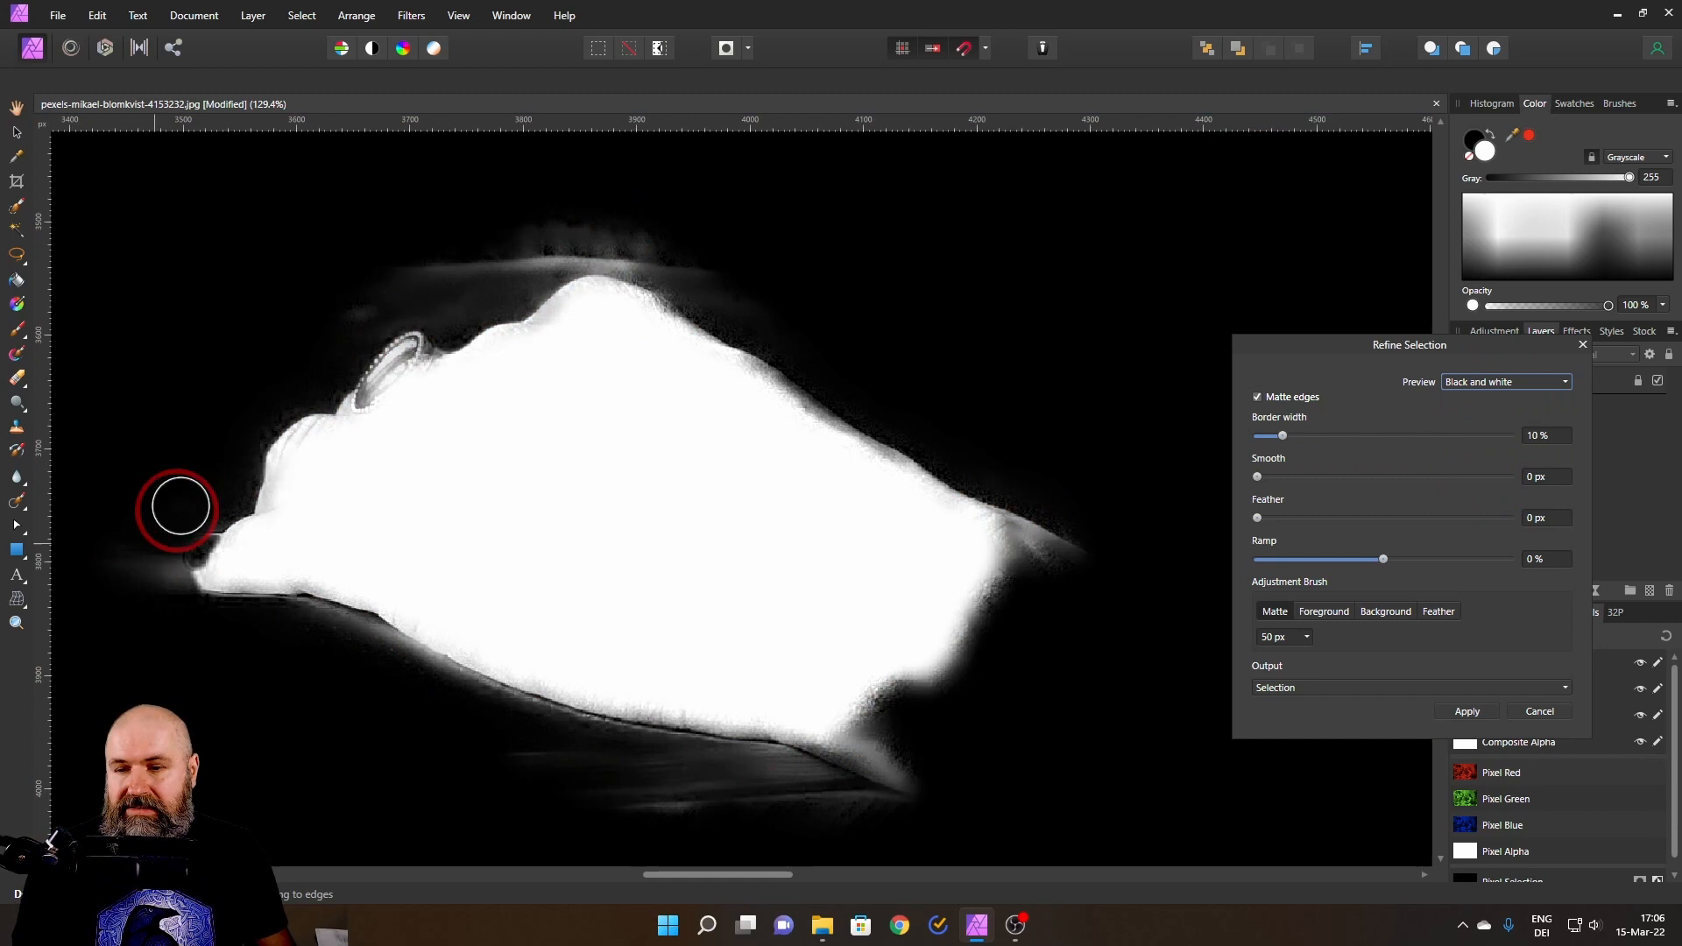
mouse_move(806, 350)
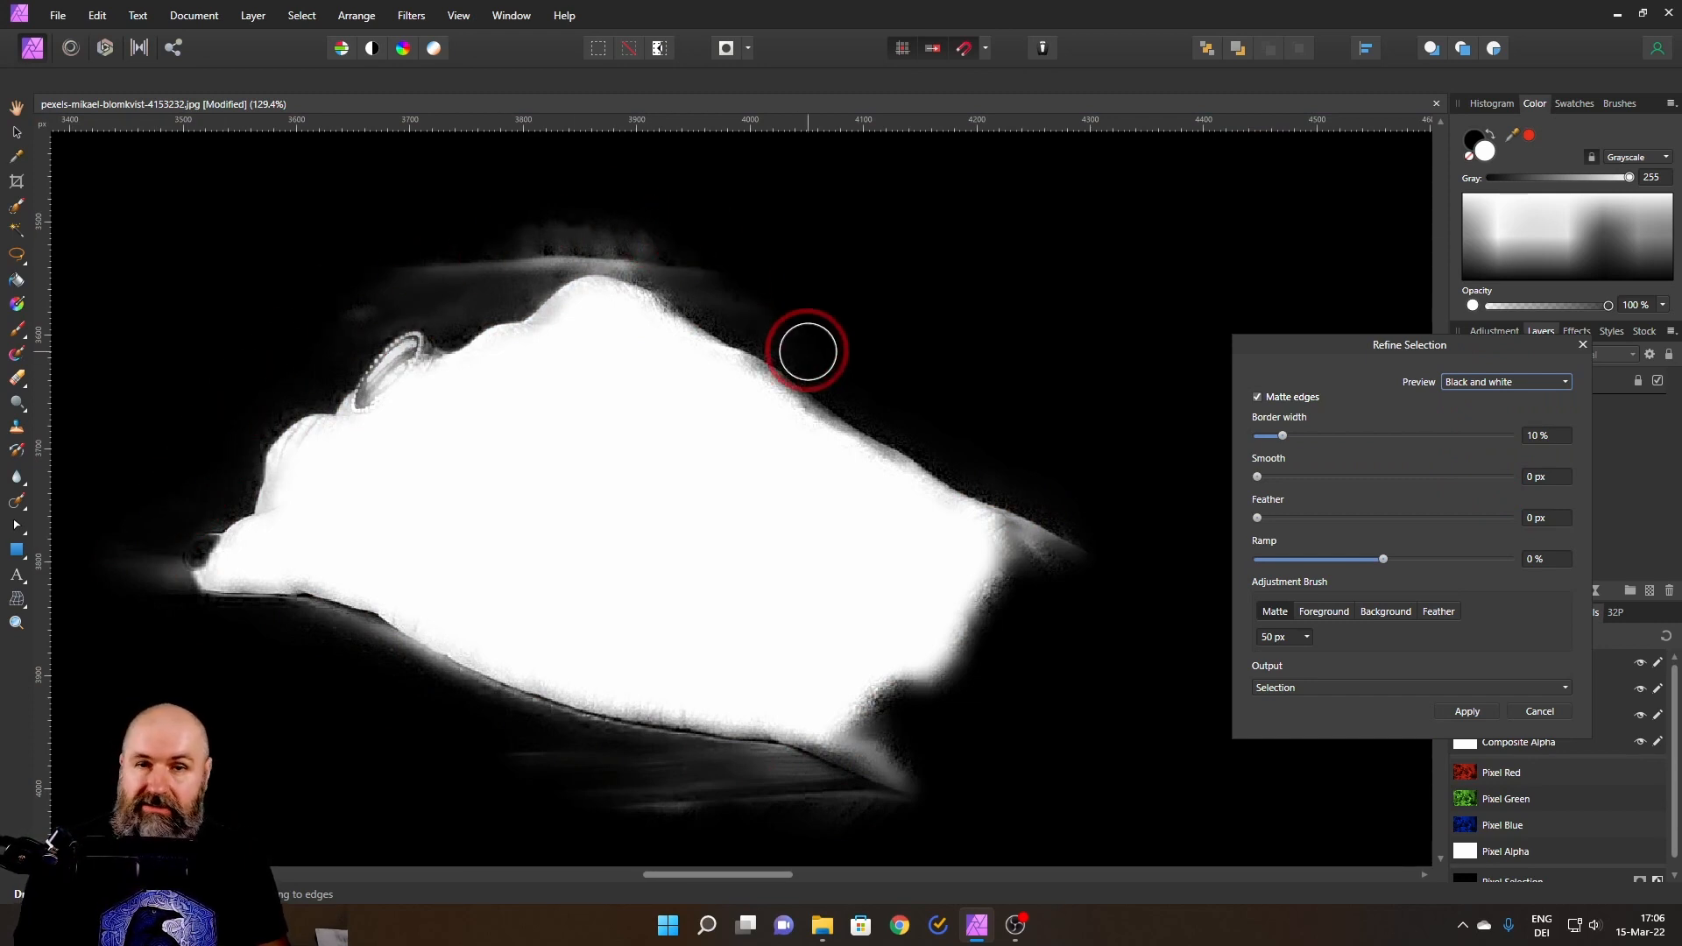
mouse_move(828, 340)
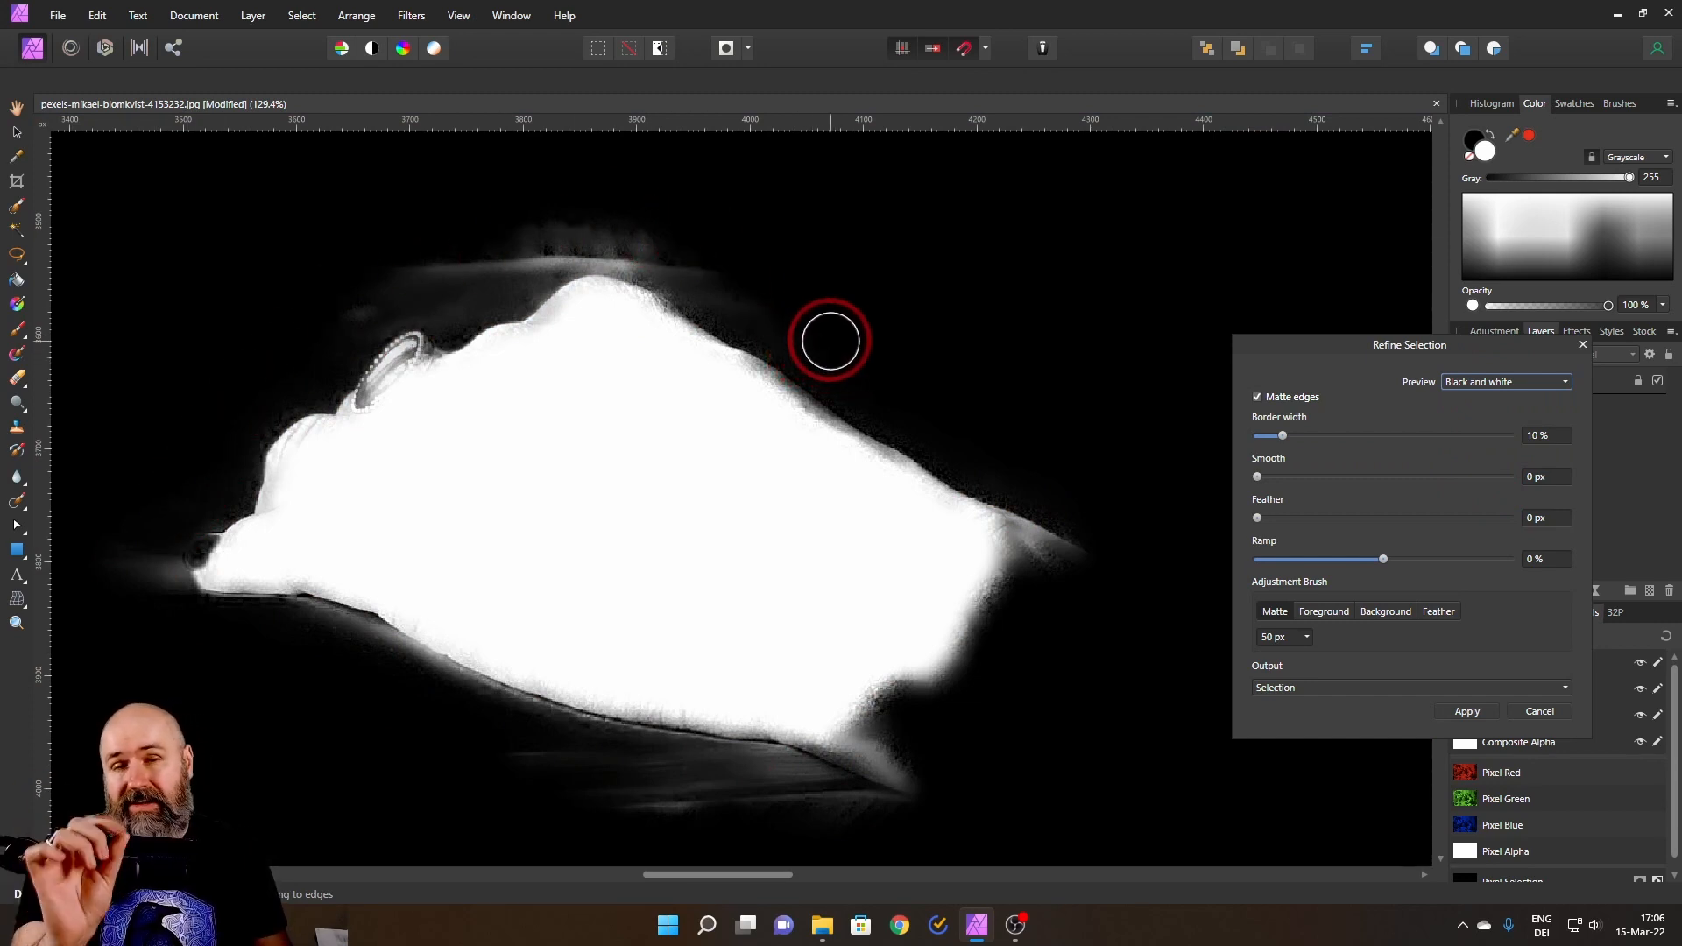
mouse_move(1271, 426)
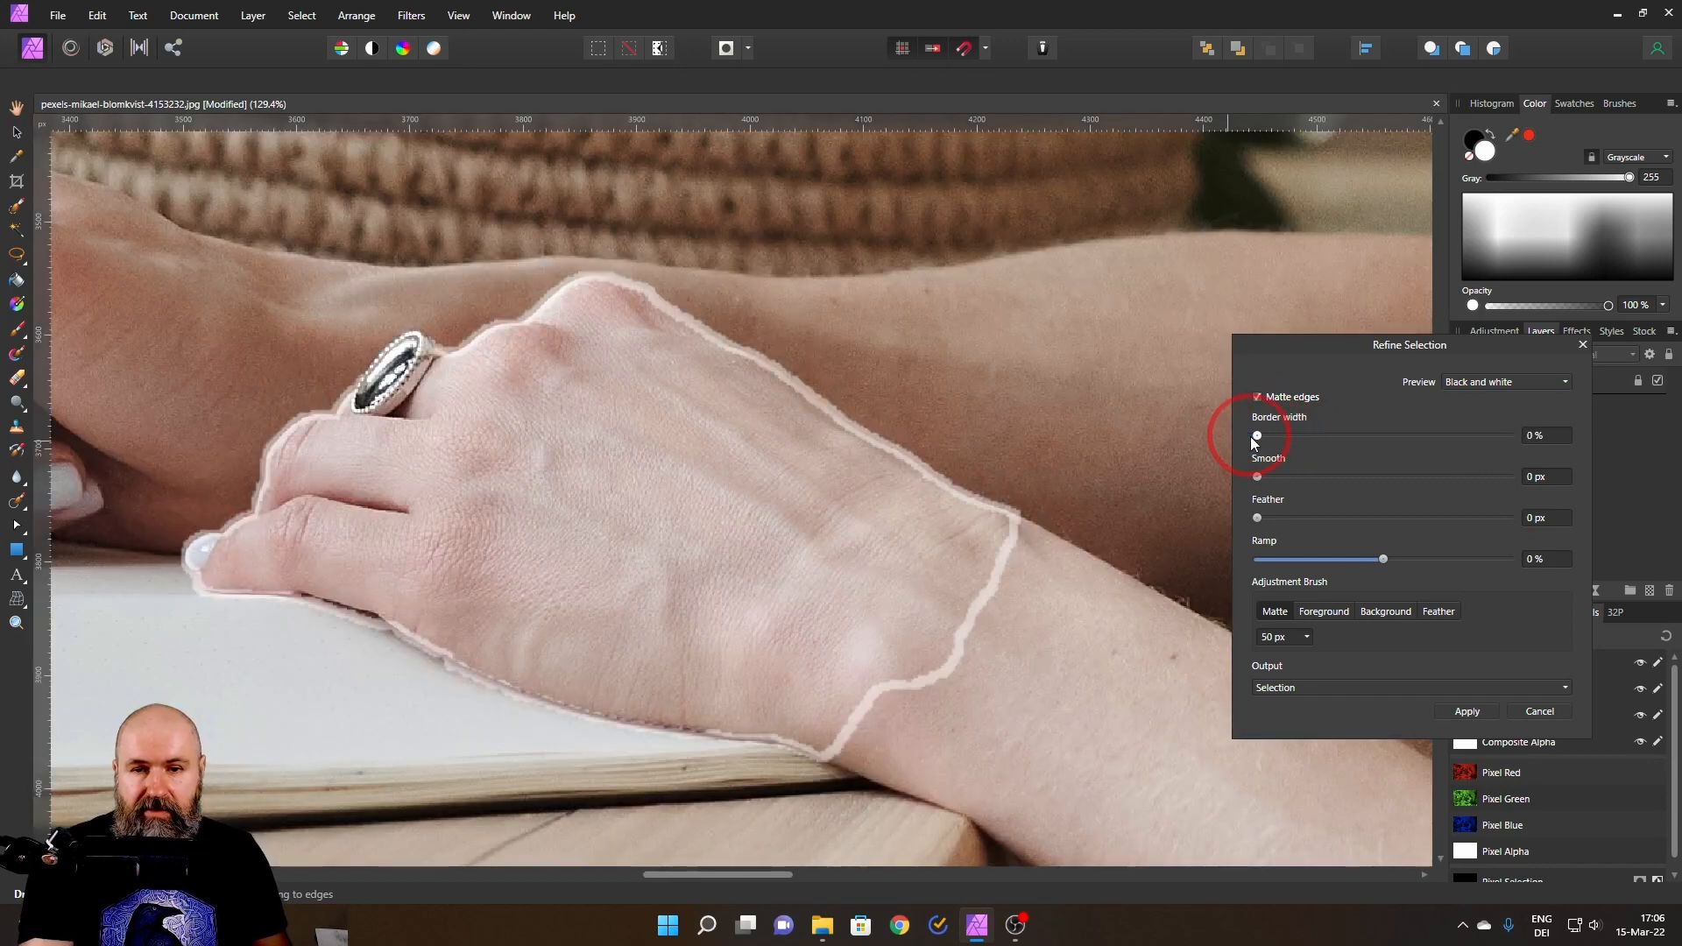
mouse_move(1251, 444)
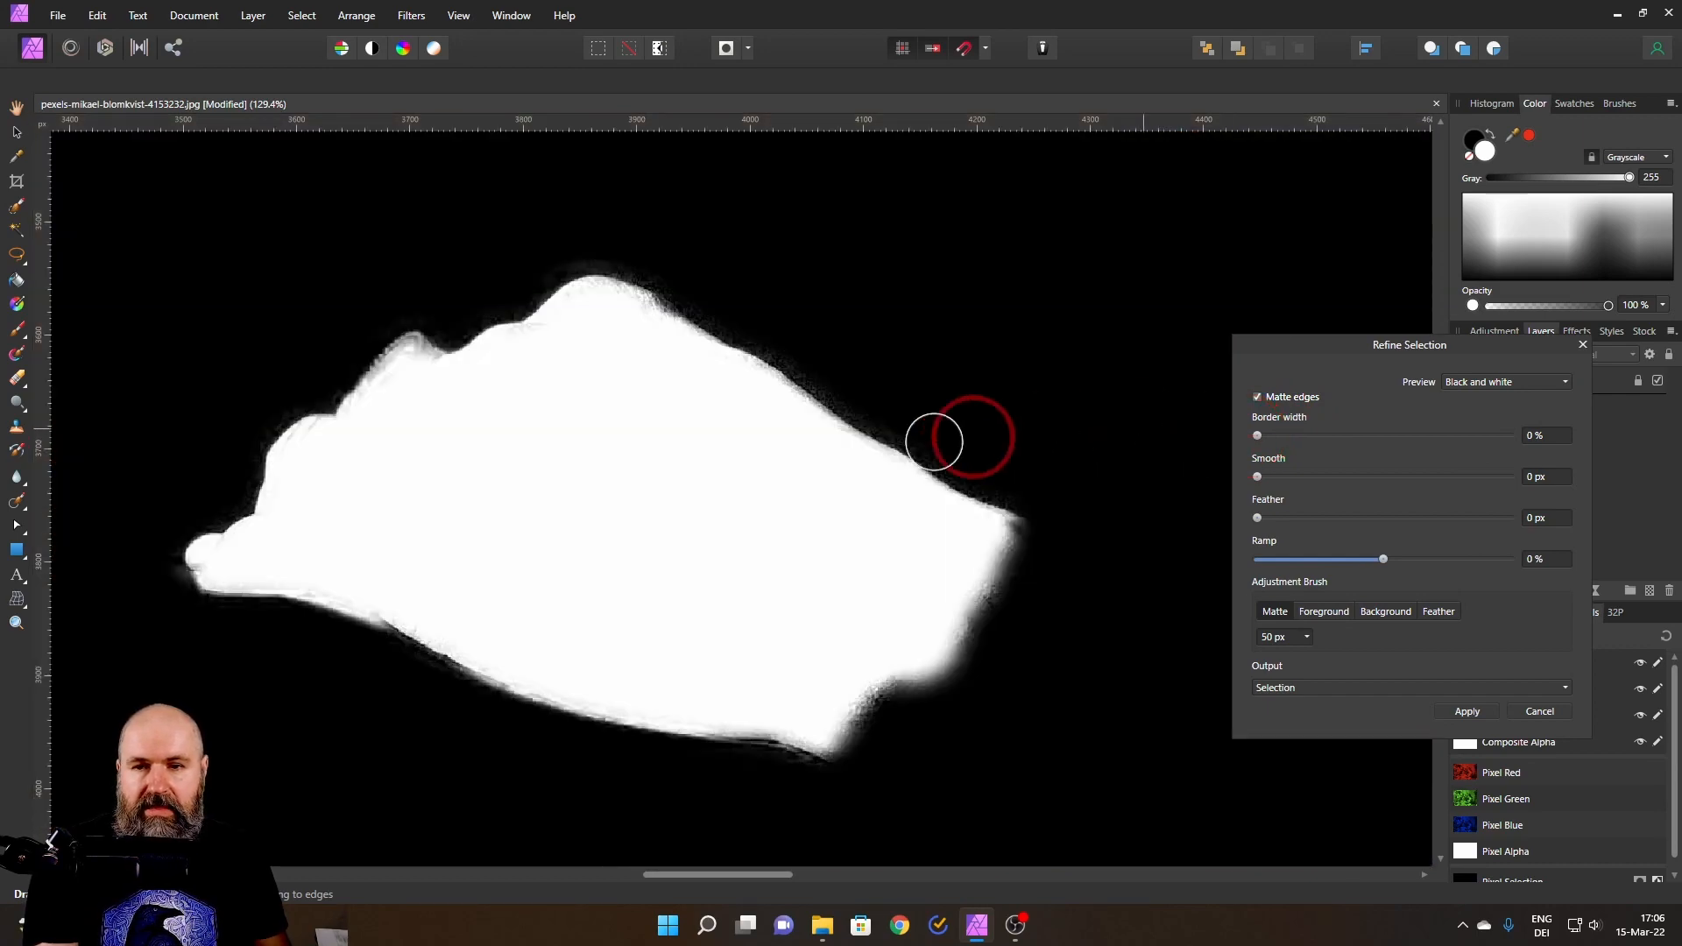
mouse_move(644, 393)
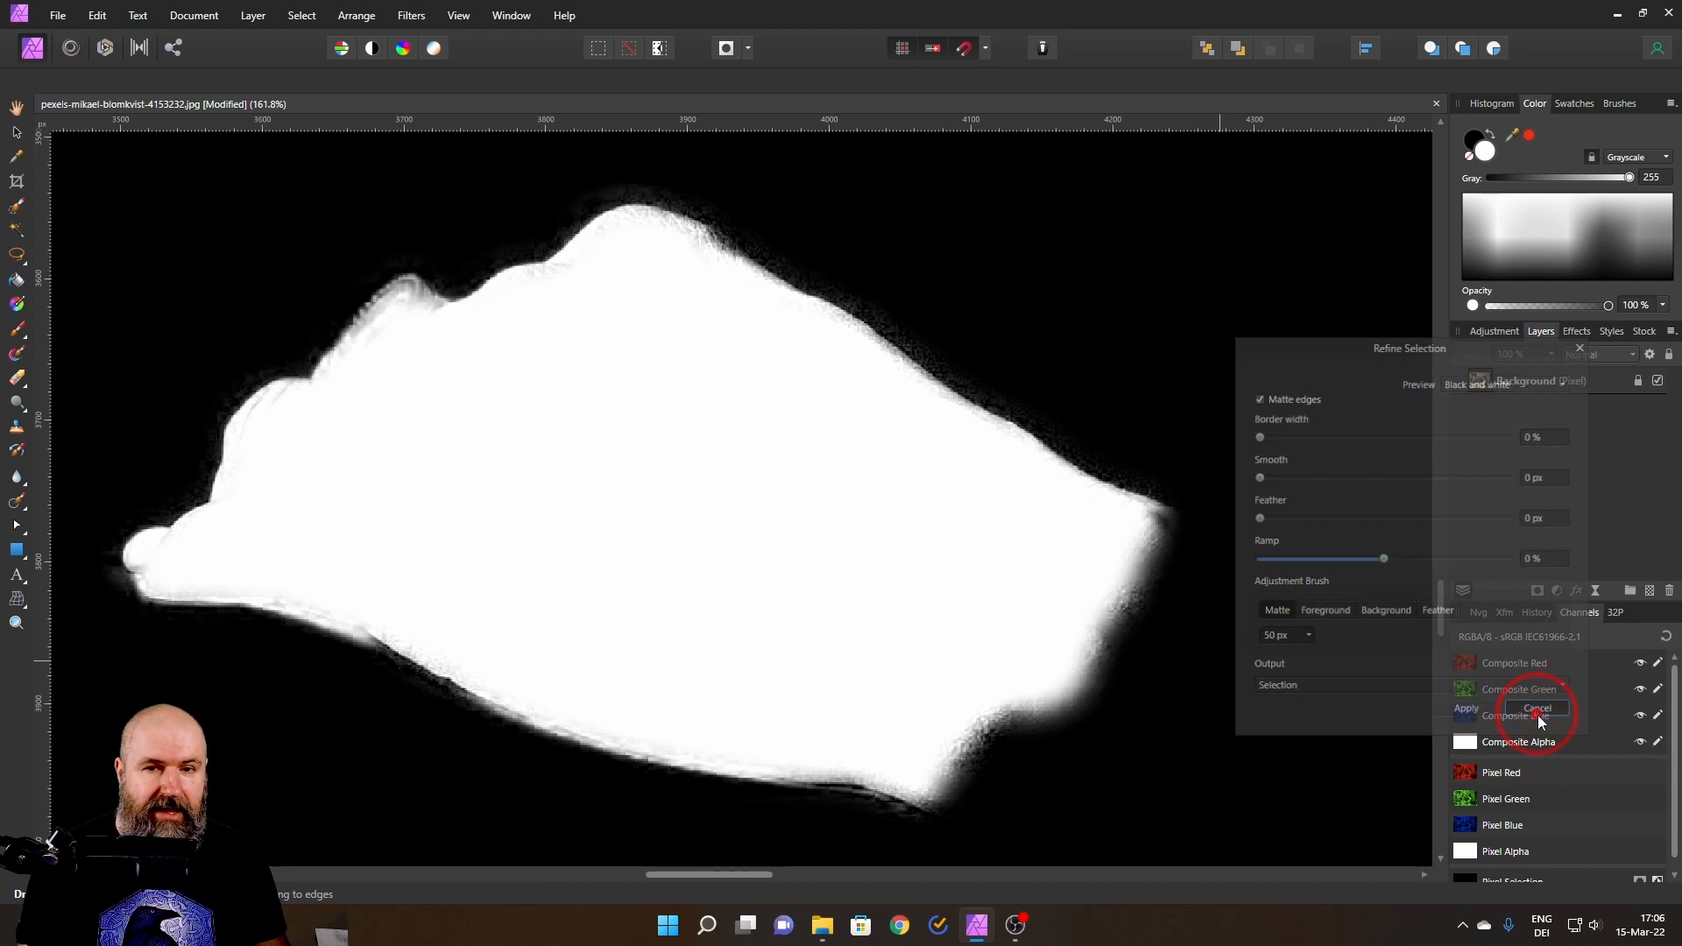
- Close the Refine Selection dialog and view the hand selection as a red overlay
left_click(1536, 707)
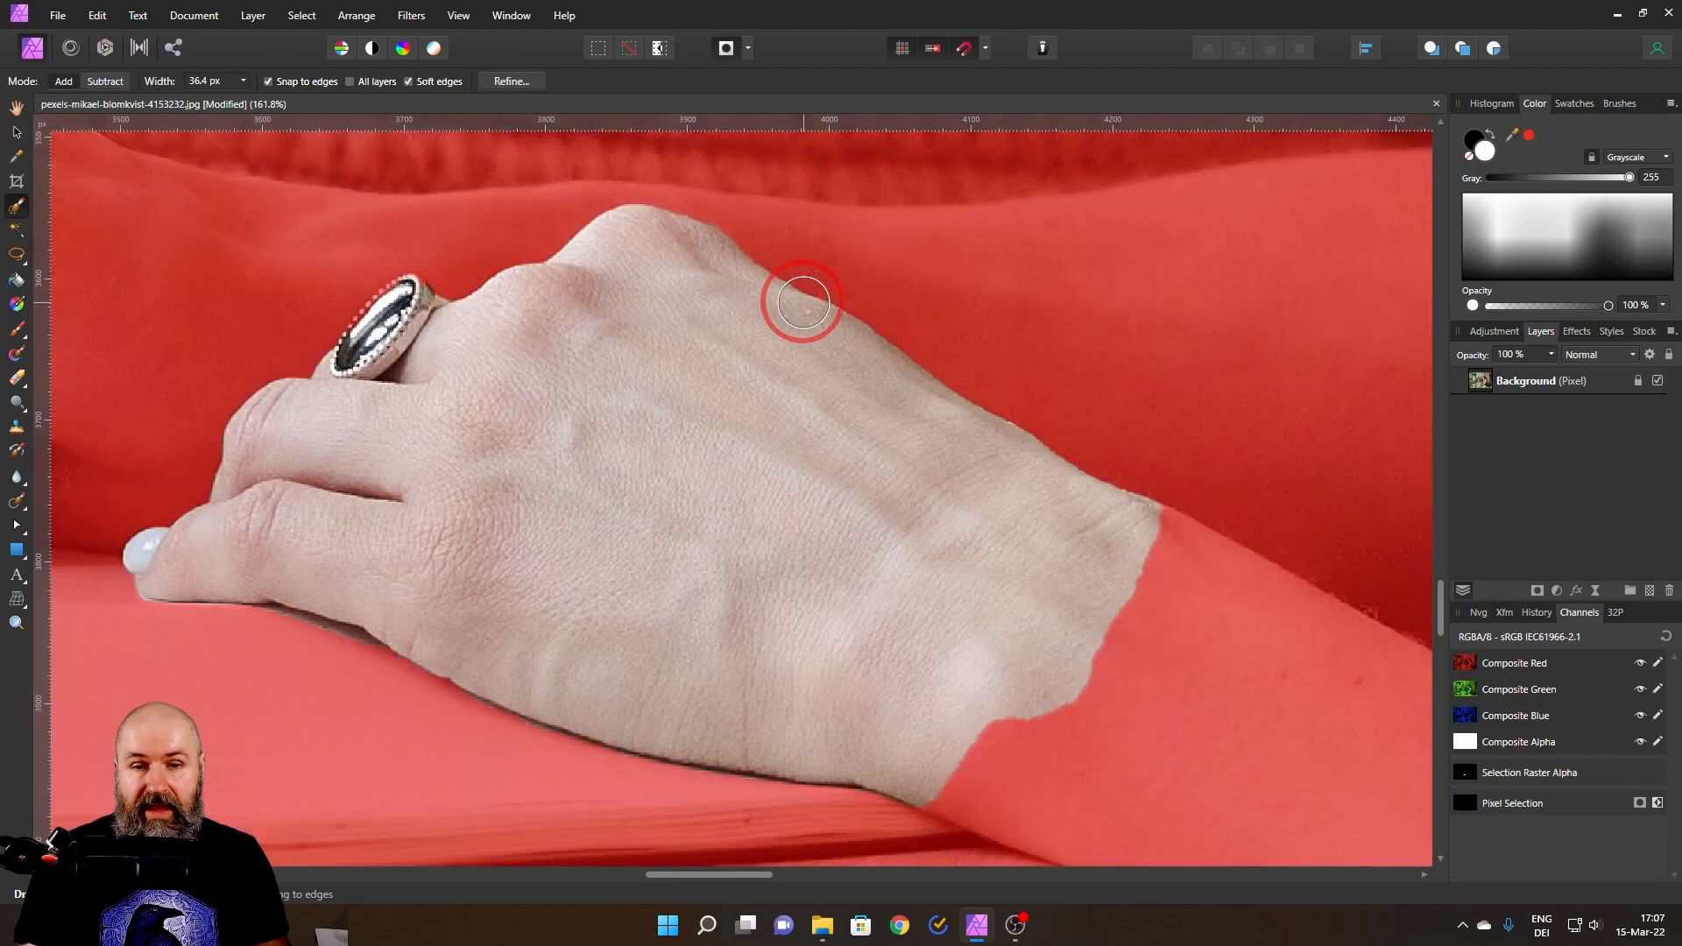
mouse_move(684, 244)
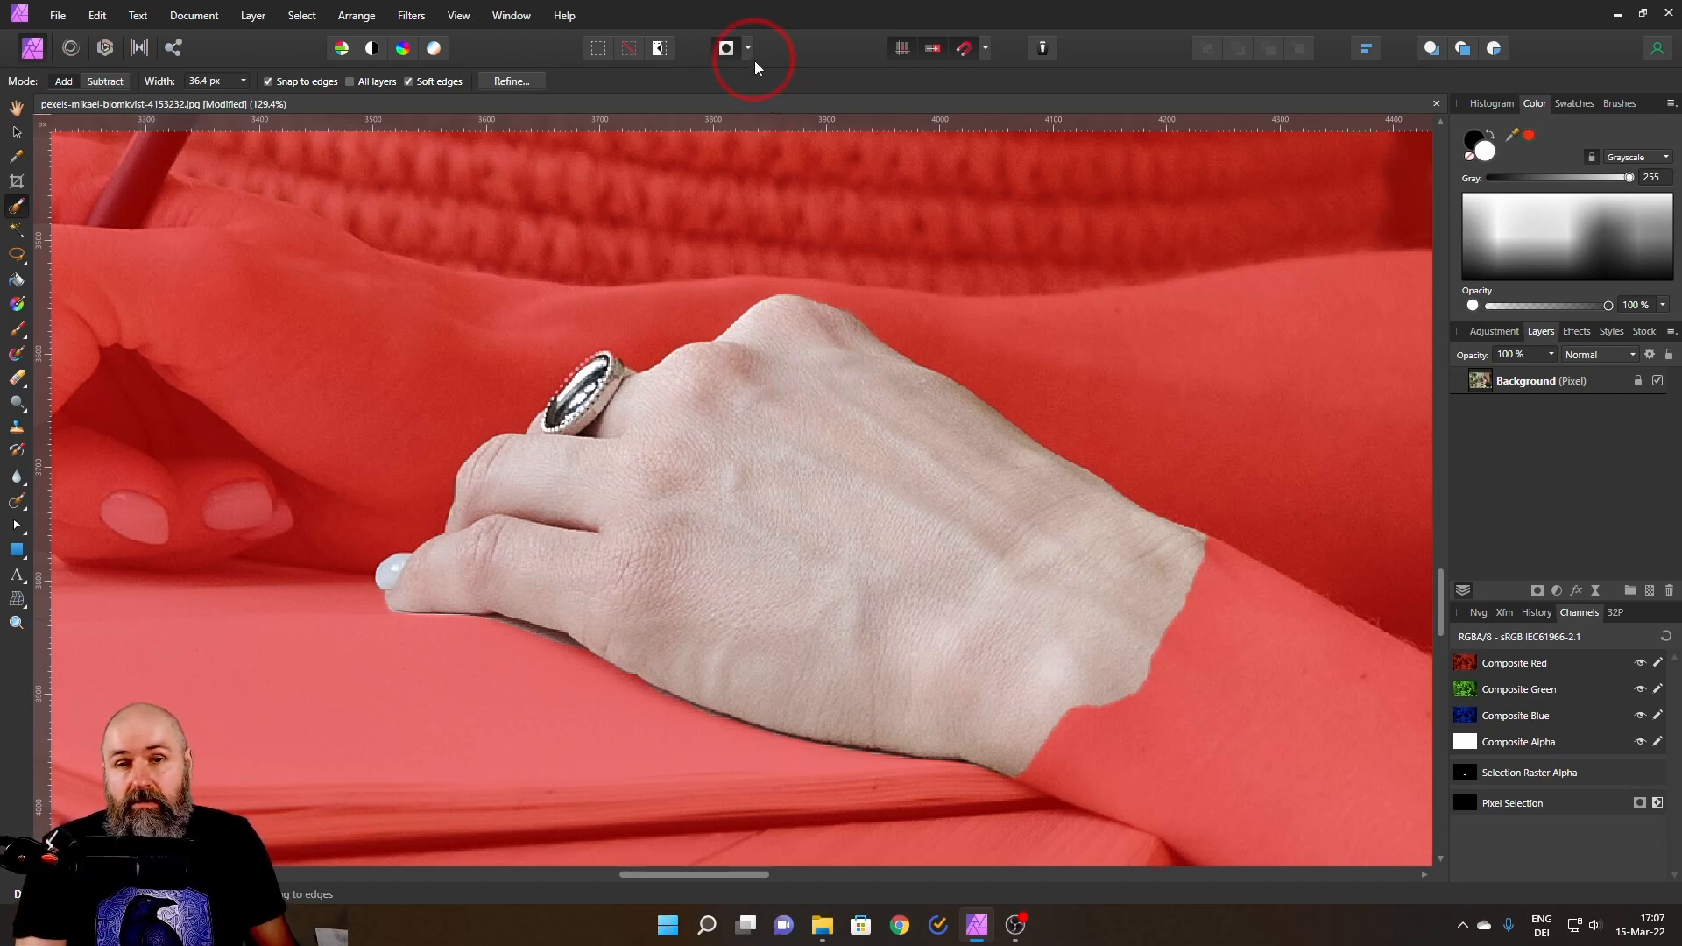
- Try black and white mask previews, then show the masked-out area as transparent
left_click(747, 47)
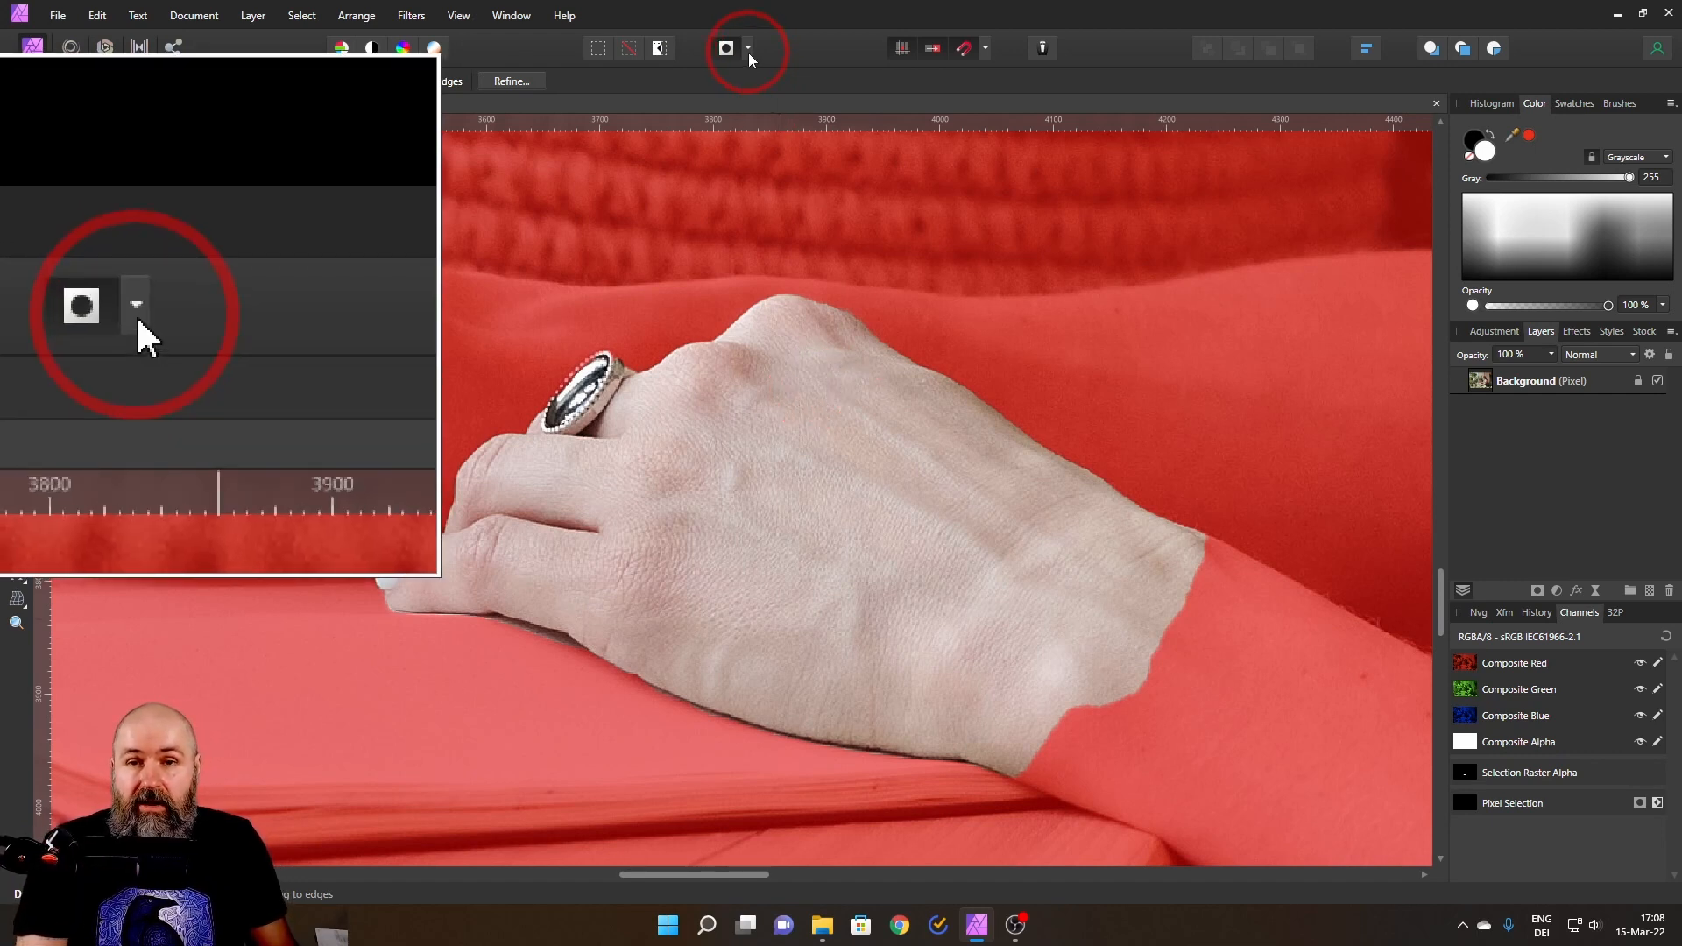
left_click(137, 291)
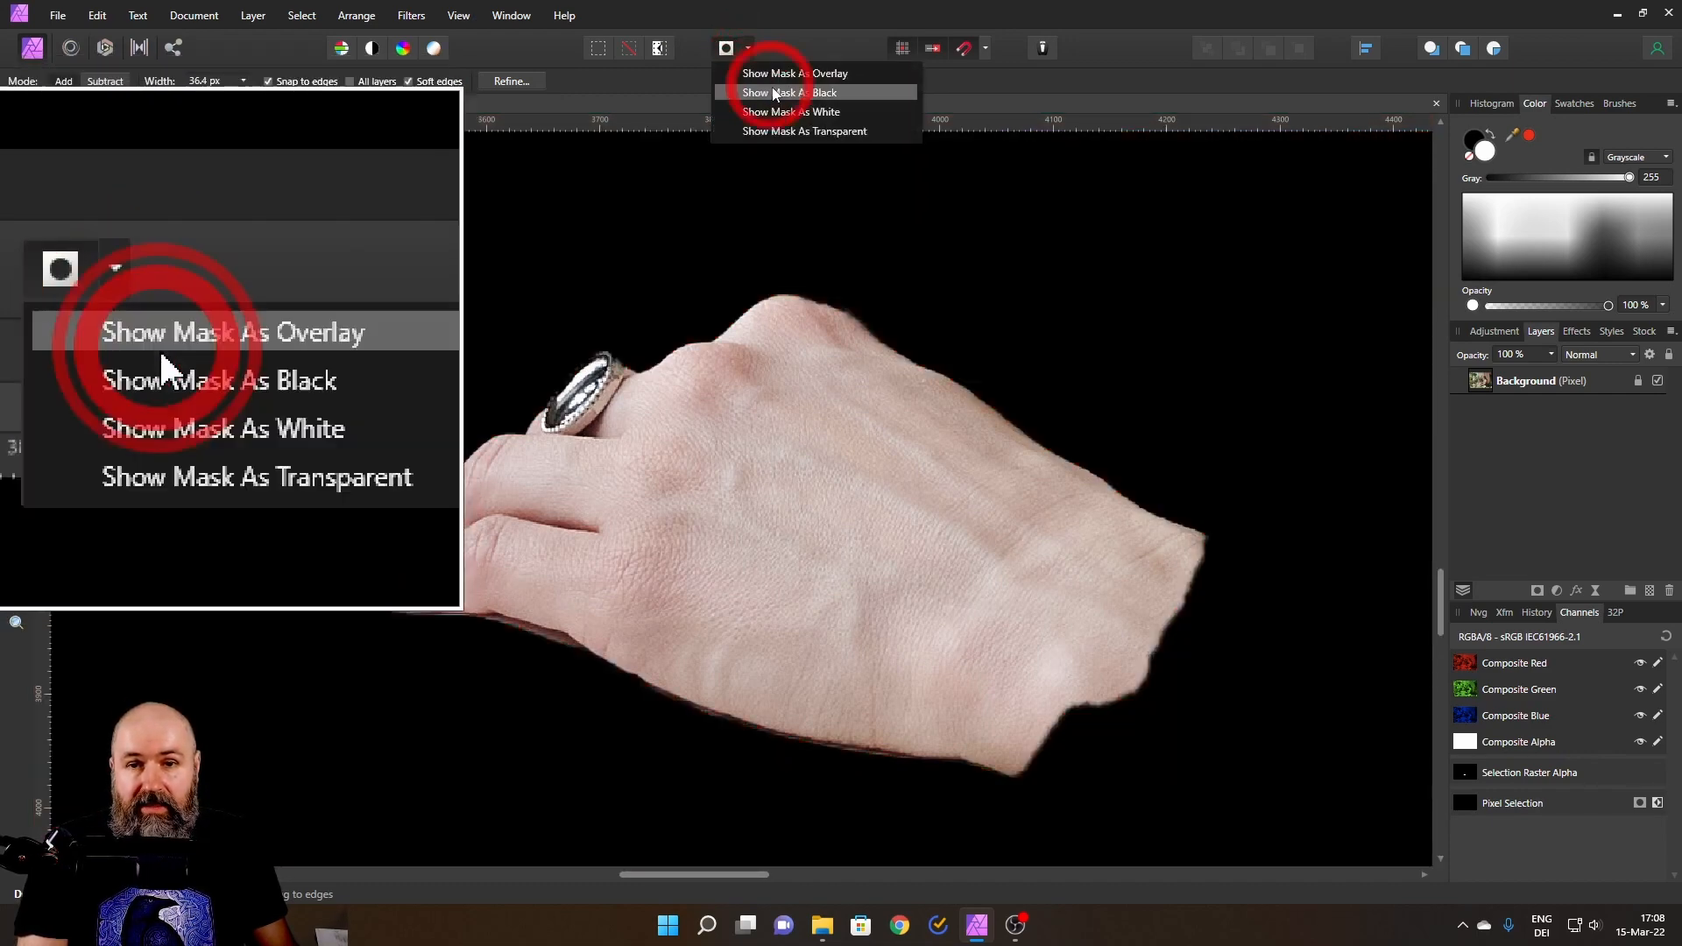
left_click(221, 428)
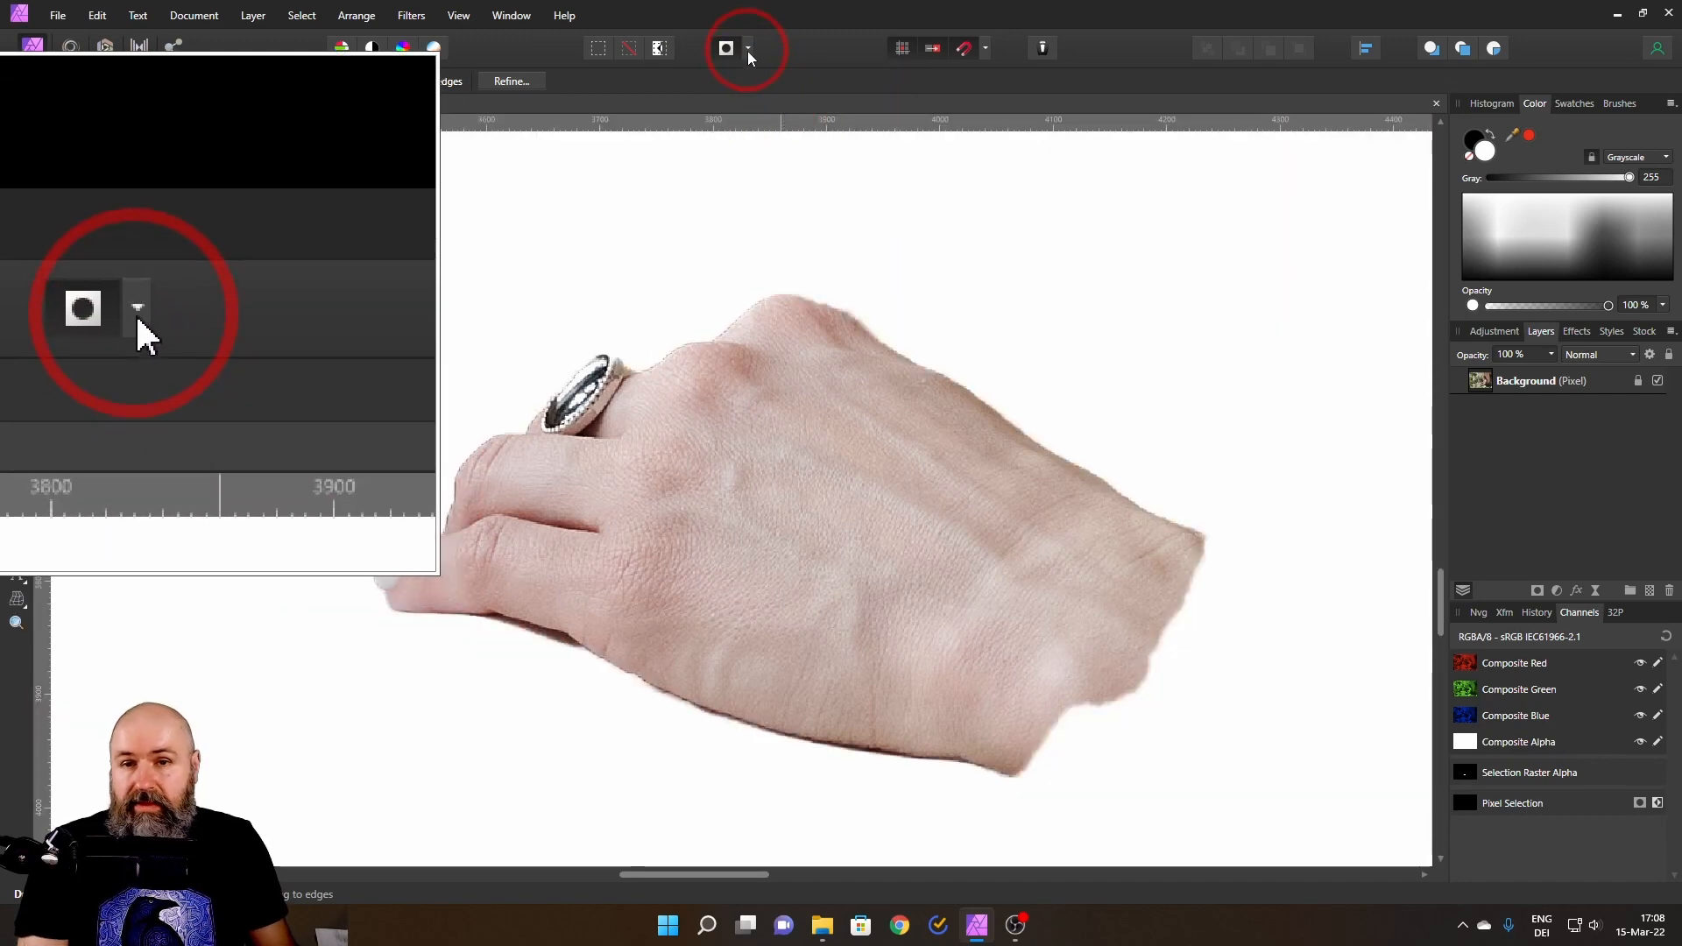
left_click(747, 48)
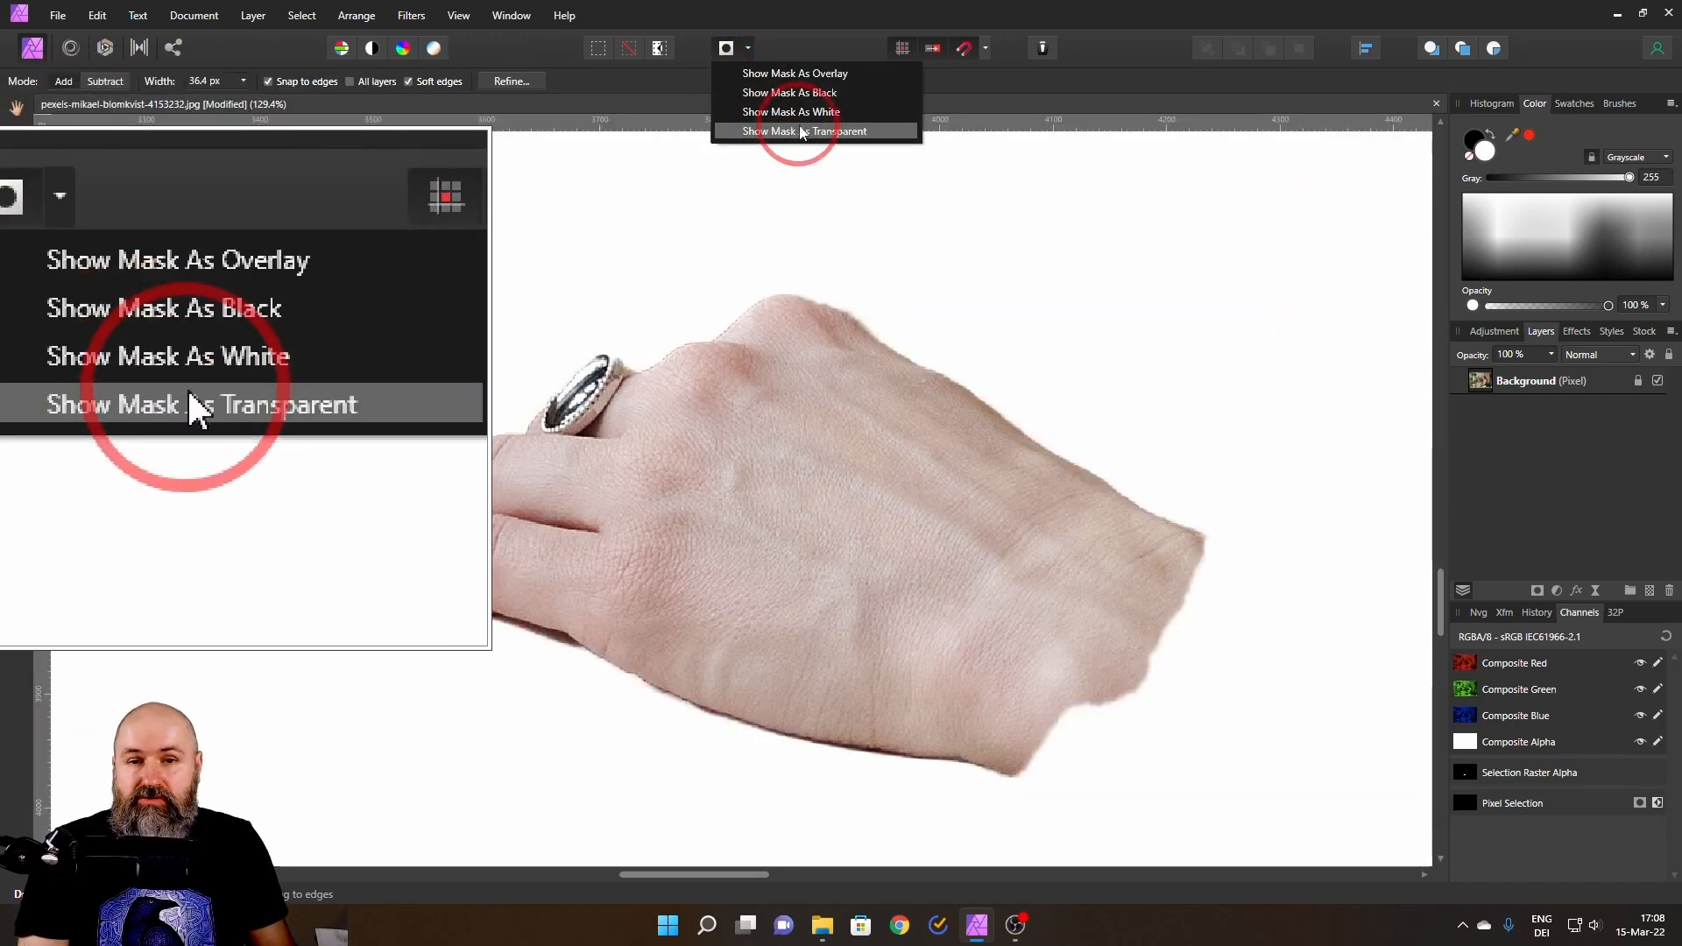
left_click(802, 130)
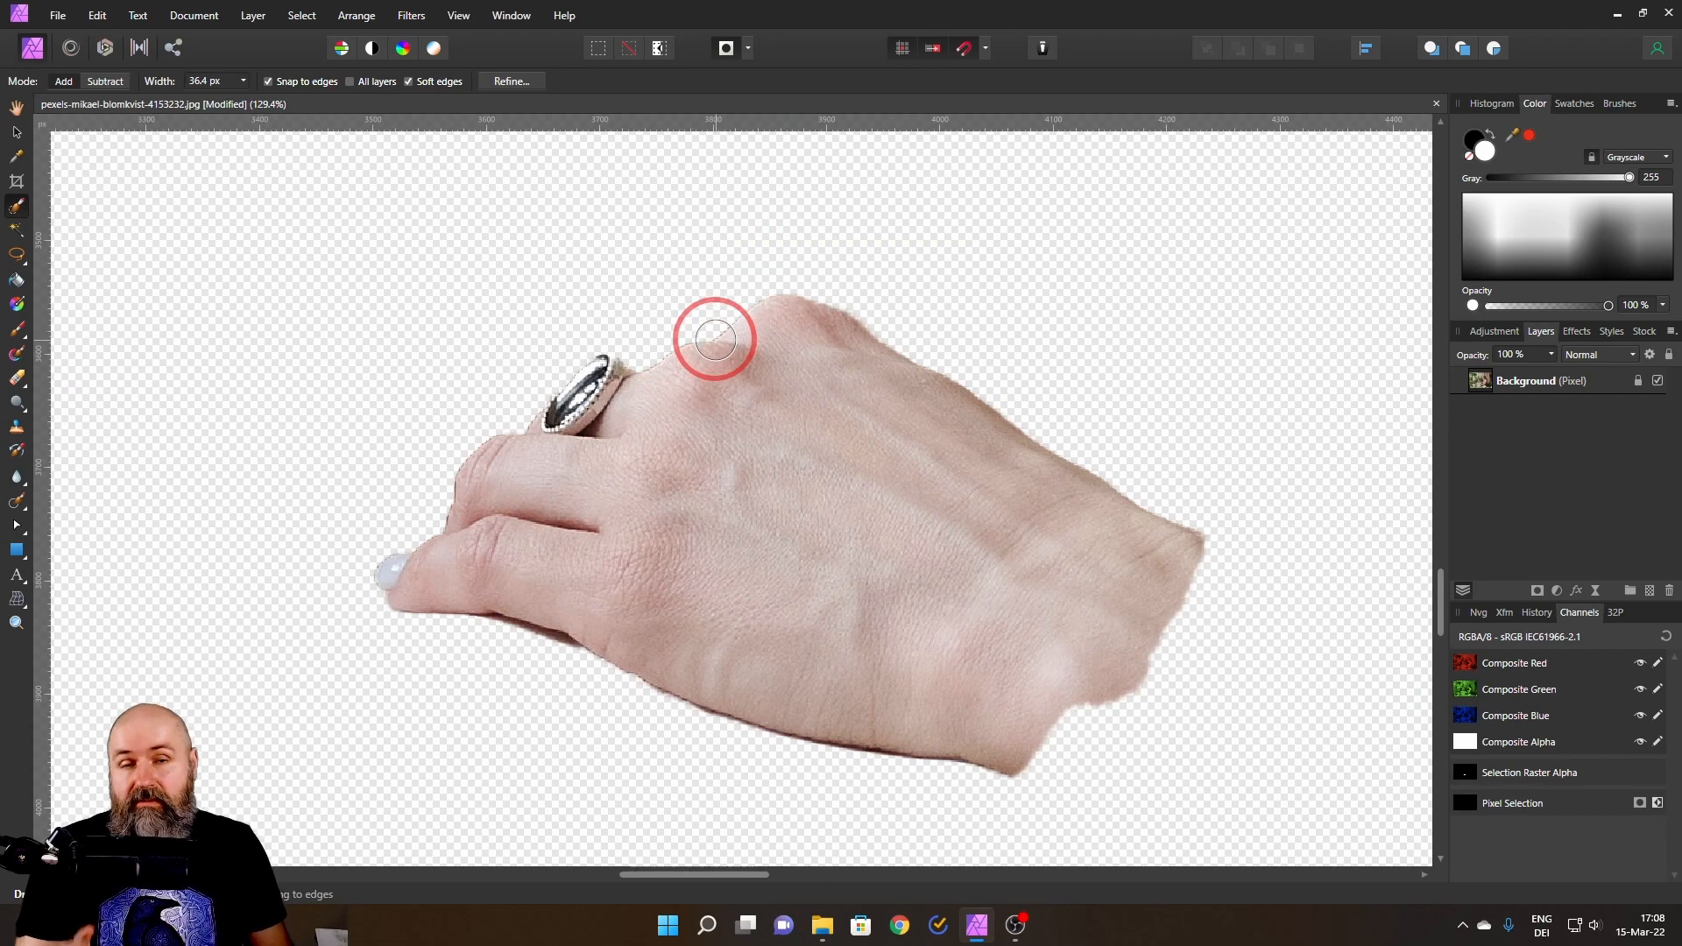
mouse_move(697, 341)
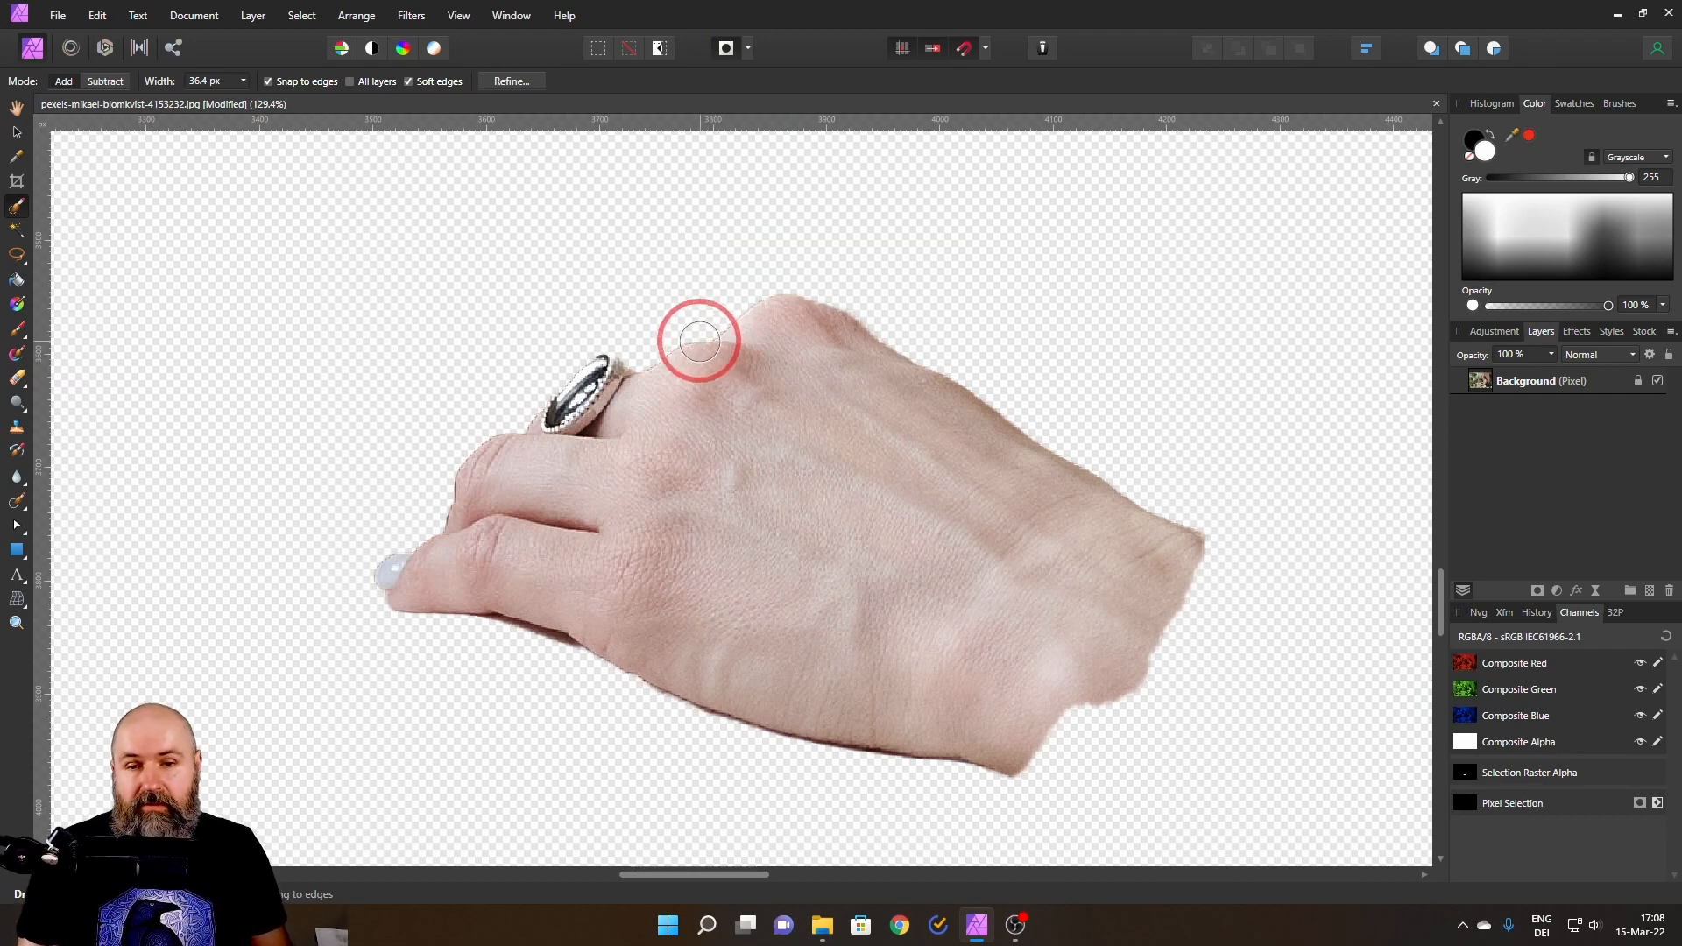
scroll("up", 3)
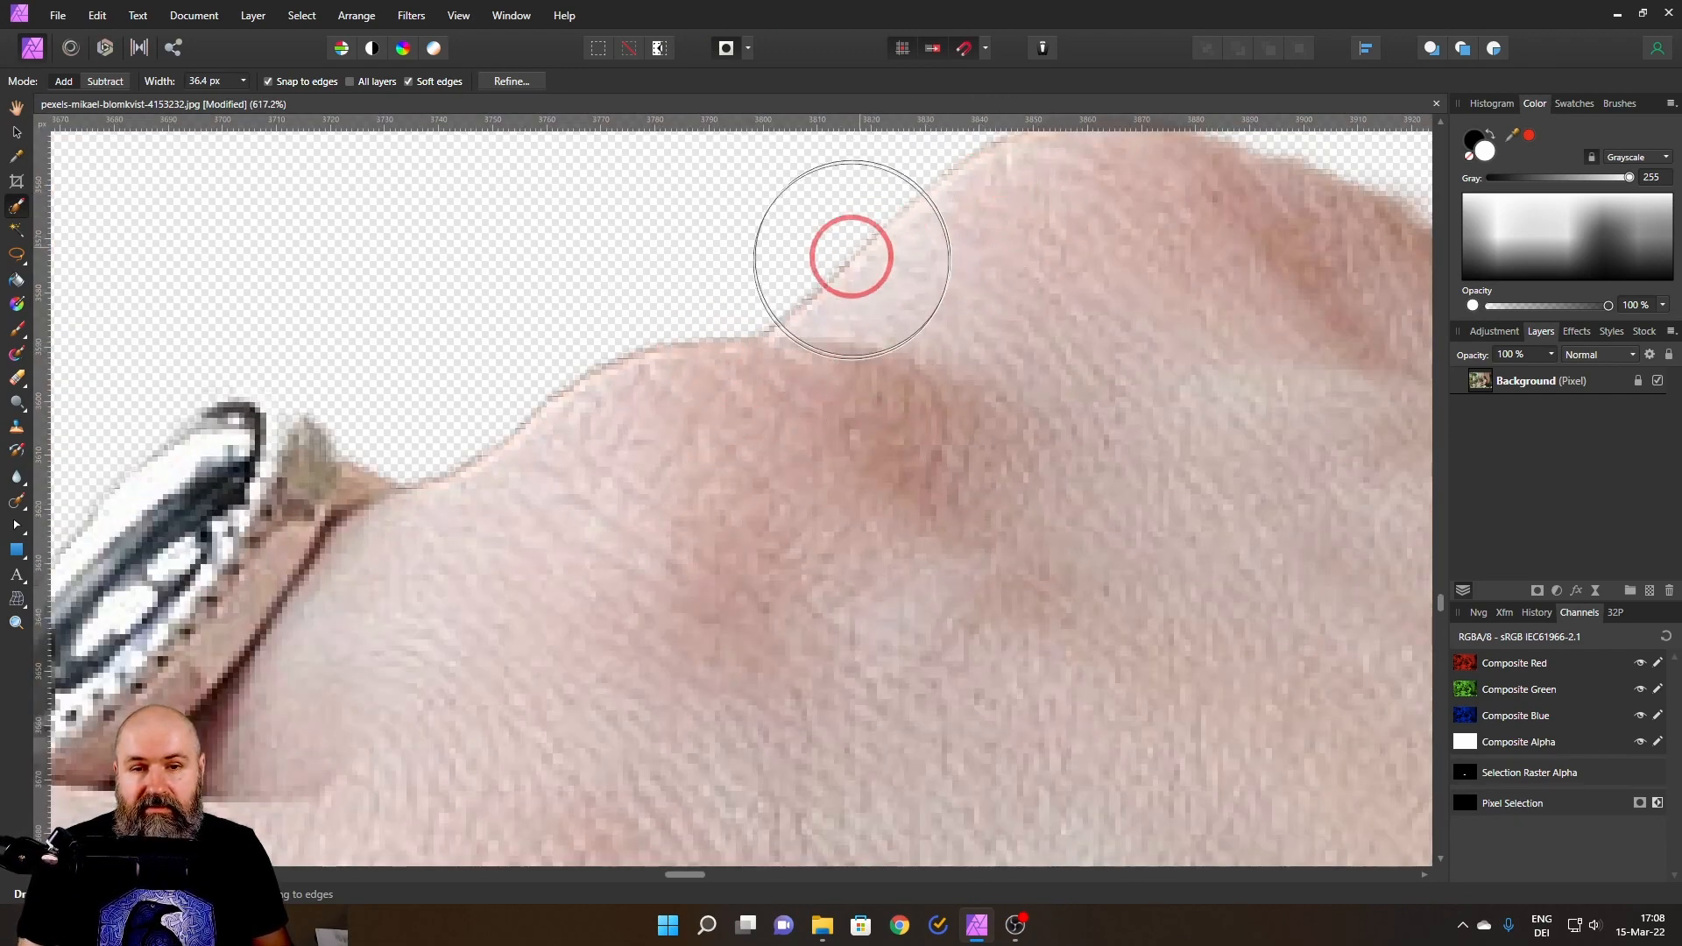
mouse_move(894, 292)
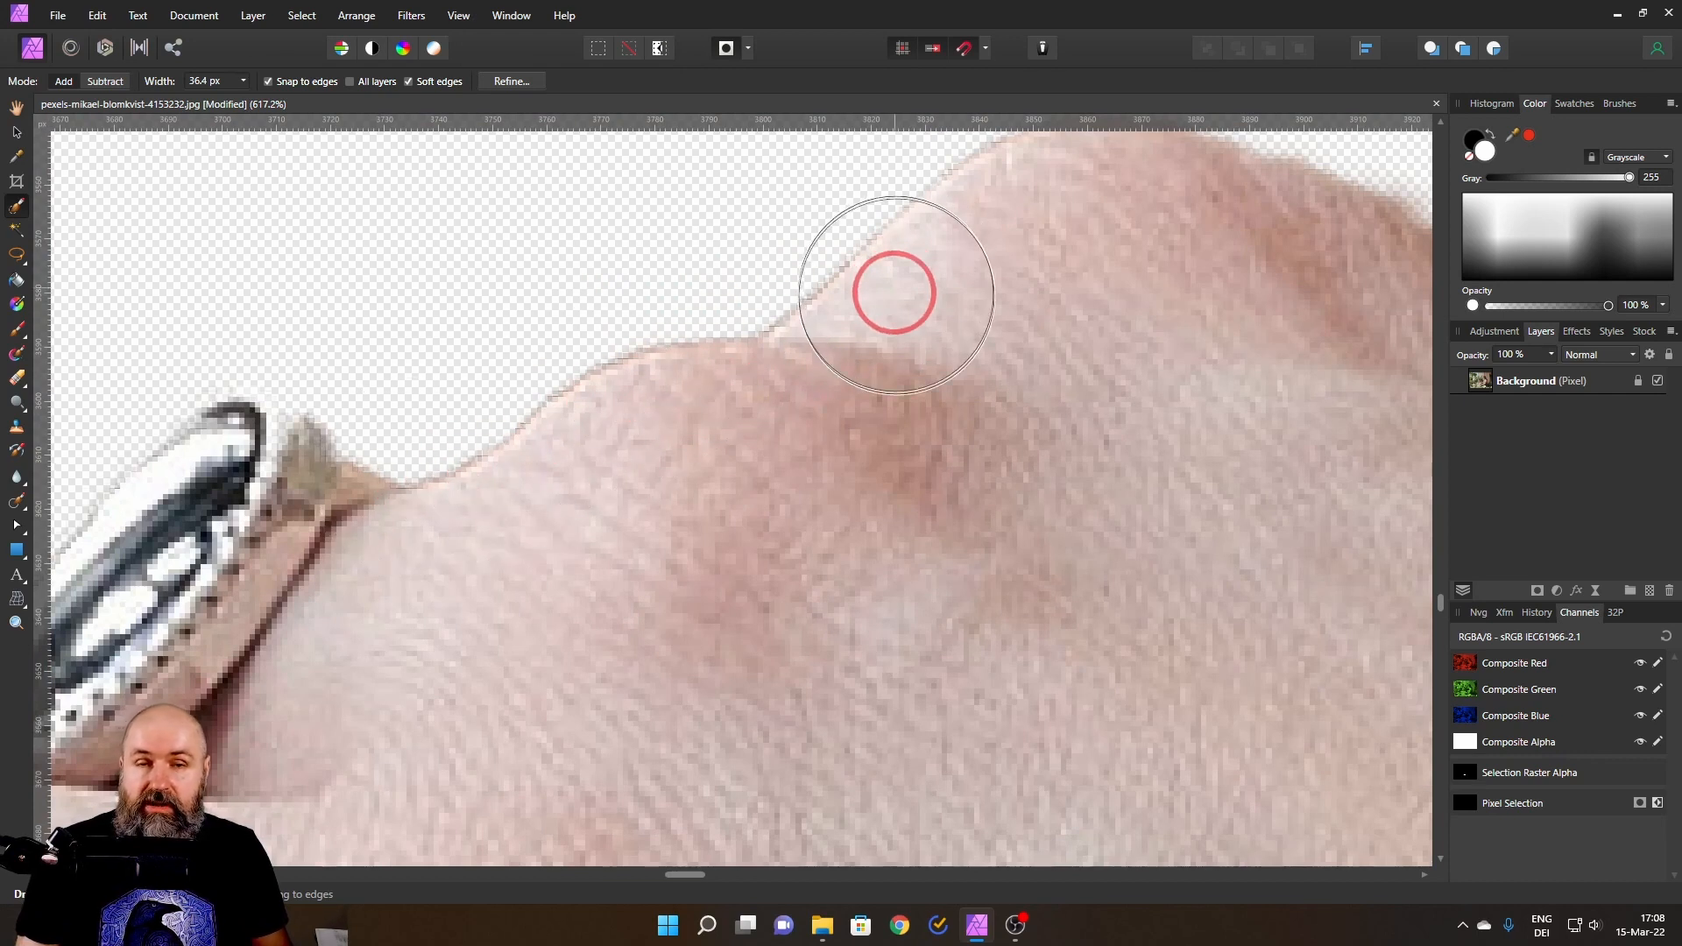
mouse_move(411, 498)
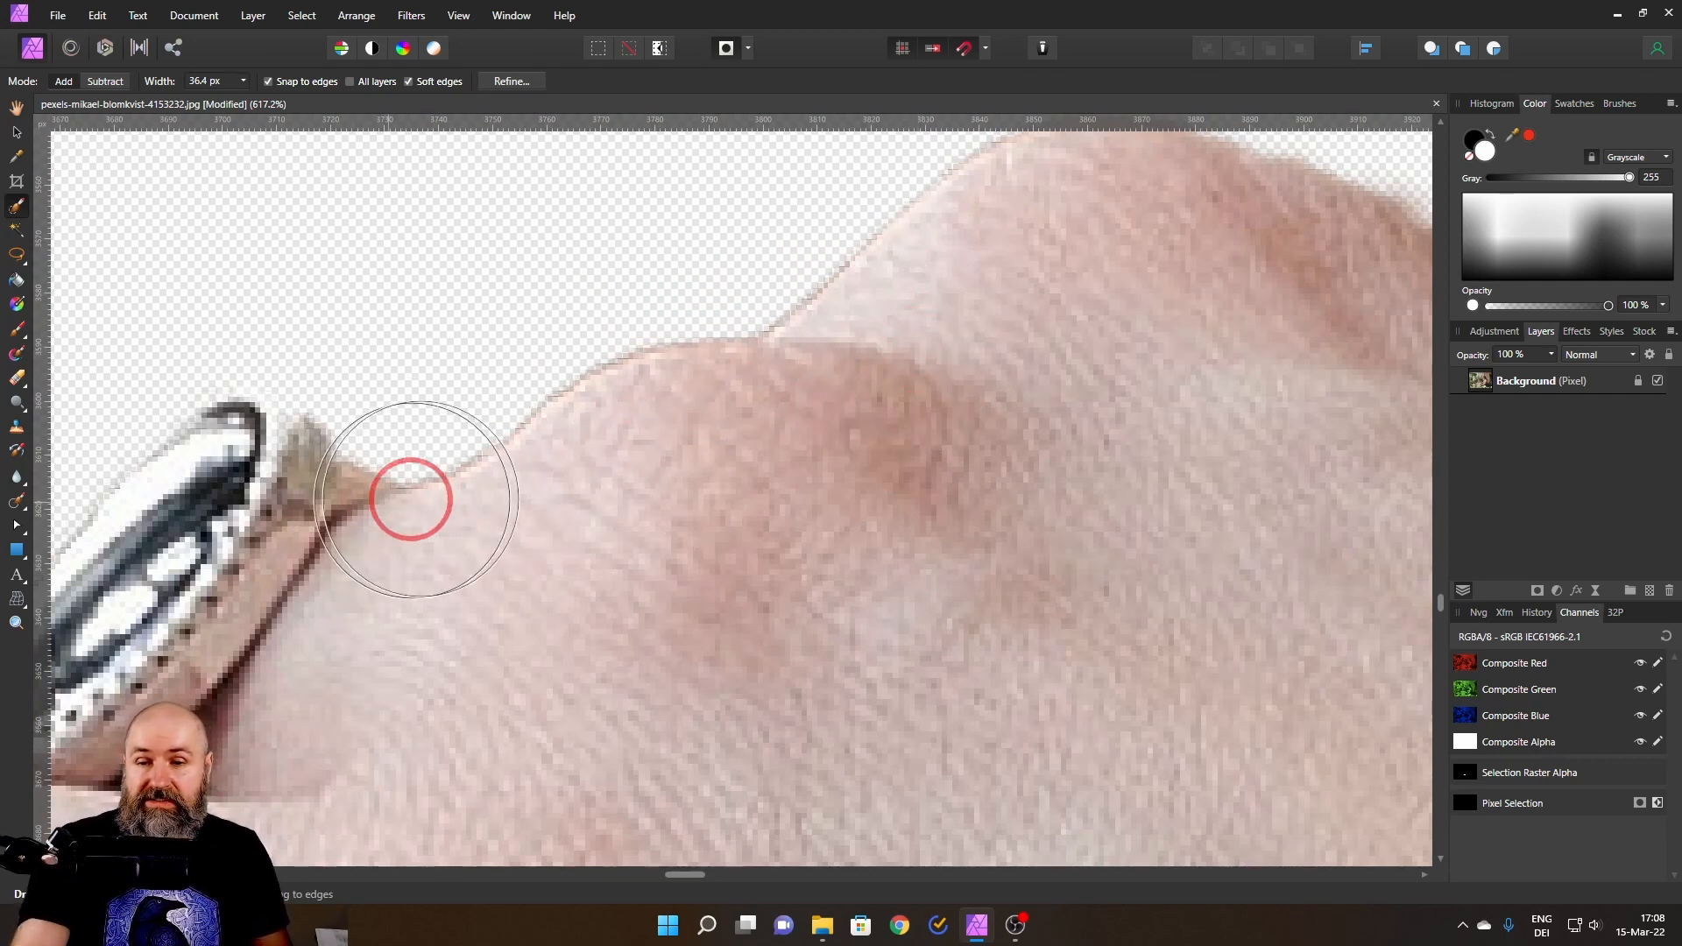
mouse_move(735, 475)
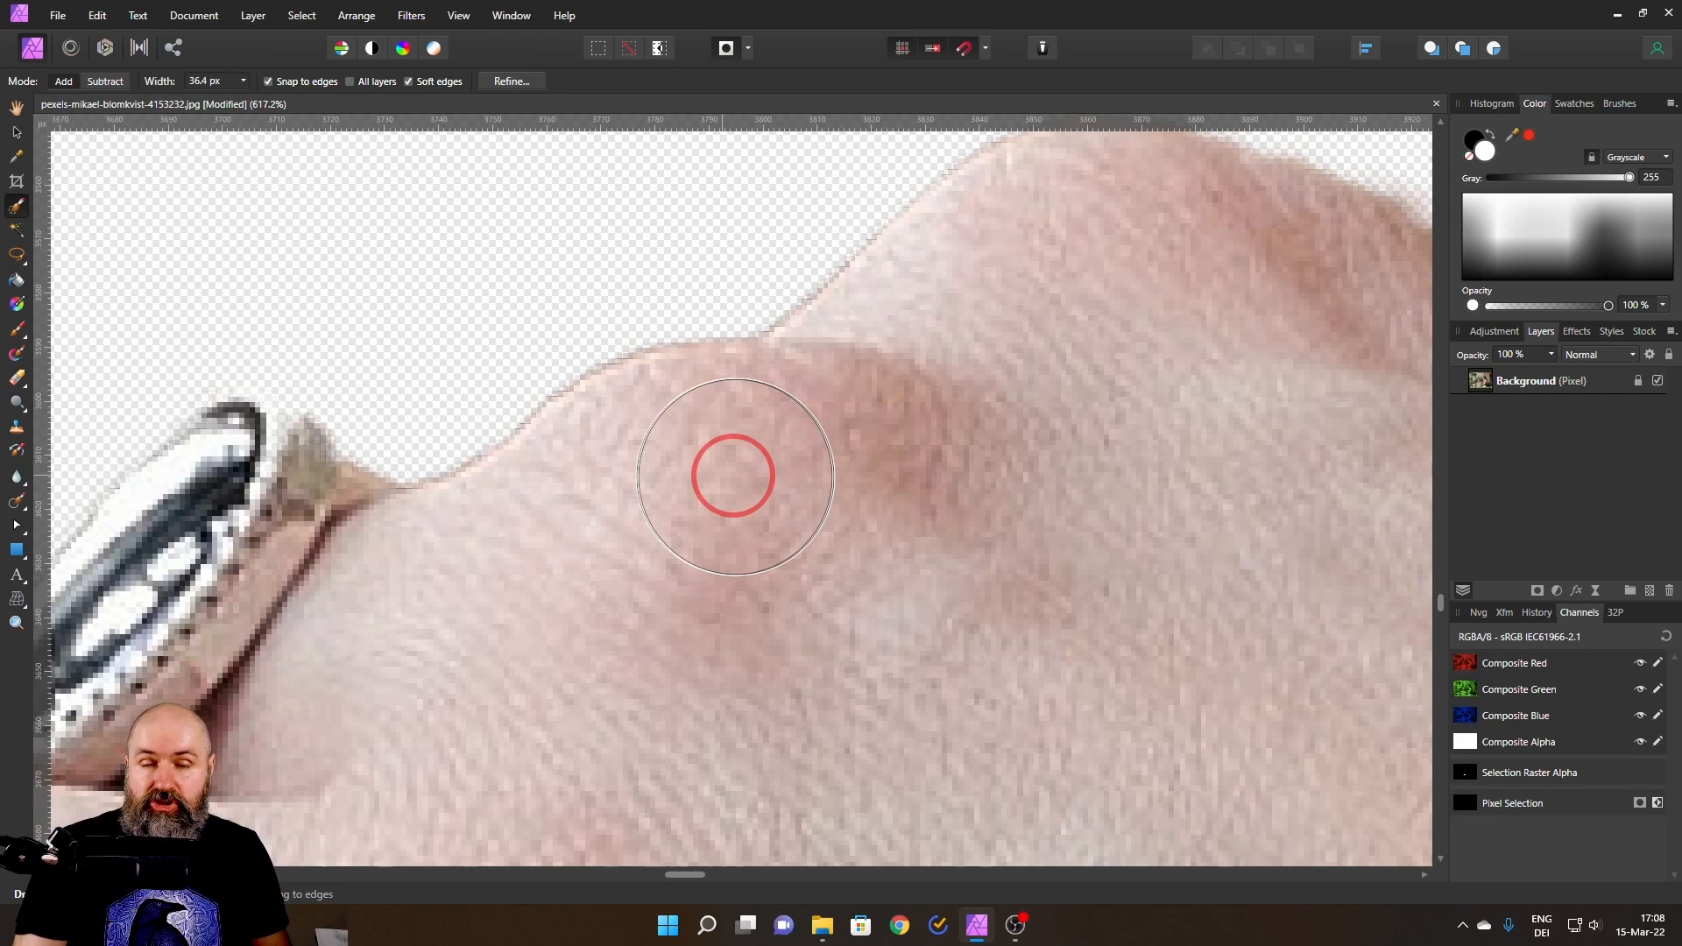
mouse_move(764, 473)
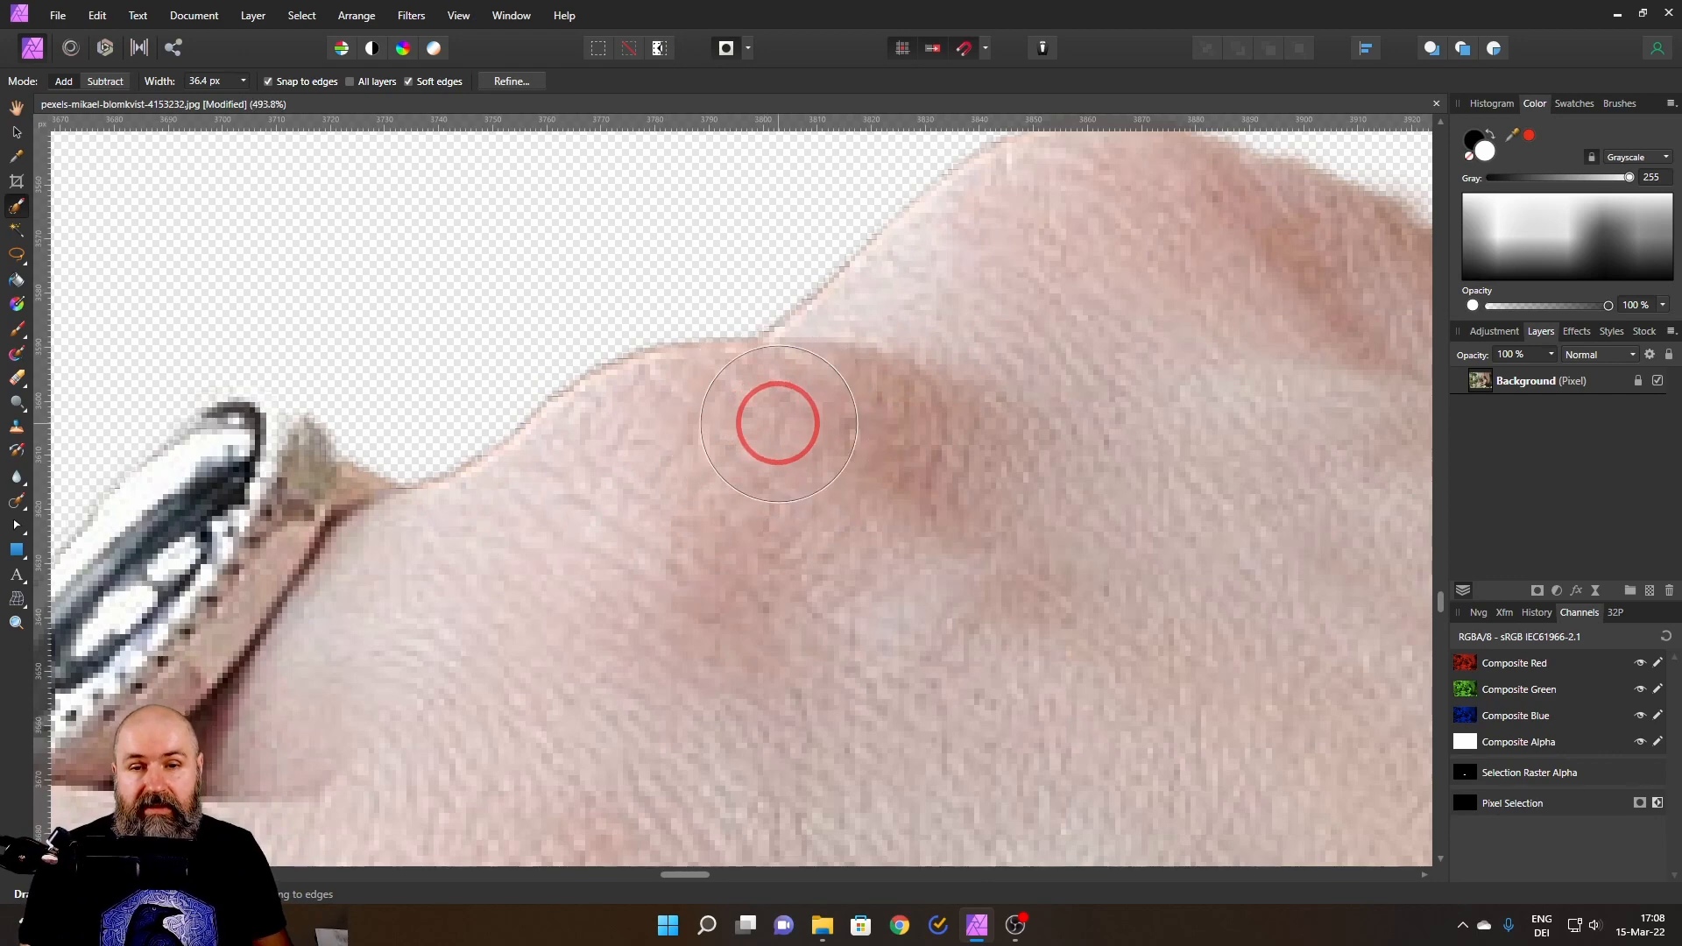
- Fit the whole hand in view and open the mask preview options for the red overlay
left_click(726, 48)
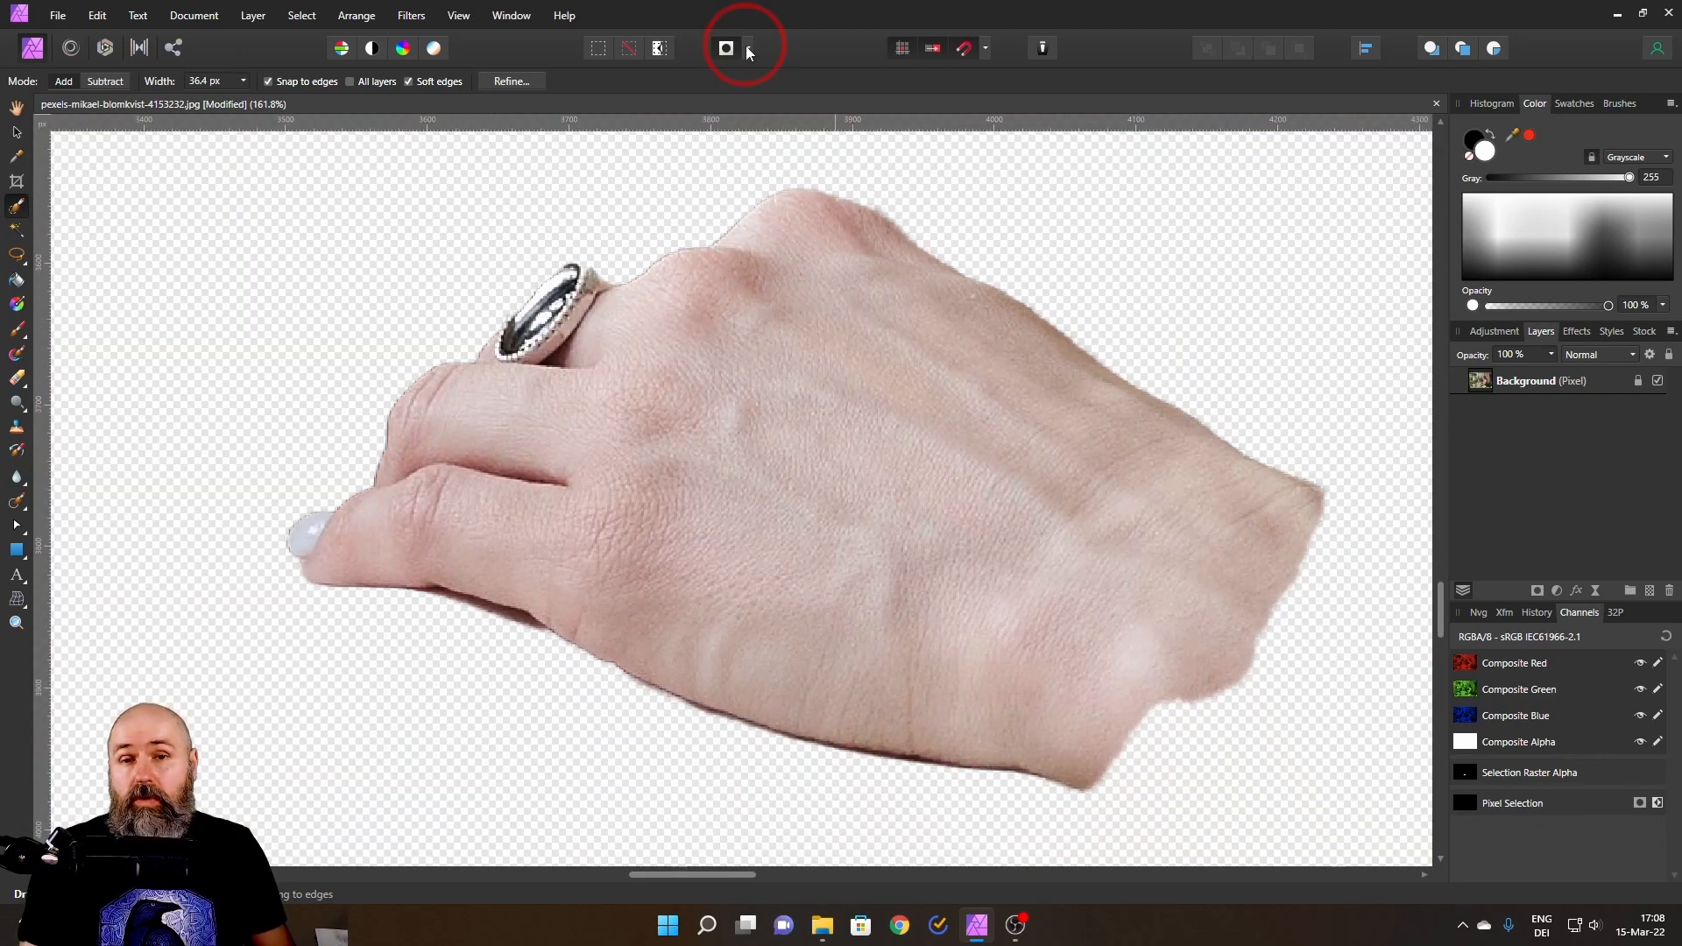
left_click(747, 48)
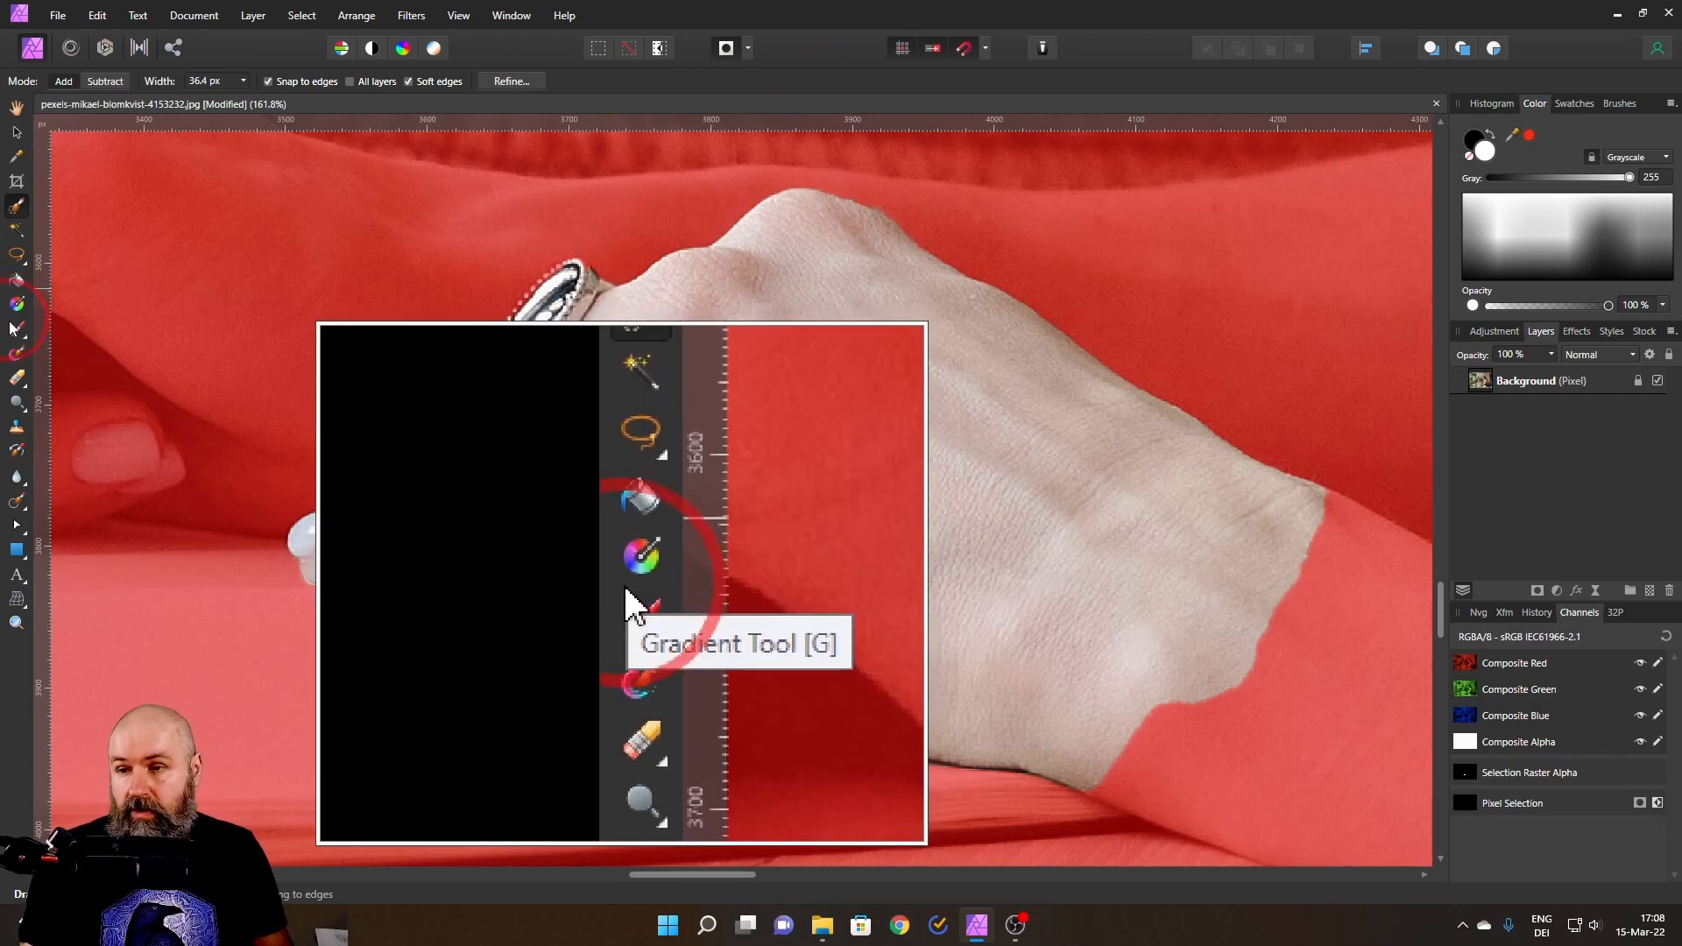
mouse_move(639, 601)
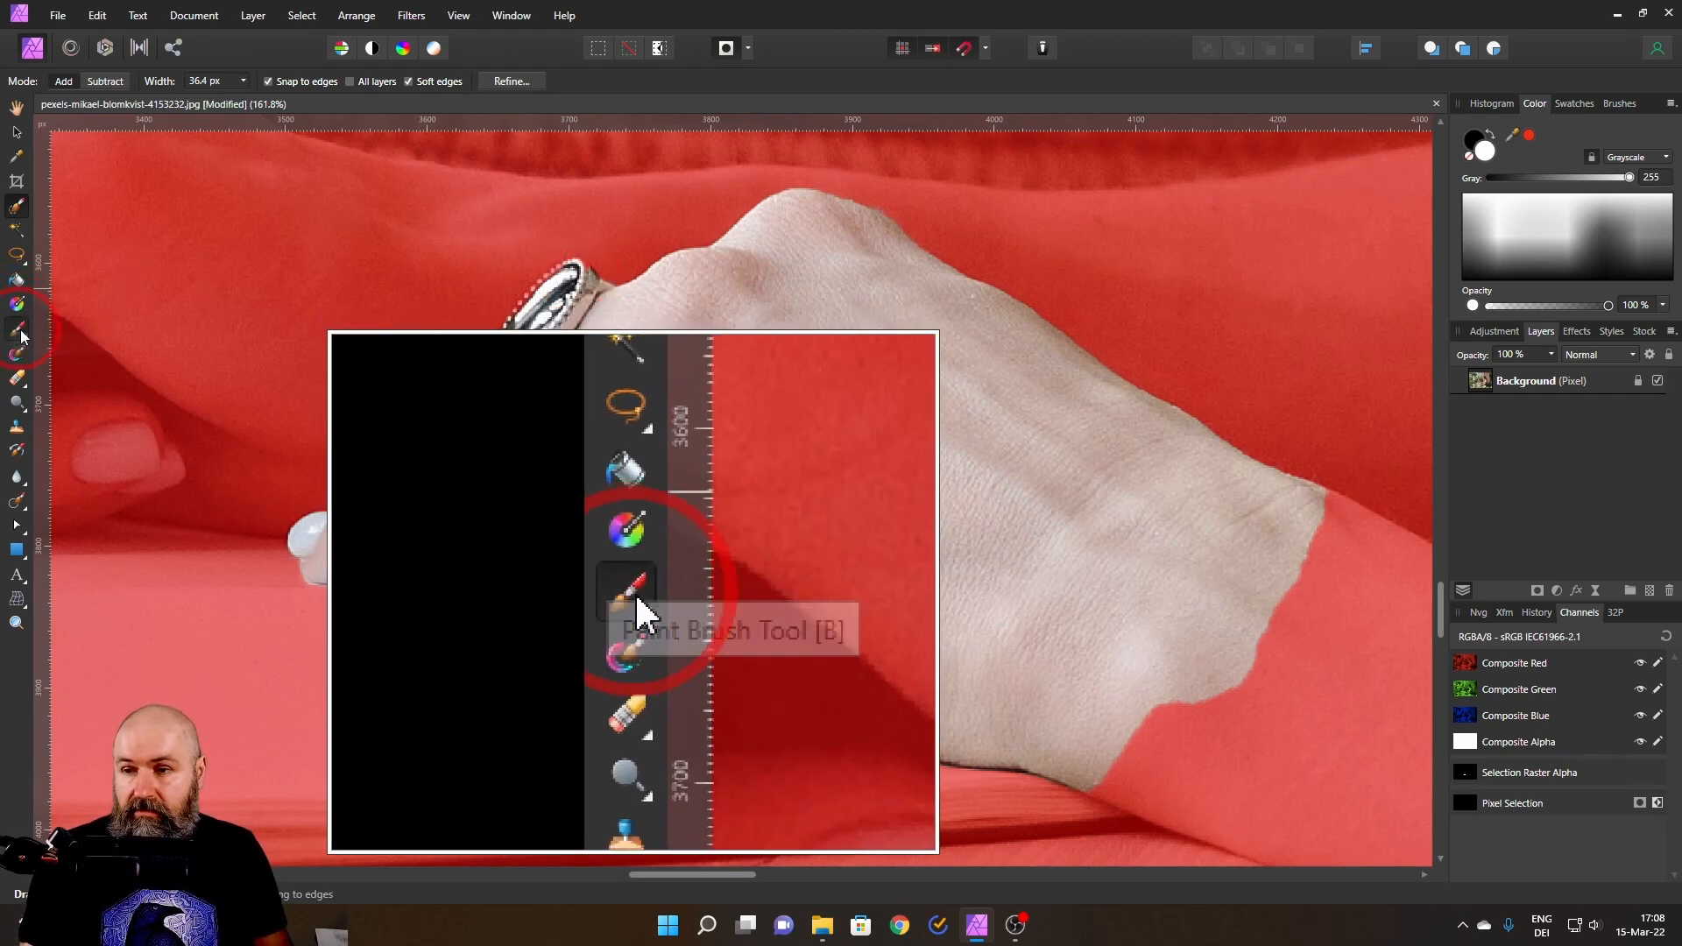
- Brush the mask over the ring's top edge and gem so the ring stays selected
left_click(625, 589)
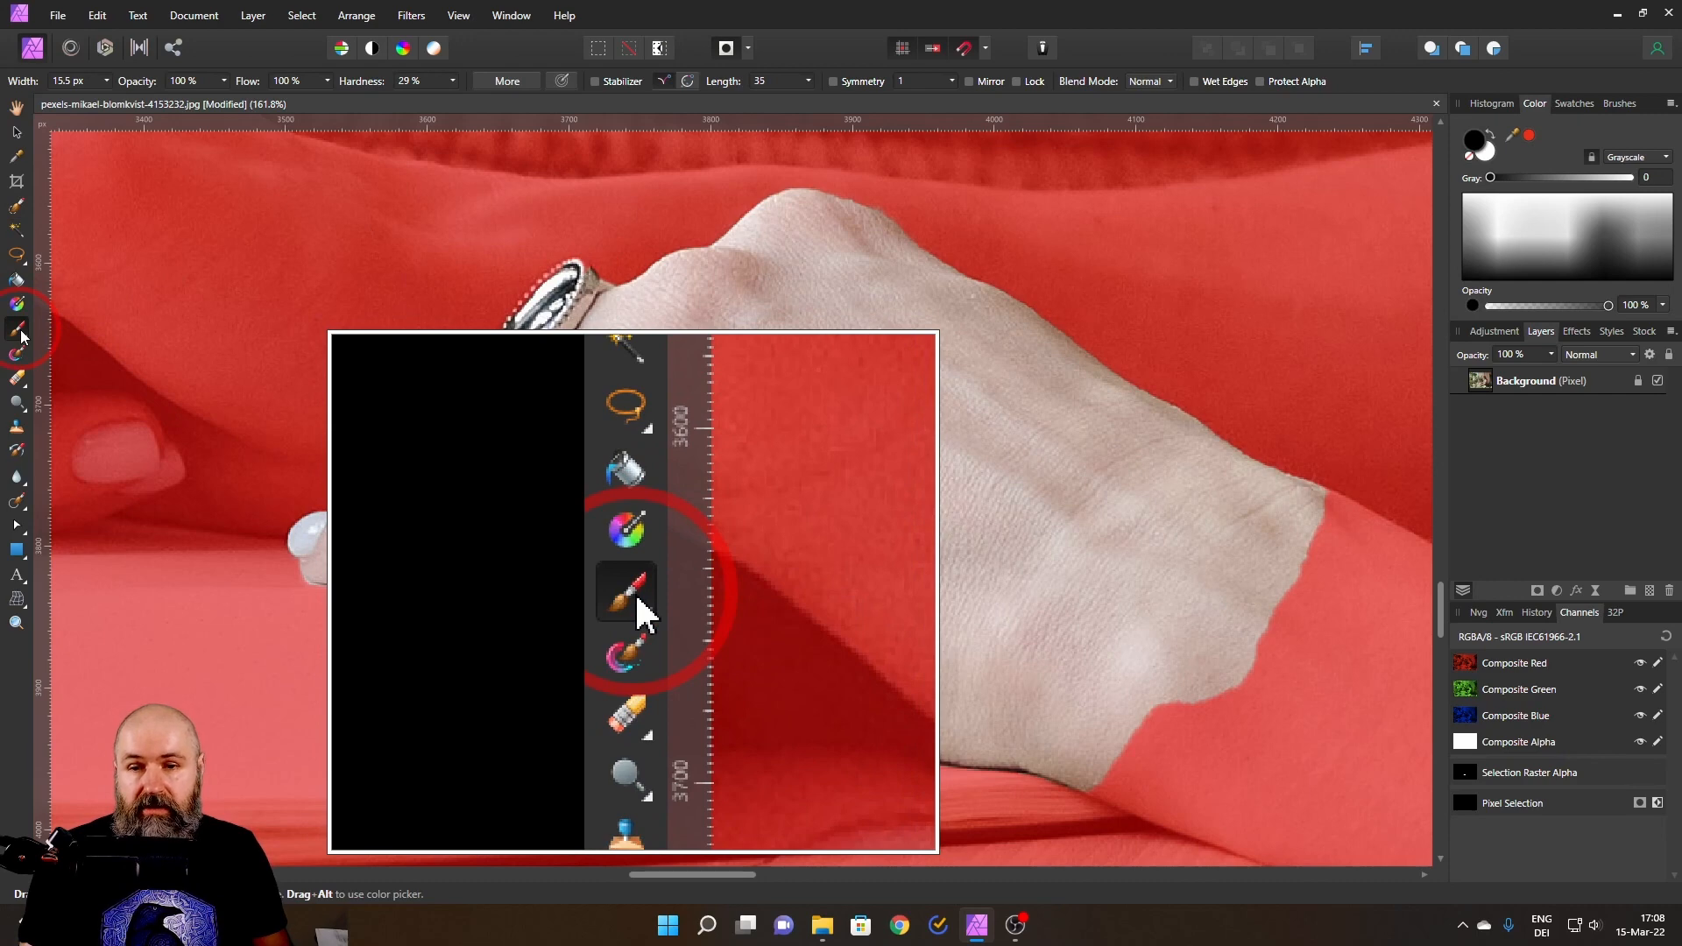
left_click(625, 590)
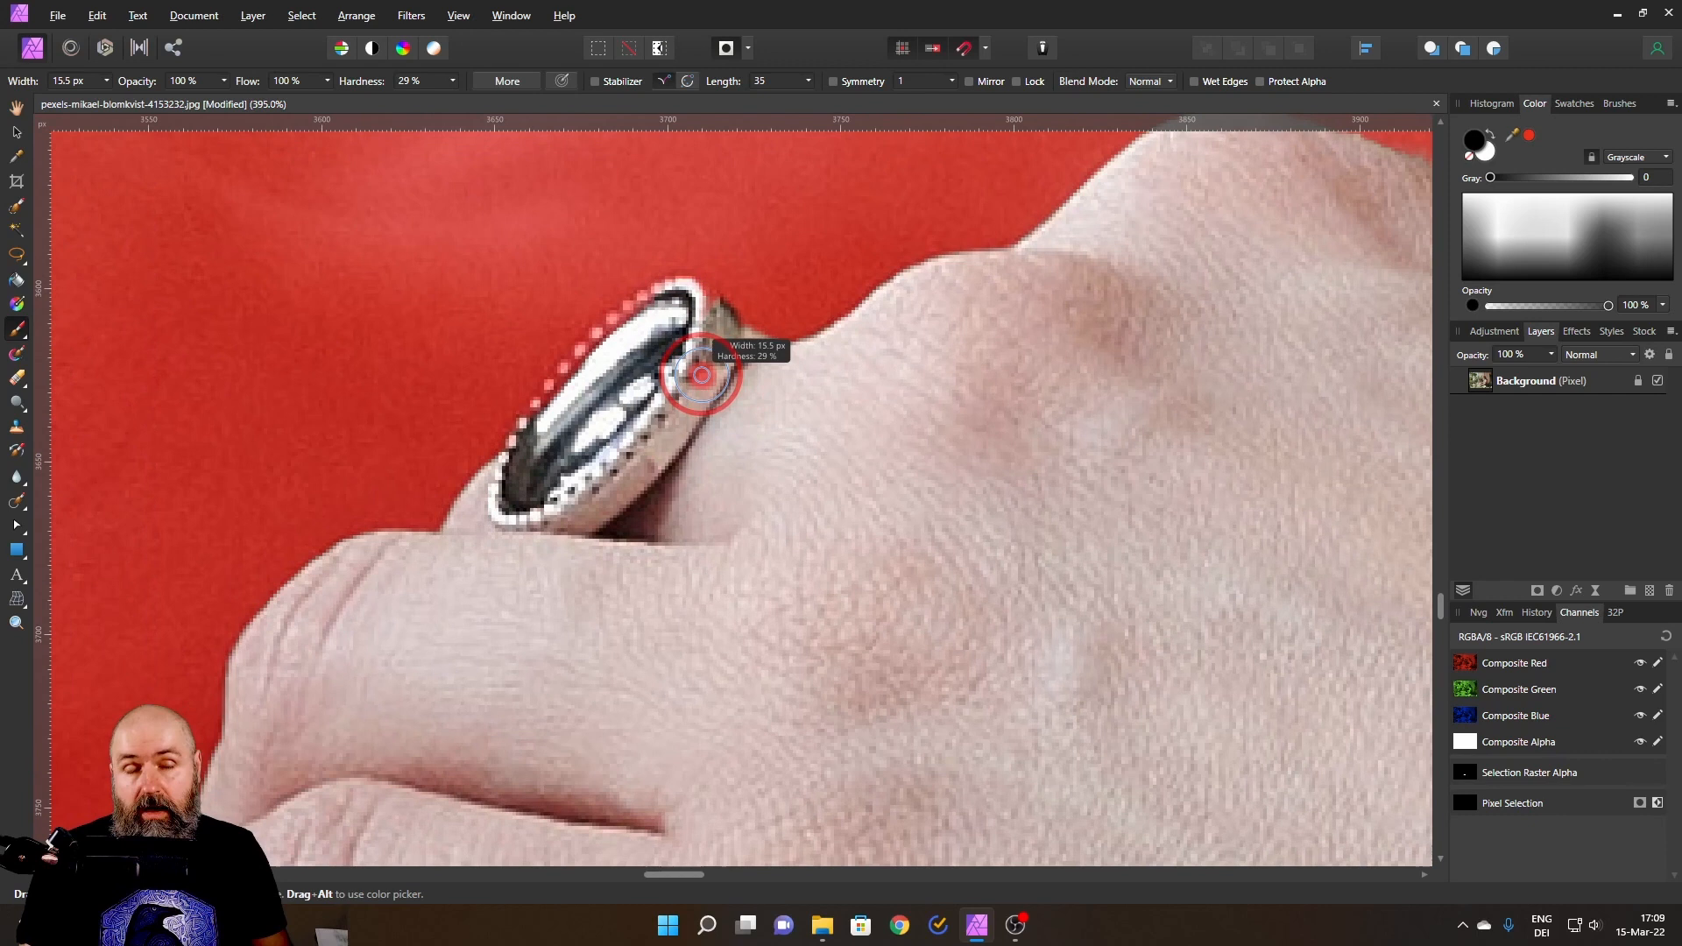
mouse_move(702, 375)
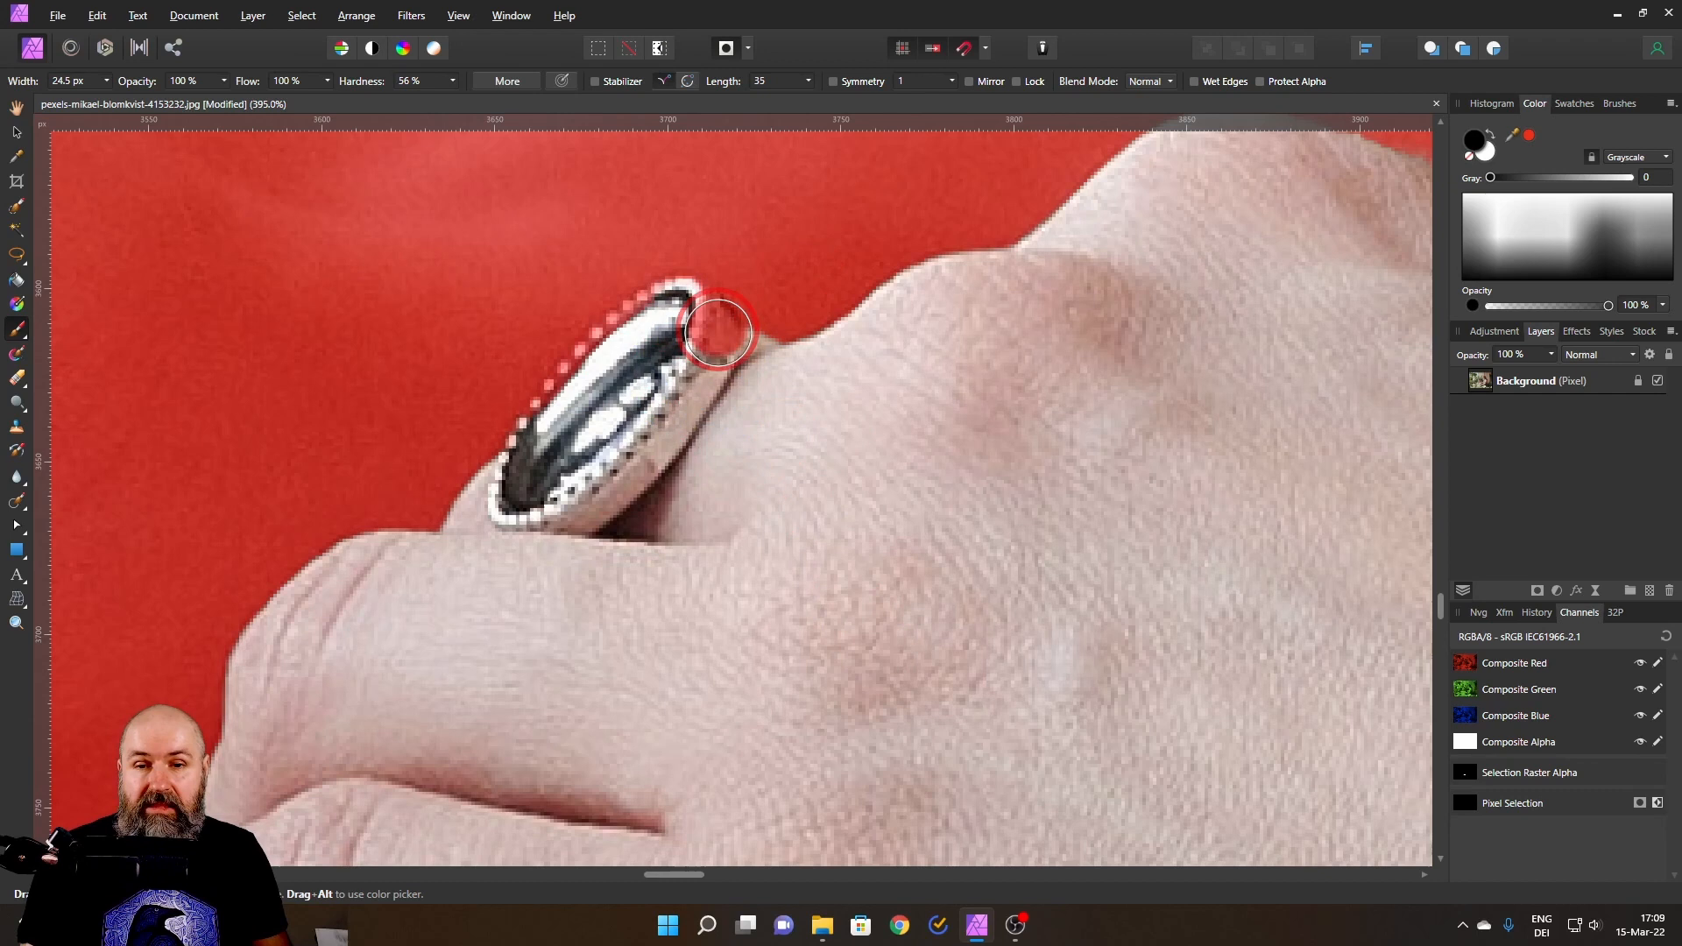
left_click_drag(719, 327, 676, 364)
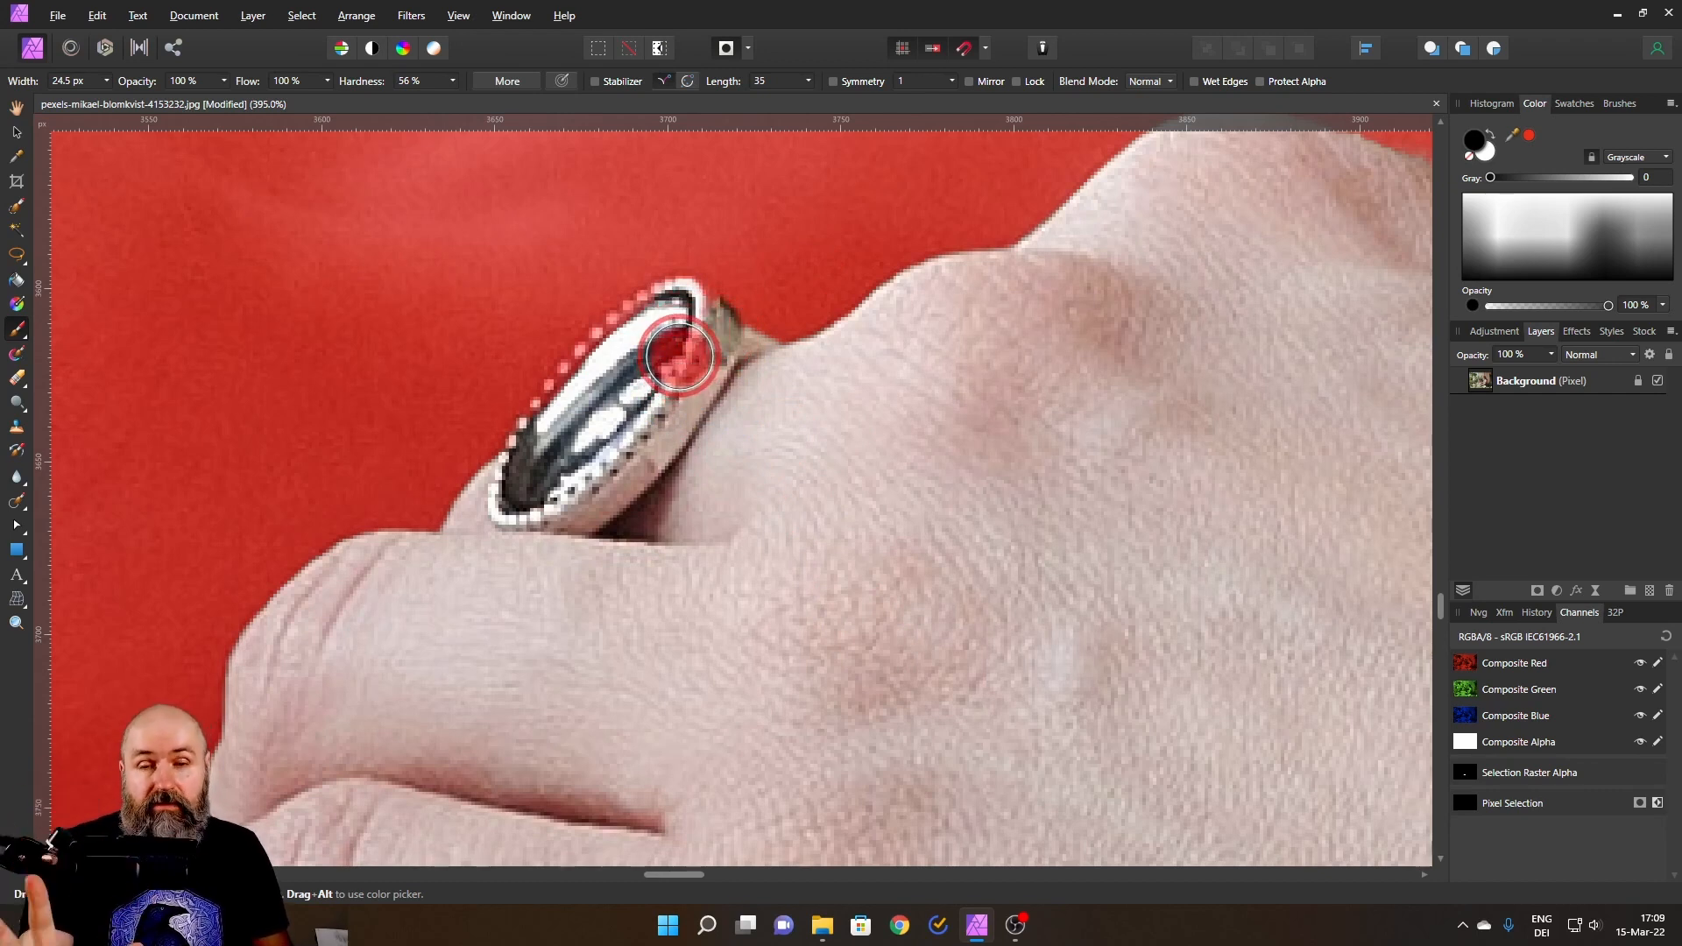
left_click(678, 353)
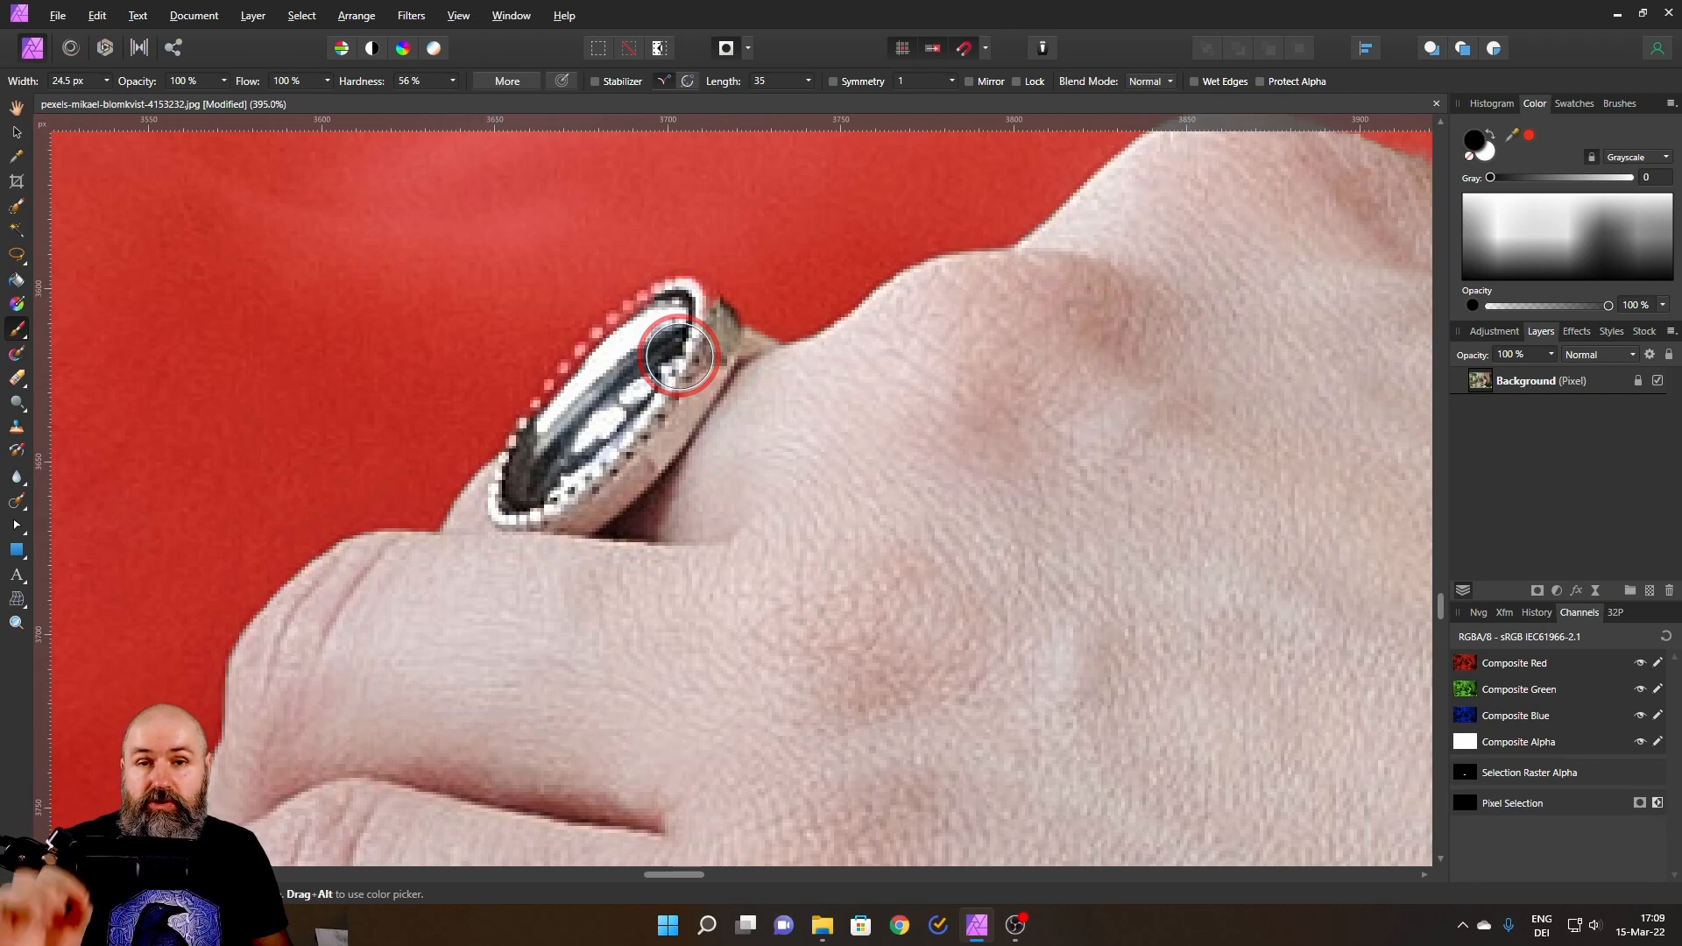
left_click_drag(678, 354, 694, 406)
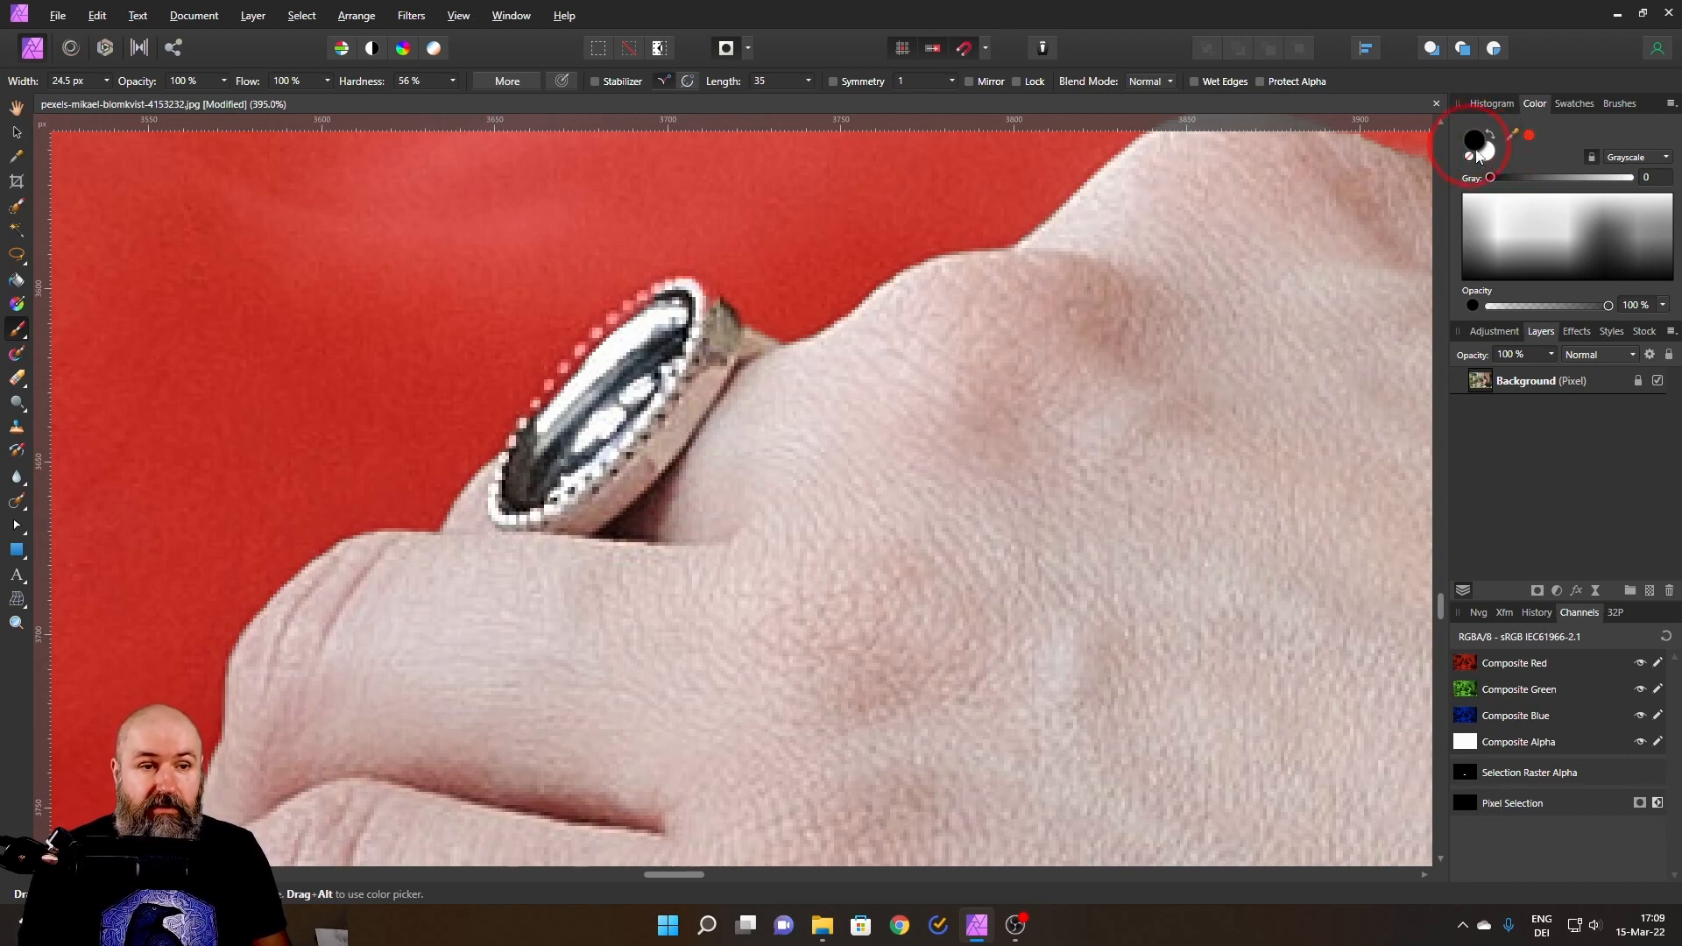
mouse_move(1489, 153)
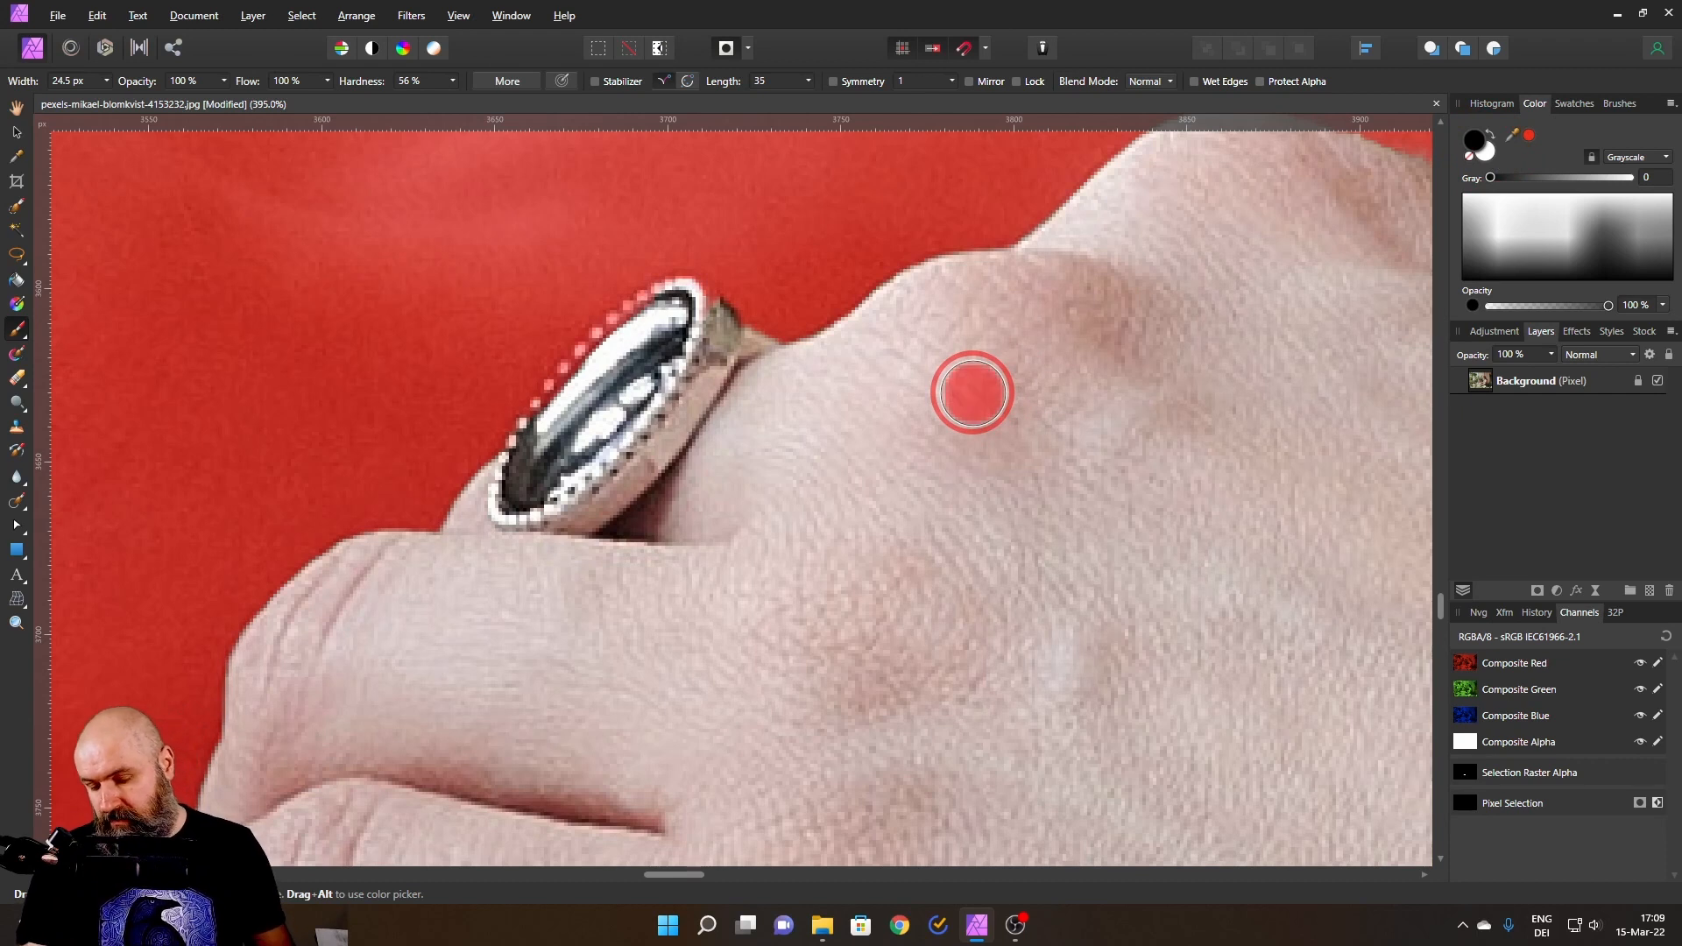
mouse_move(750, 316)
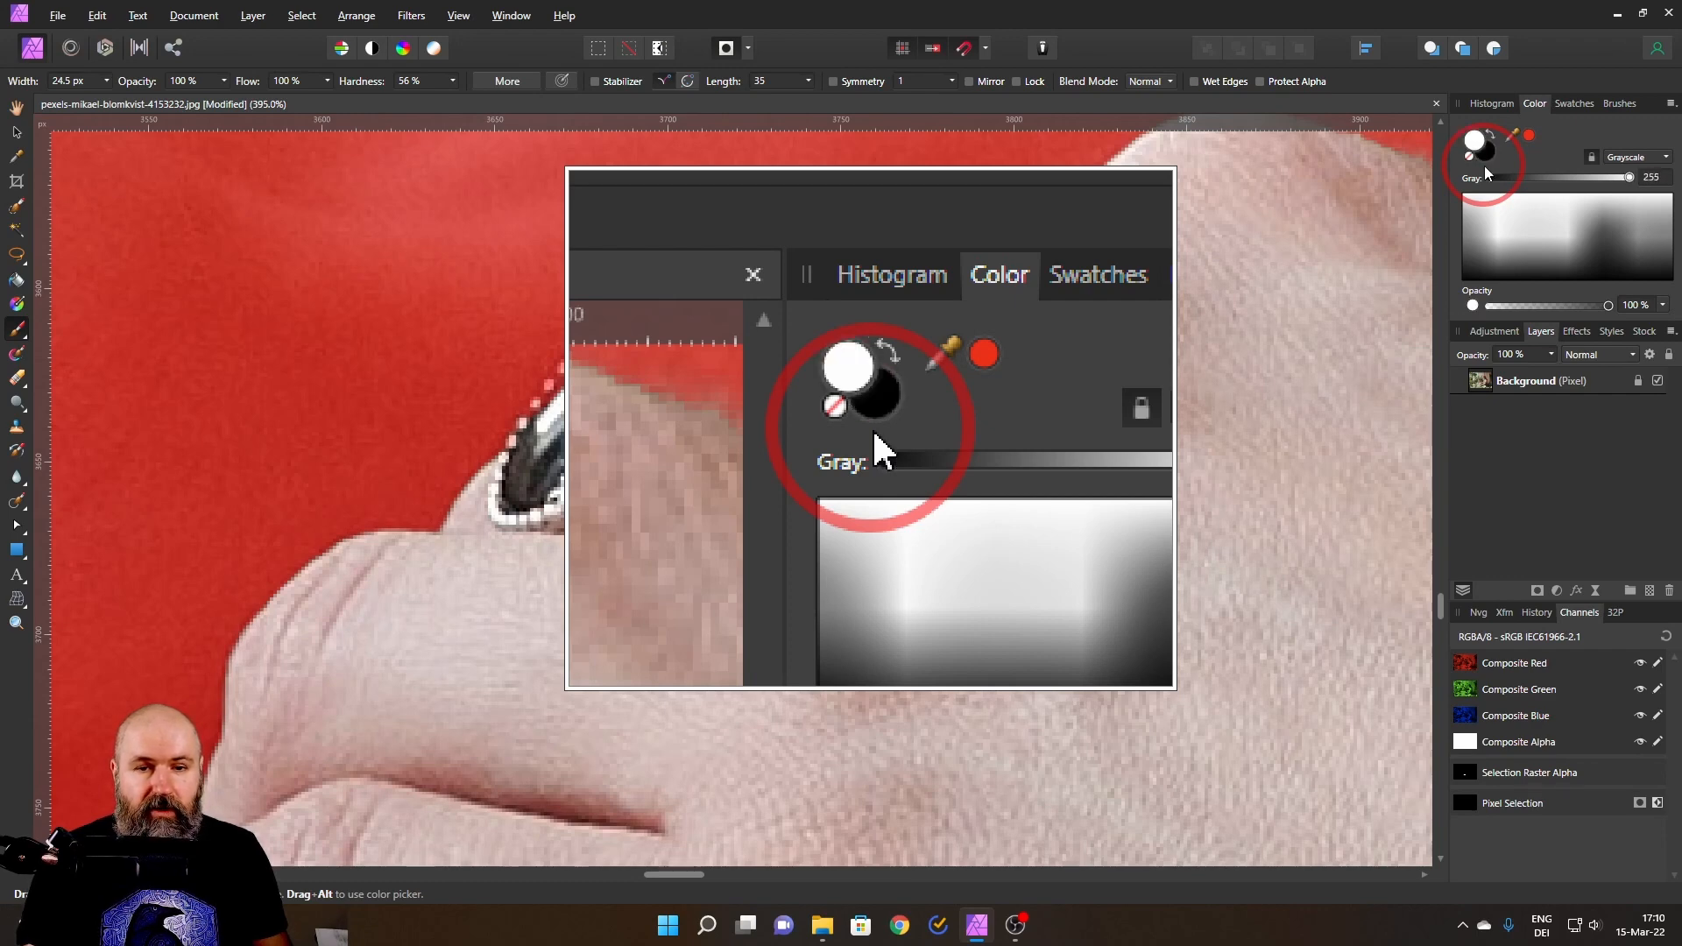
- Swap the foreground colour to white so the mask brush adds to the selection
left_click(753, 274)
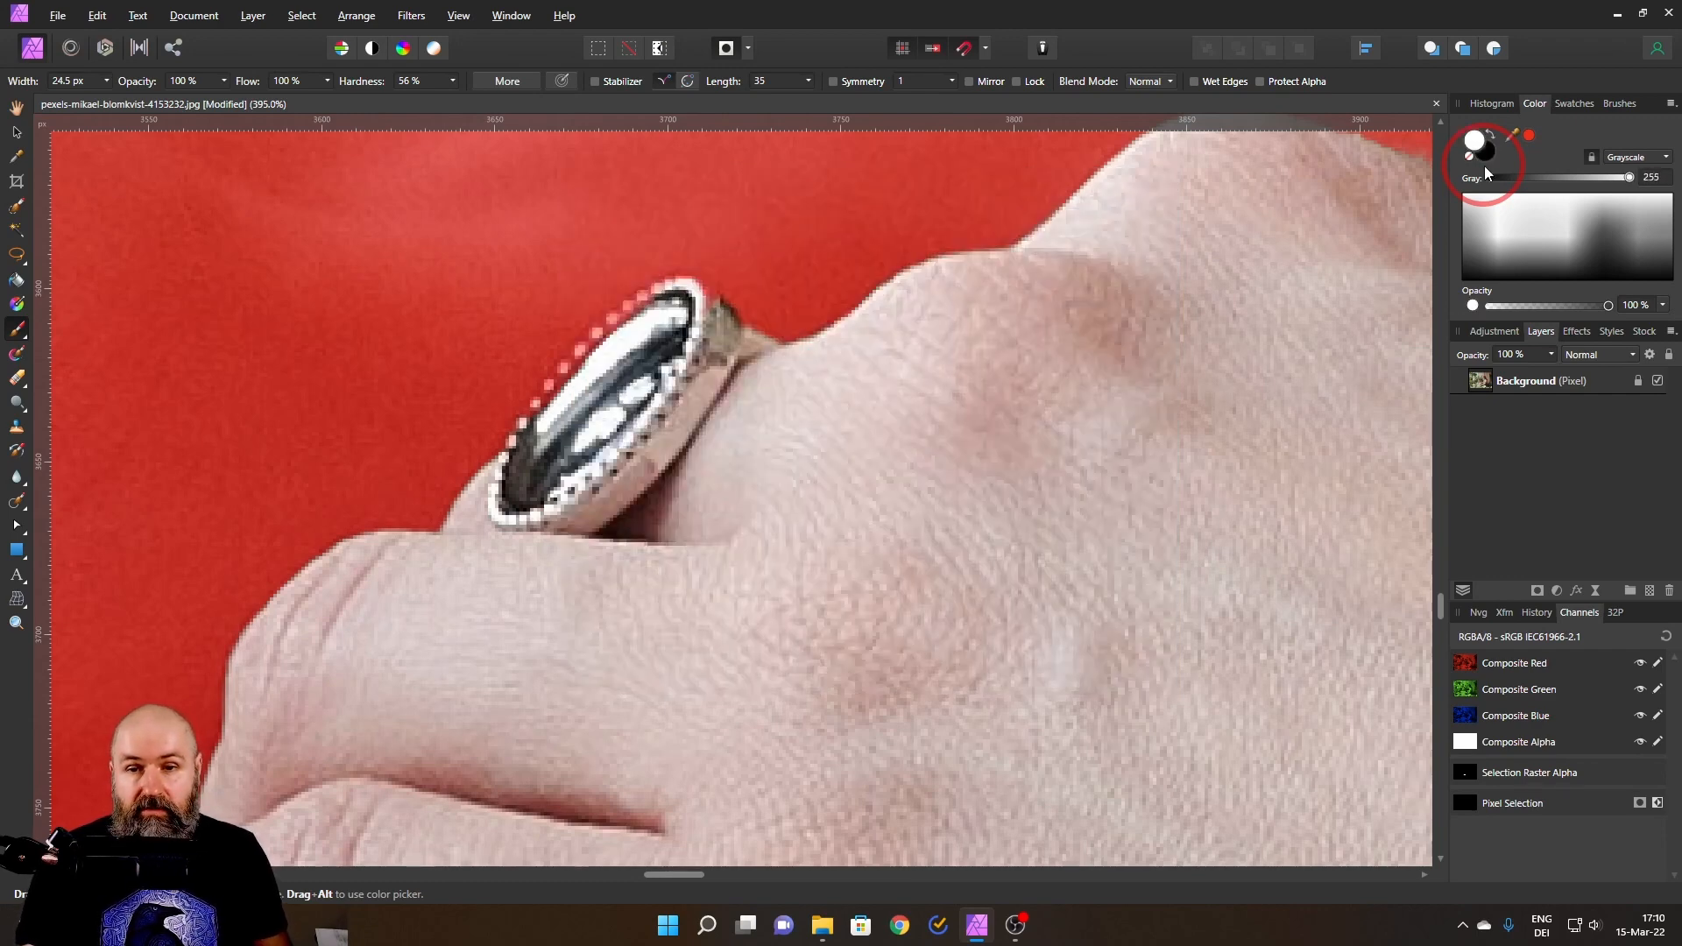
mouse_move(713, 338)
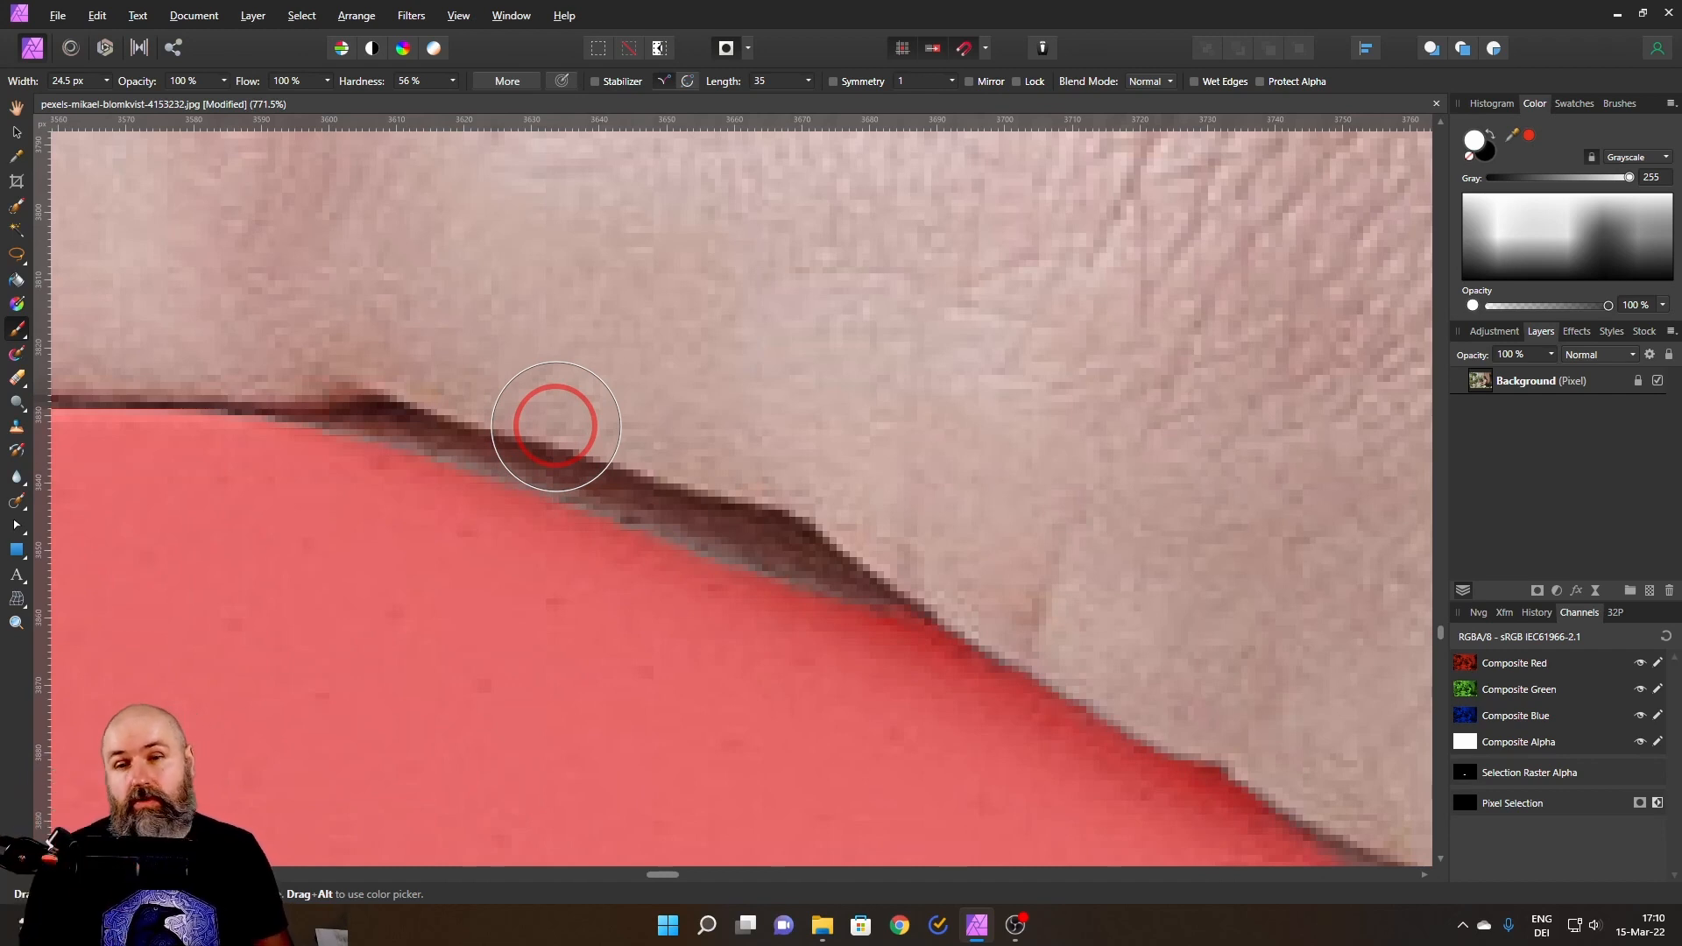
mouse_move(649, 411)
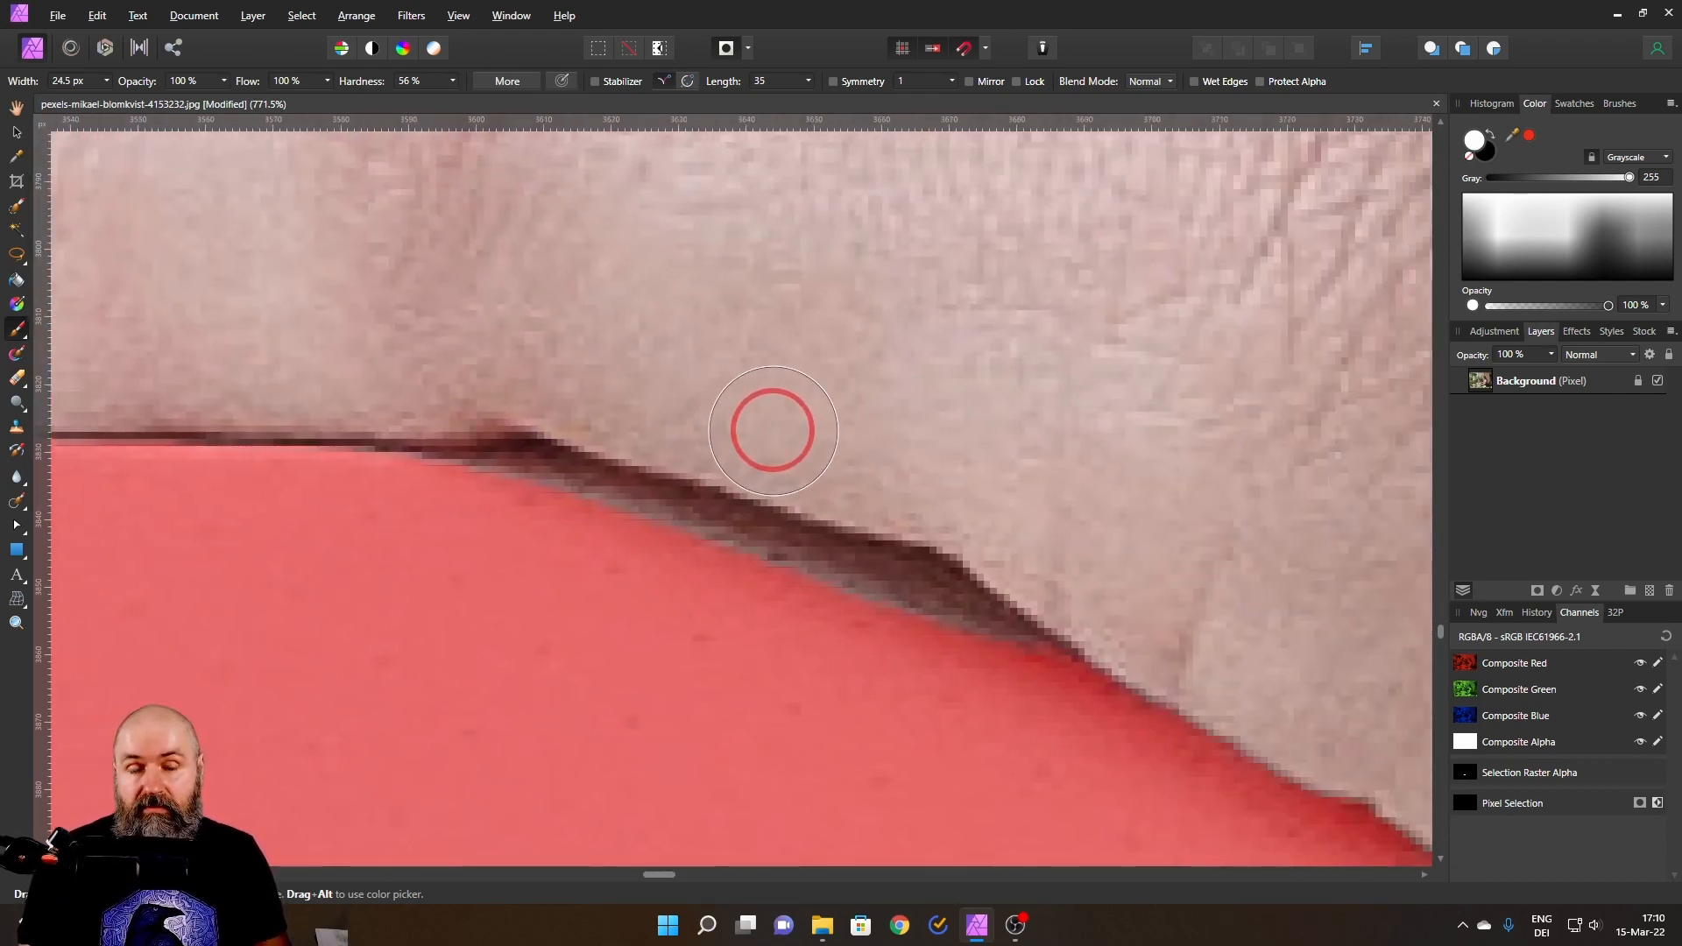
mouse_move(736, 416)
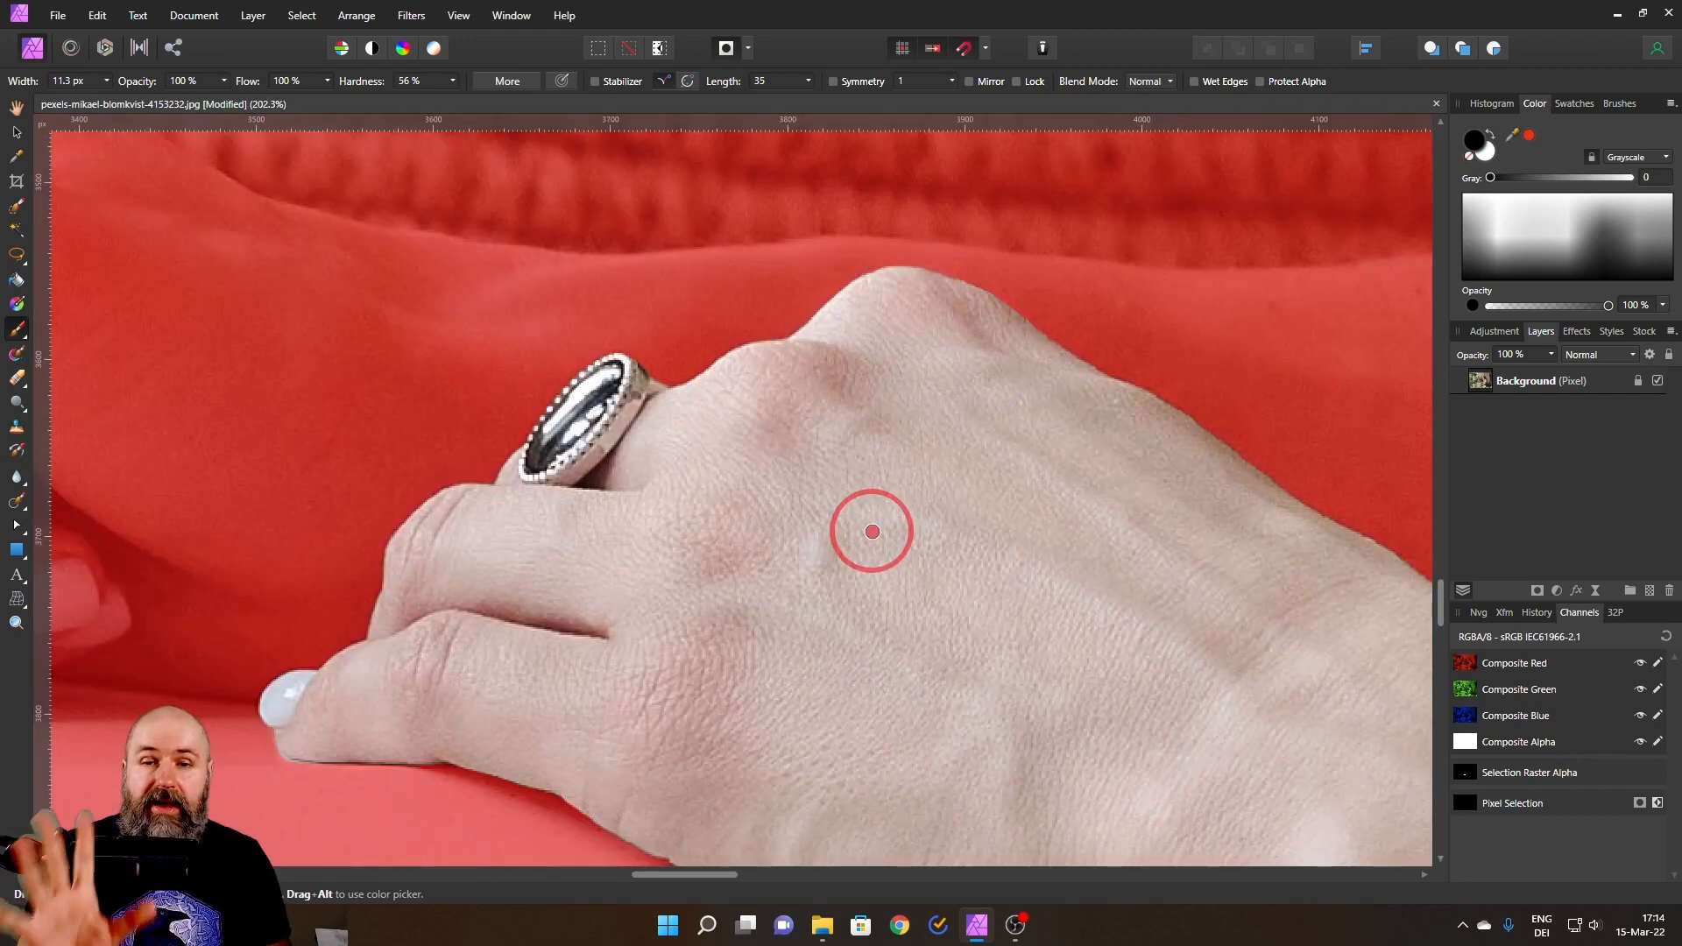
- Preview the hand cutout against transparency before applying the refinement
left_click(734, 47)
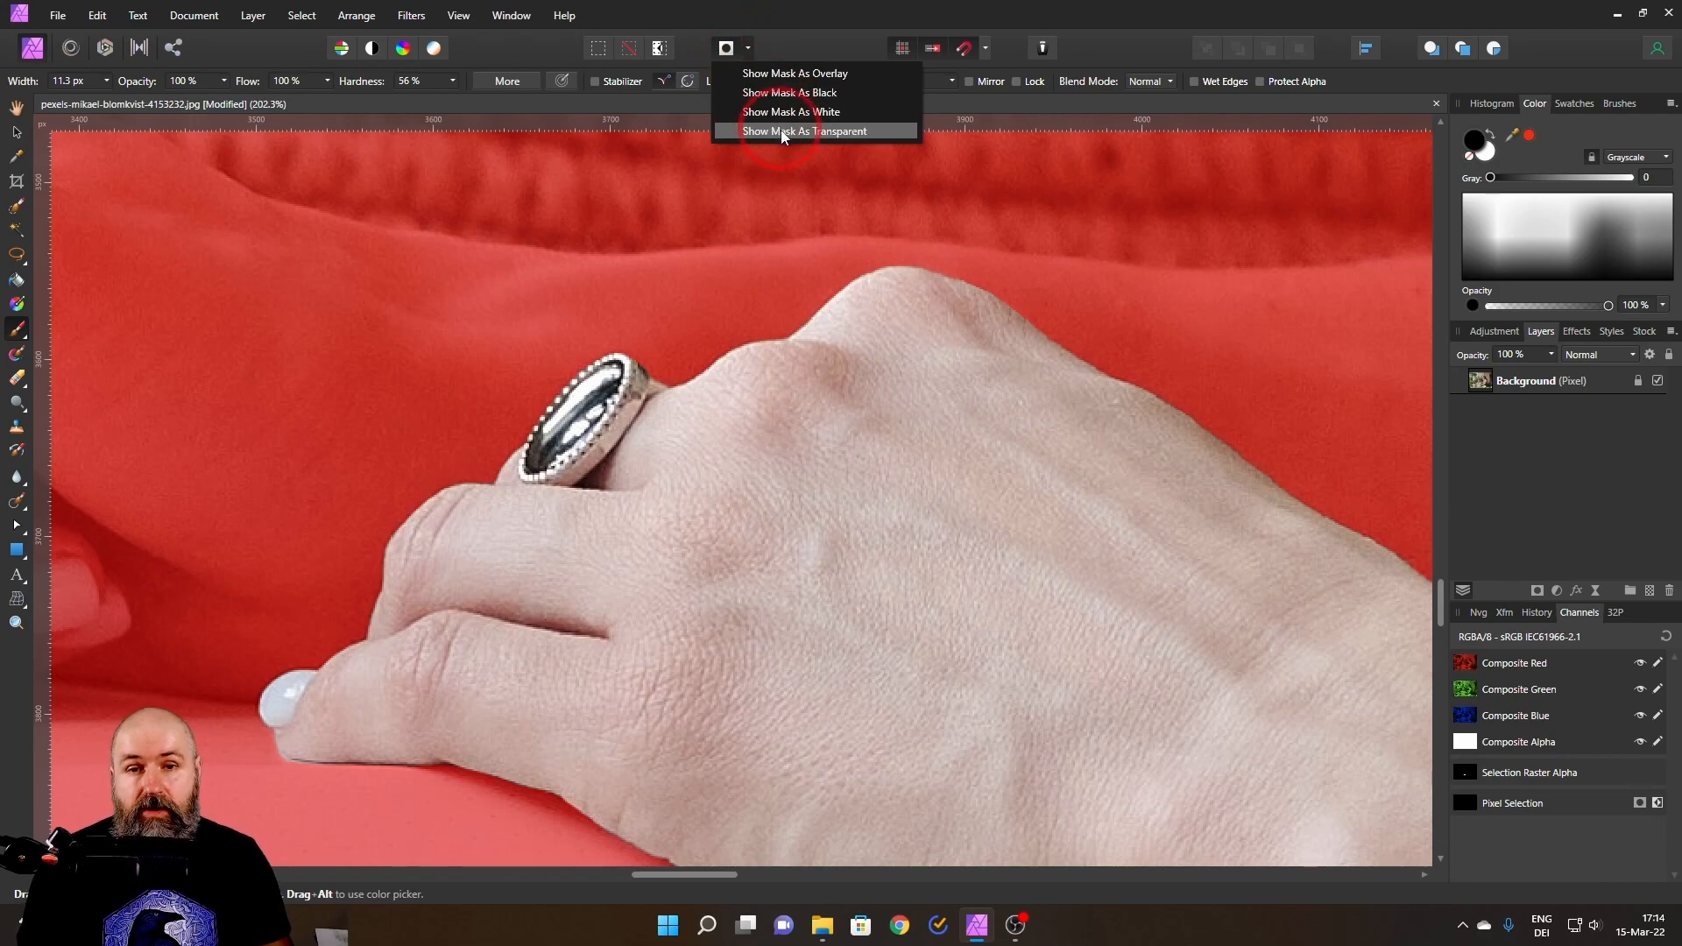
left_click(806, 131)
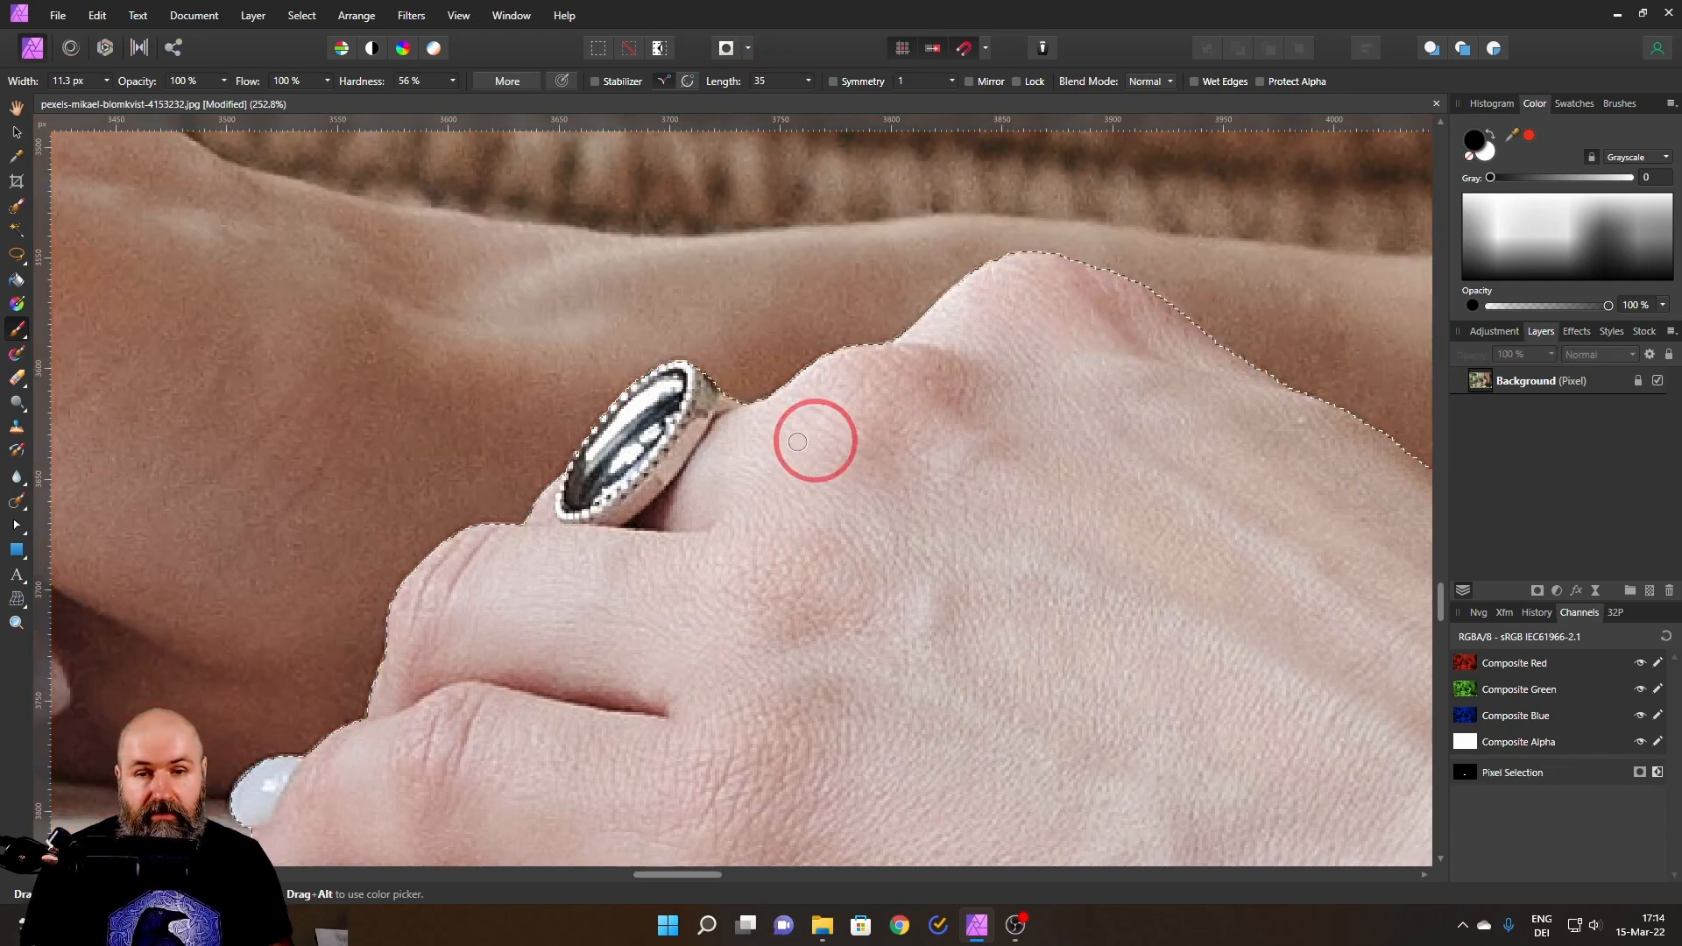
mouse_move(1022, 272)
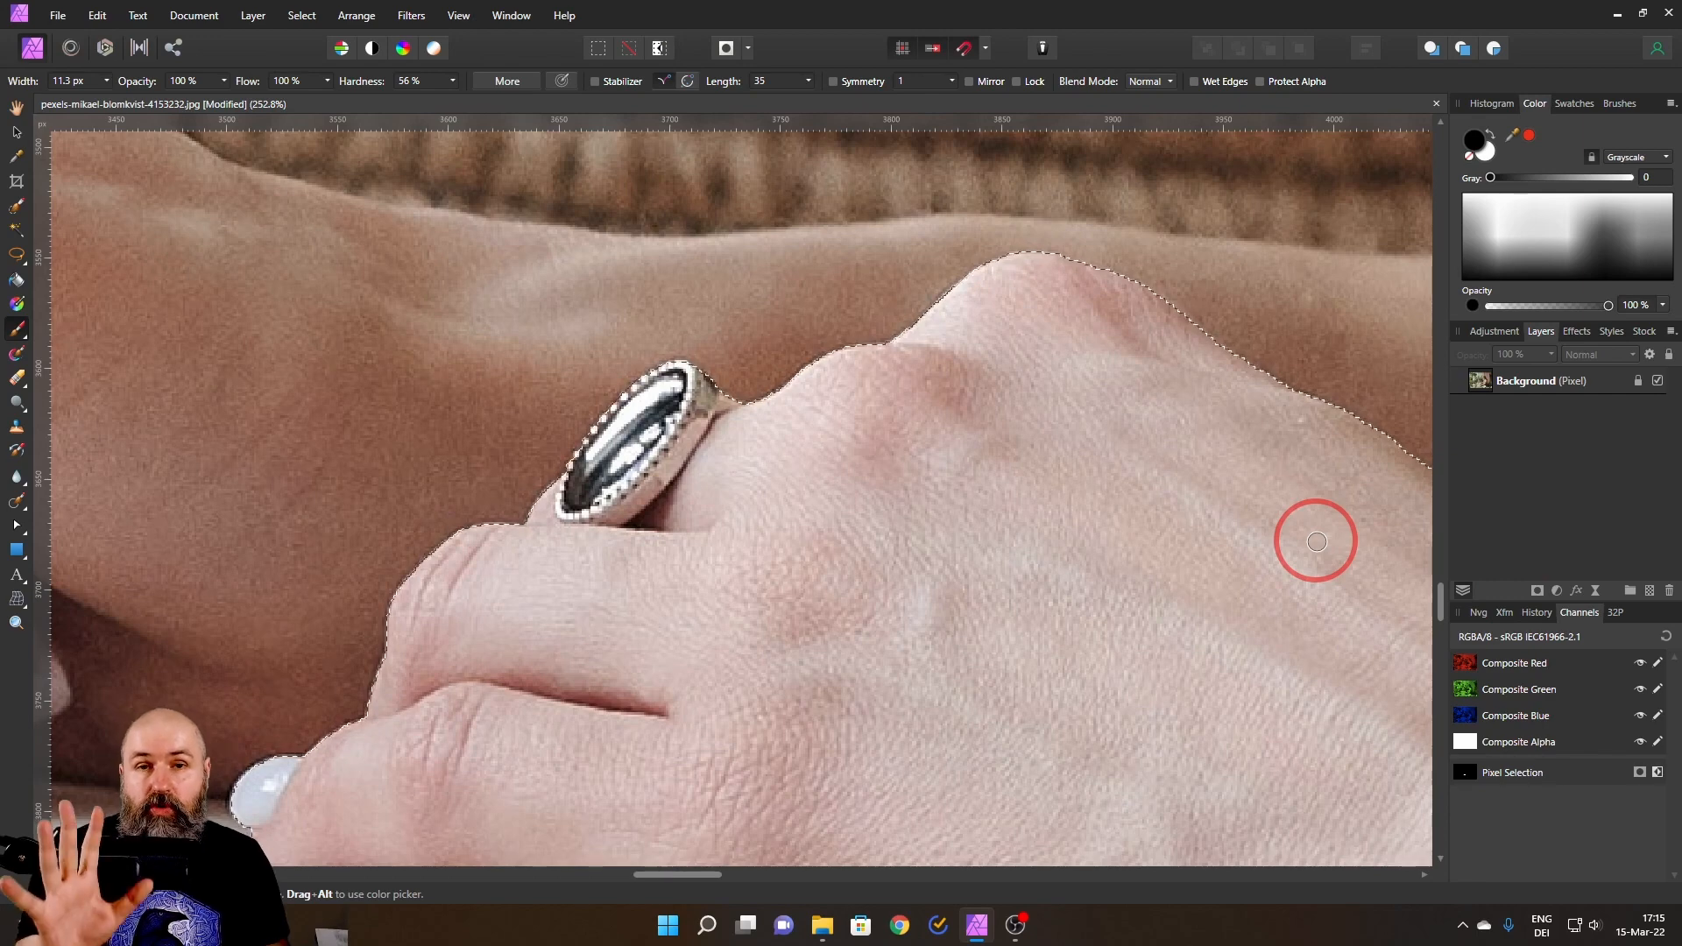
mouse_move(1534, 590)
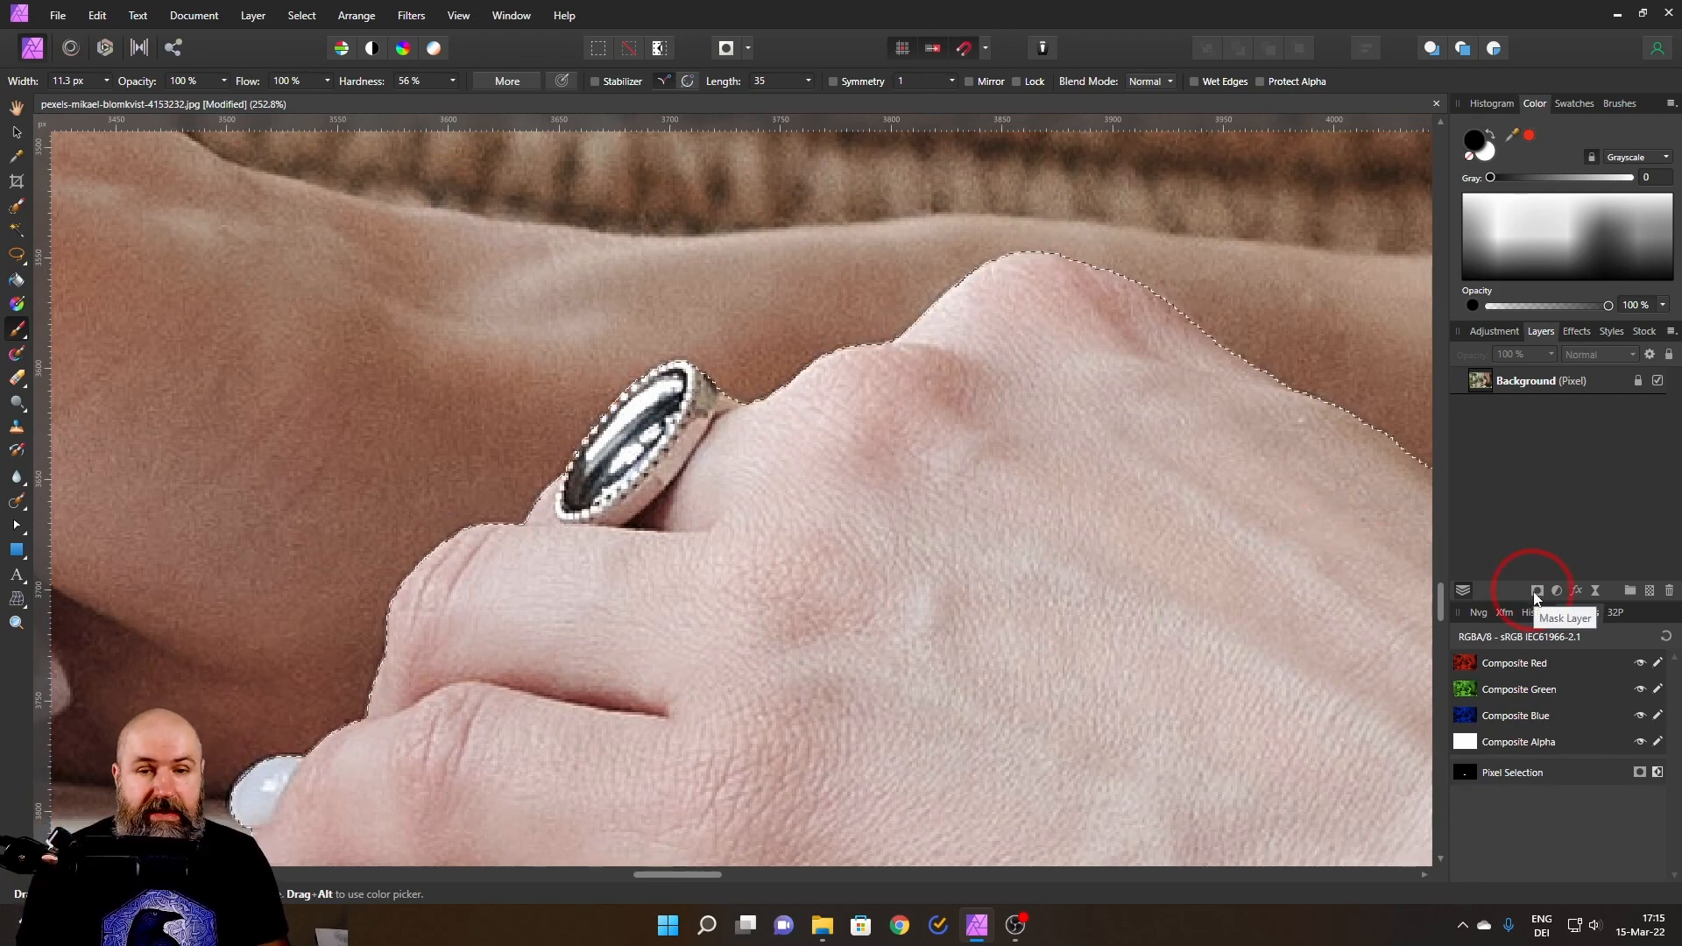
- Mask the Background layer with the hand selection and open the Select menu
left_click(1536, 589)
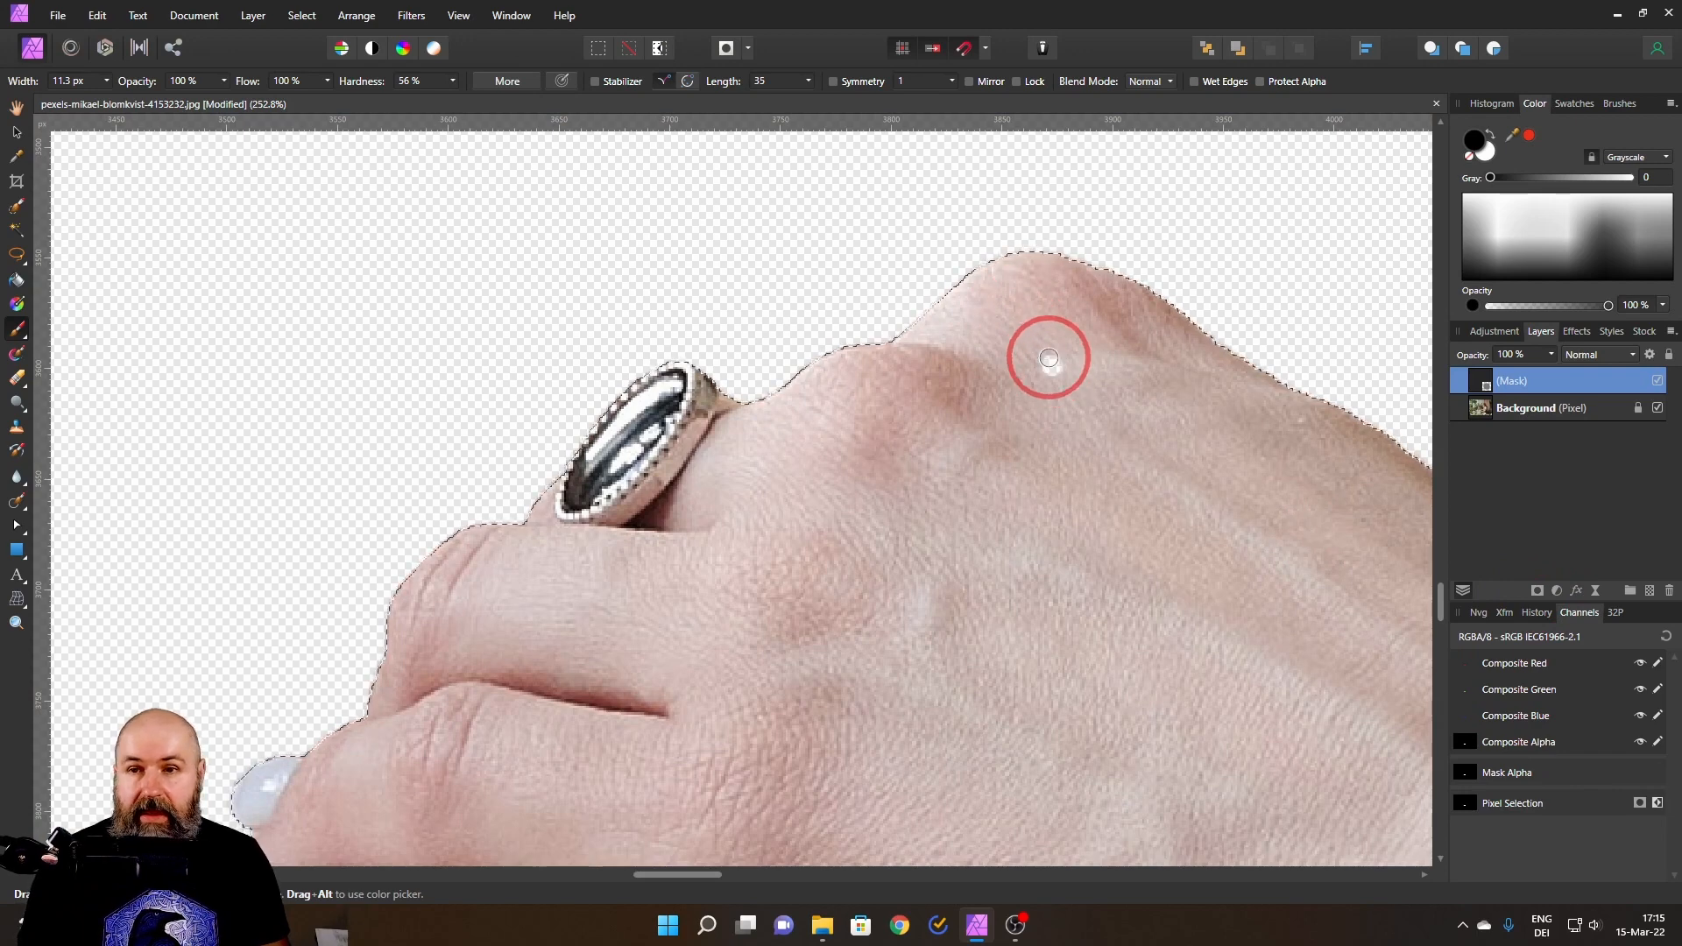
left_click(301, 15)
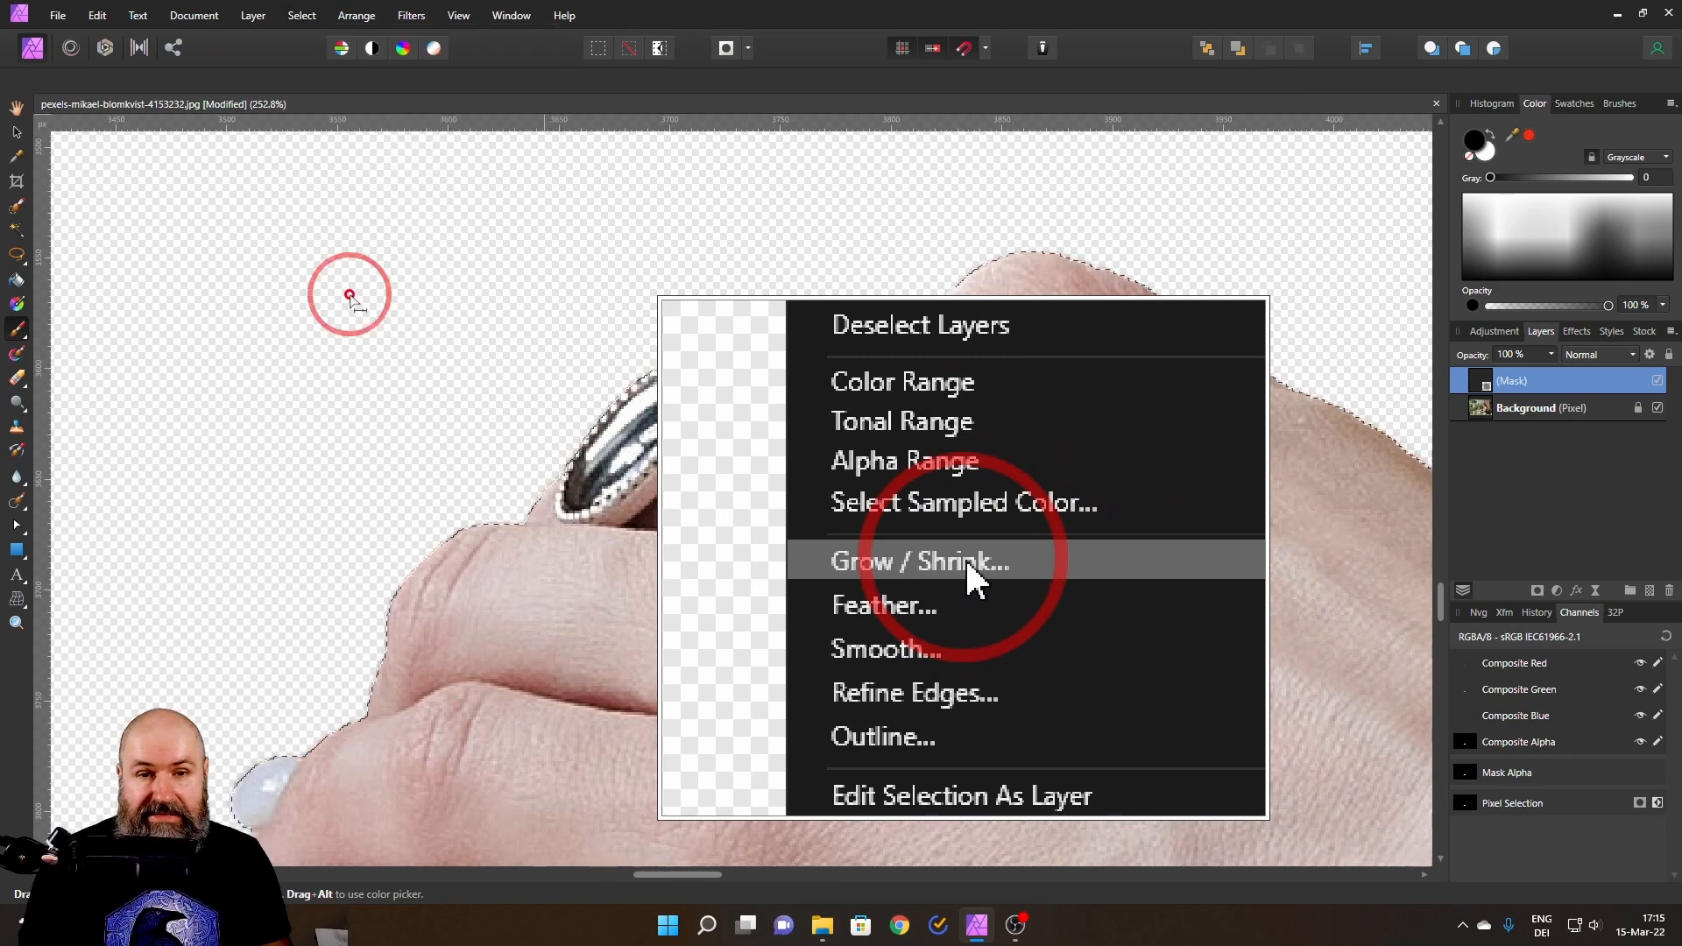
- Shrink the hand selection by 1 px using Grow / Shrink with radius -1
left_click(919, 560)
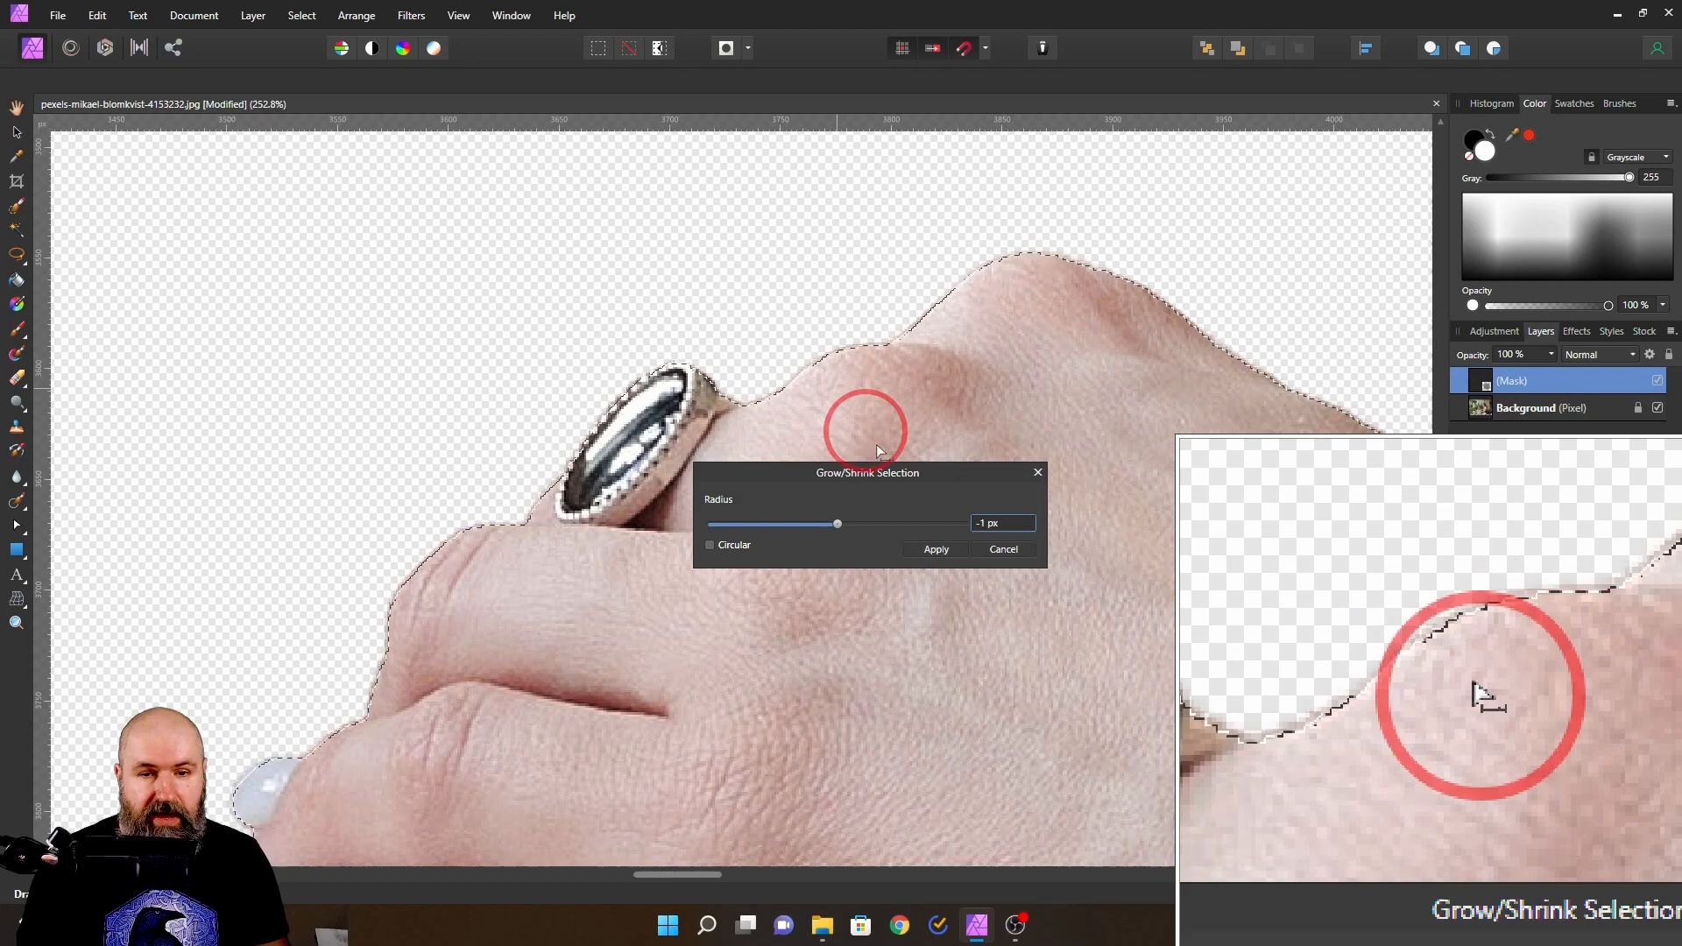
left_click(935, 548)
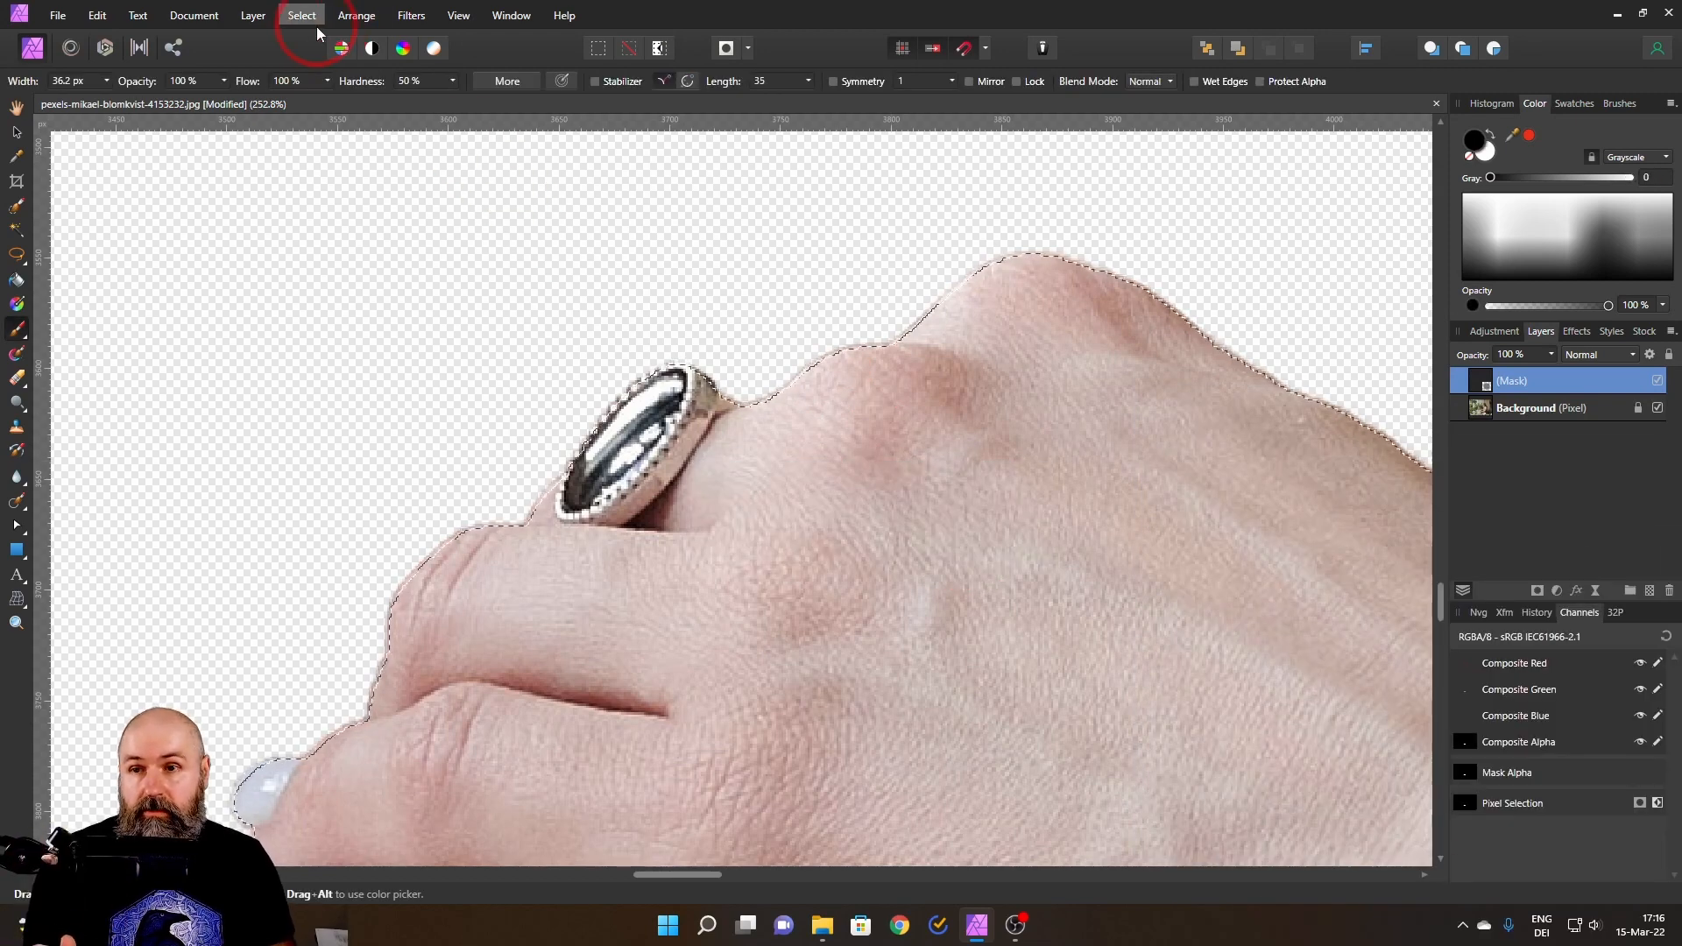
- Invert the pixel selection so everything except the hand is selected
left_click(301, 15)
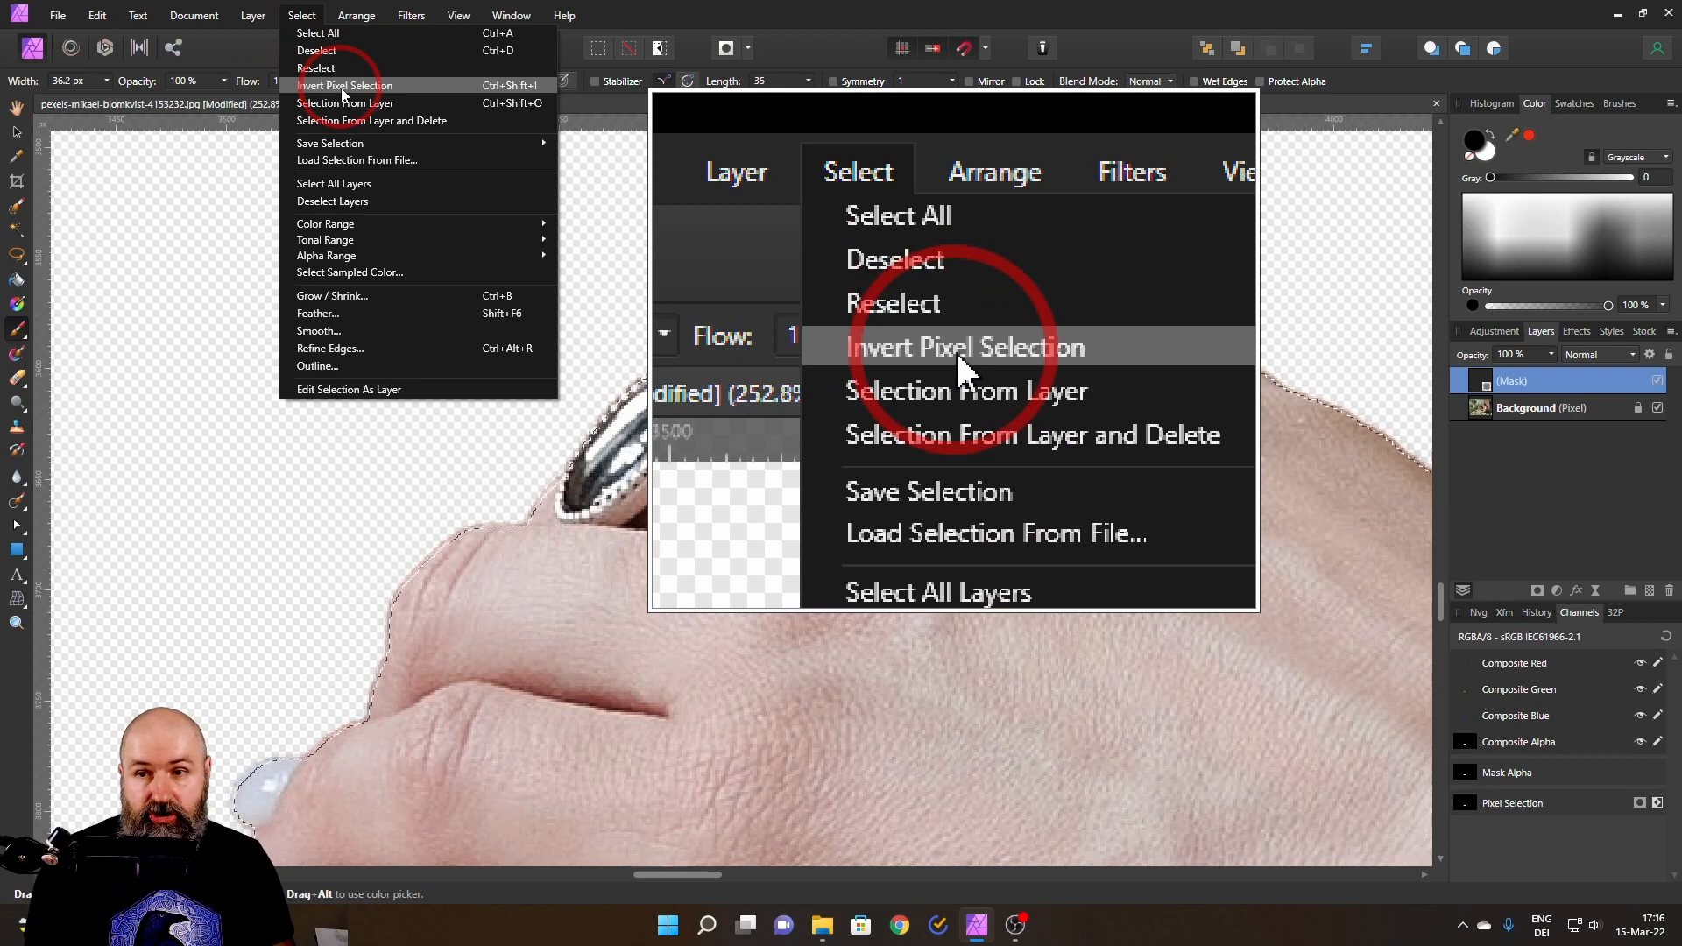
left_click(344, 85)
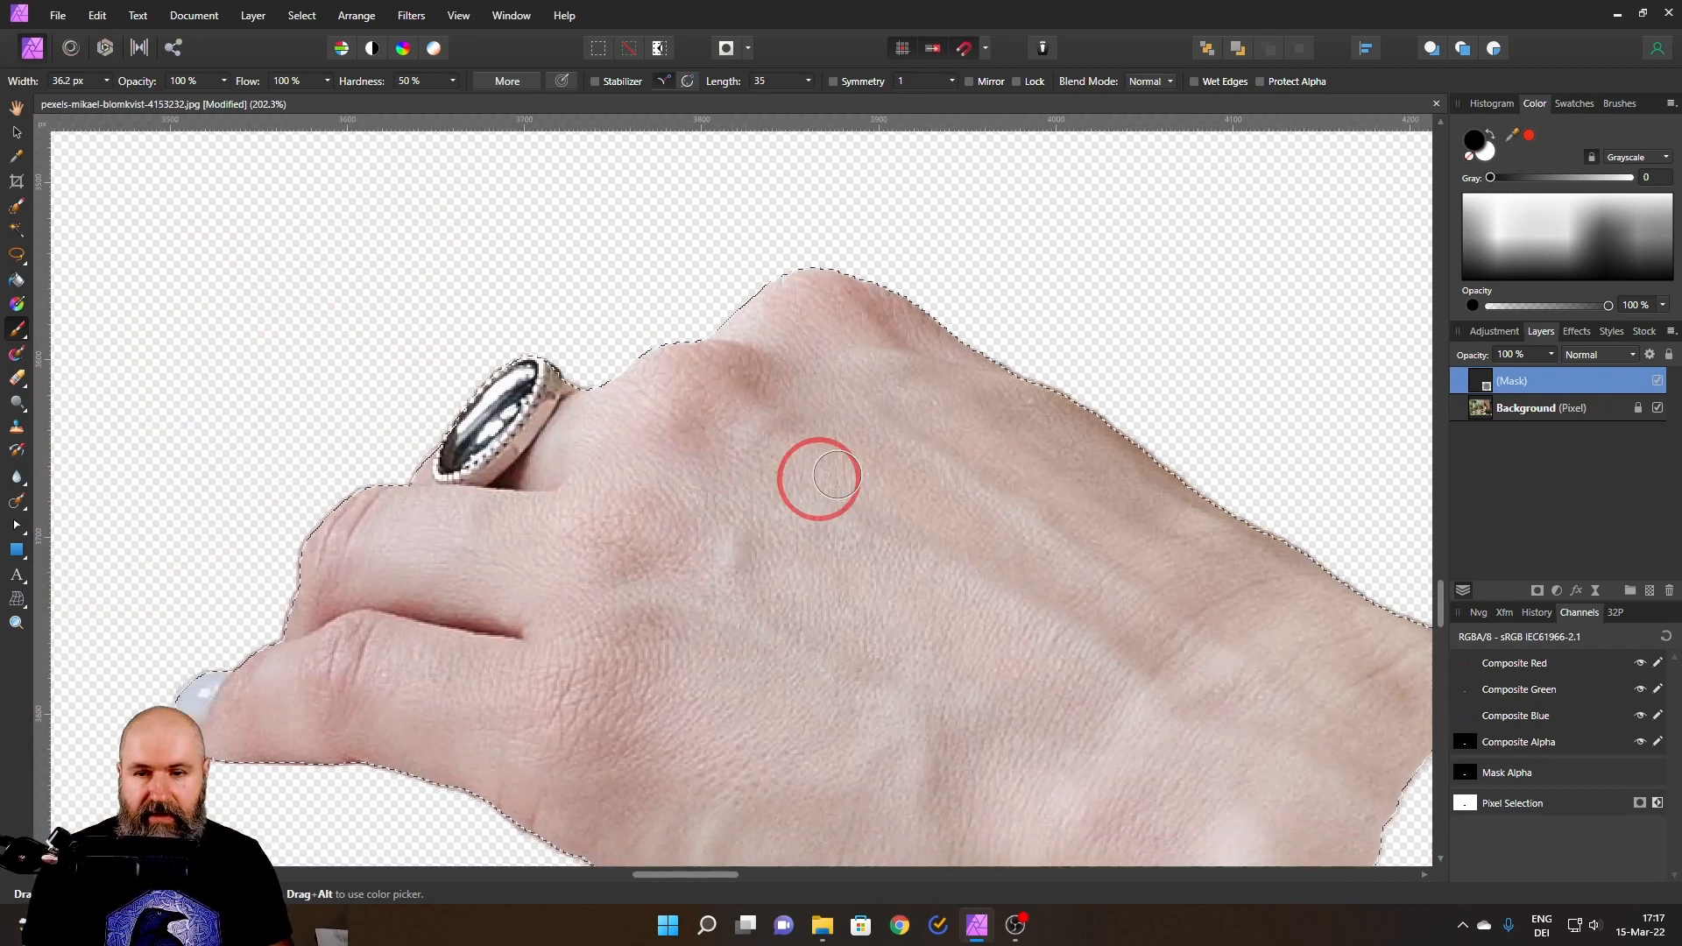
- Inspect the ring edge up close, then bring up the Mask layer's context options
scroll("up", 3)
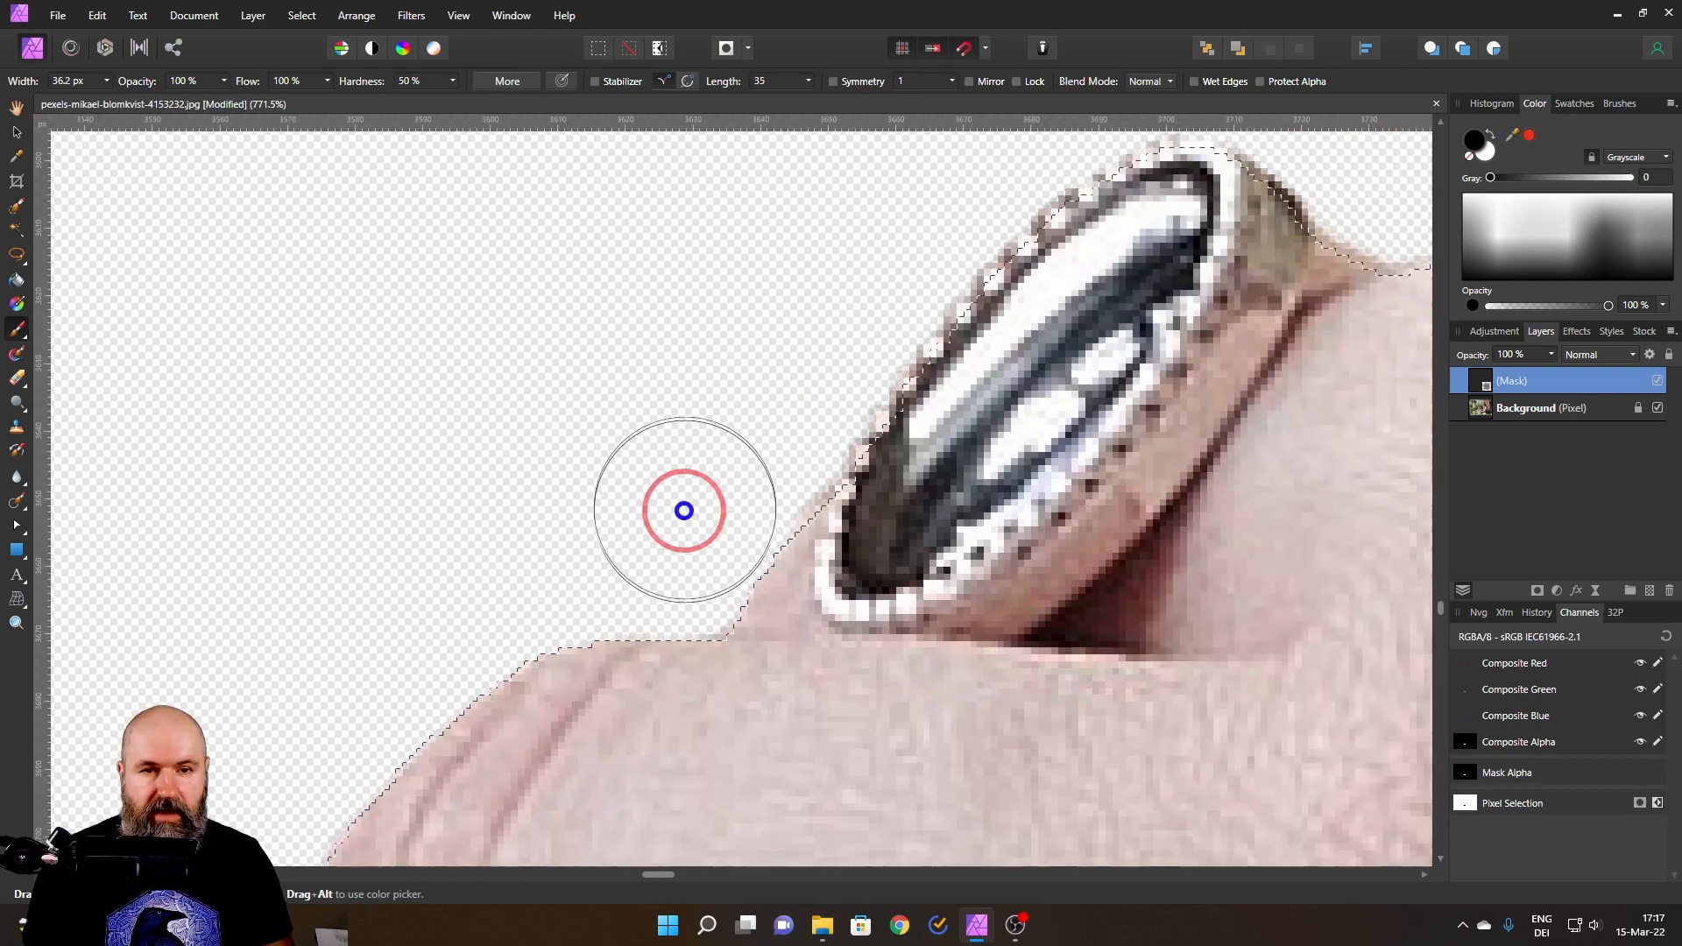
scroll("down", 3)
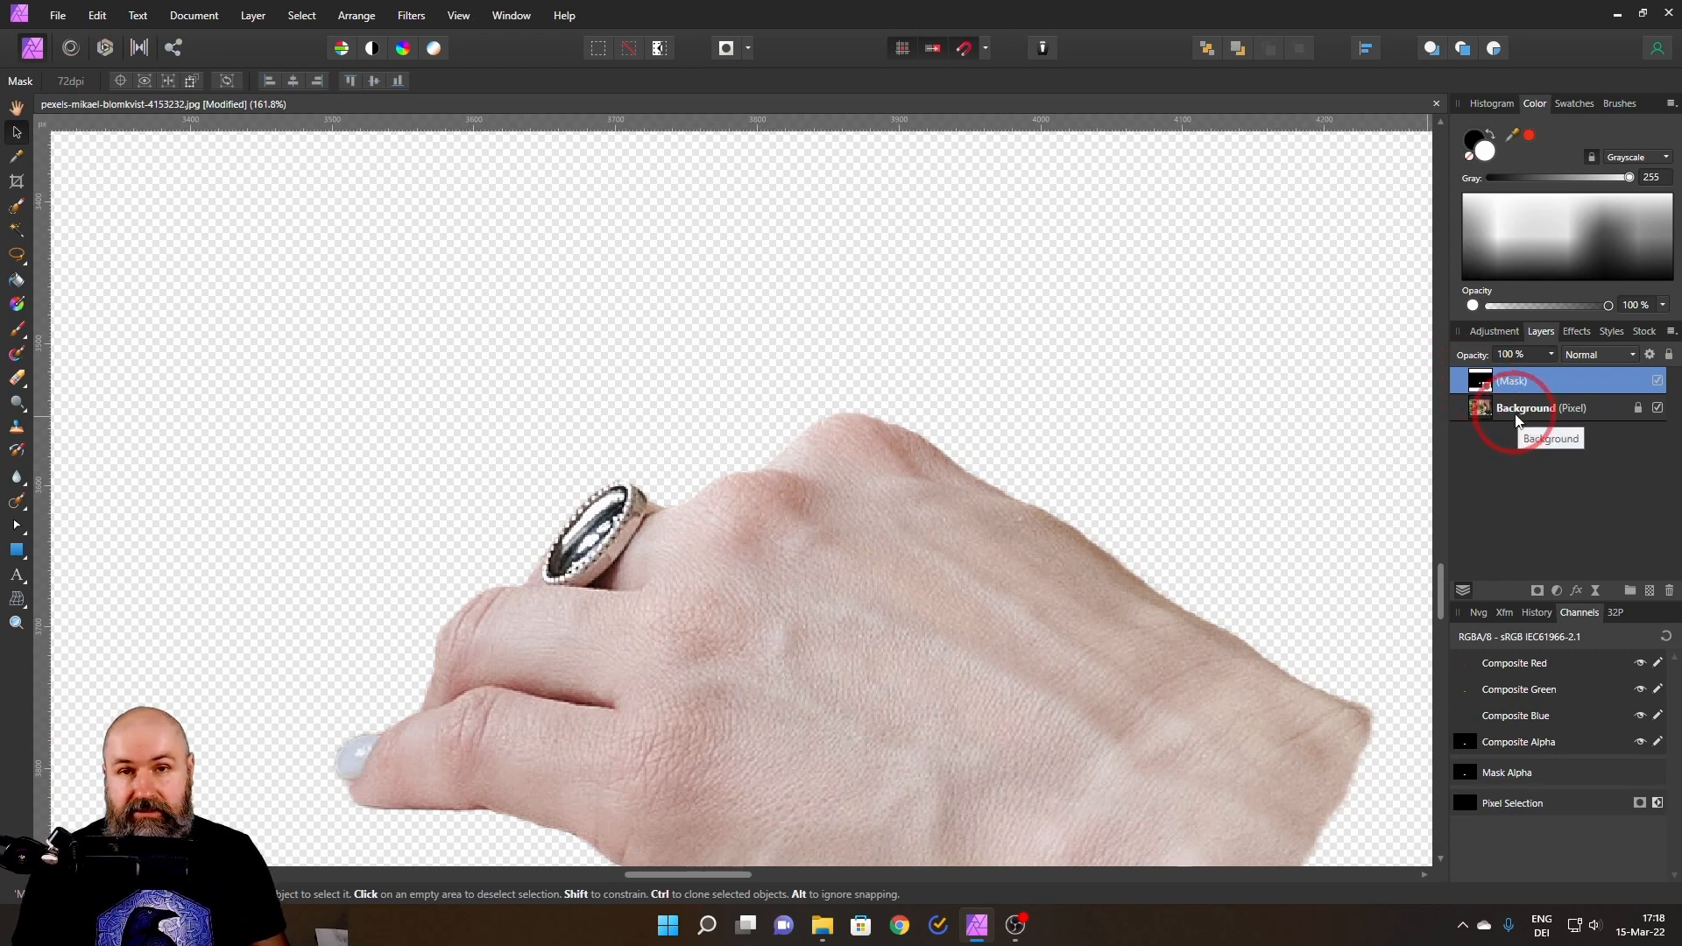
right_click(1512, 381)
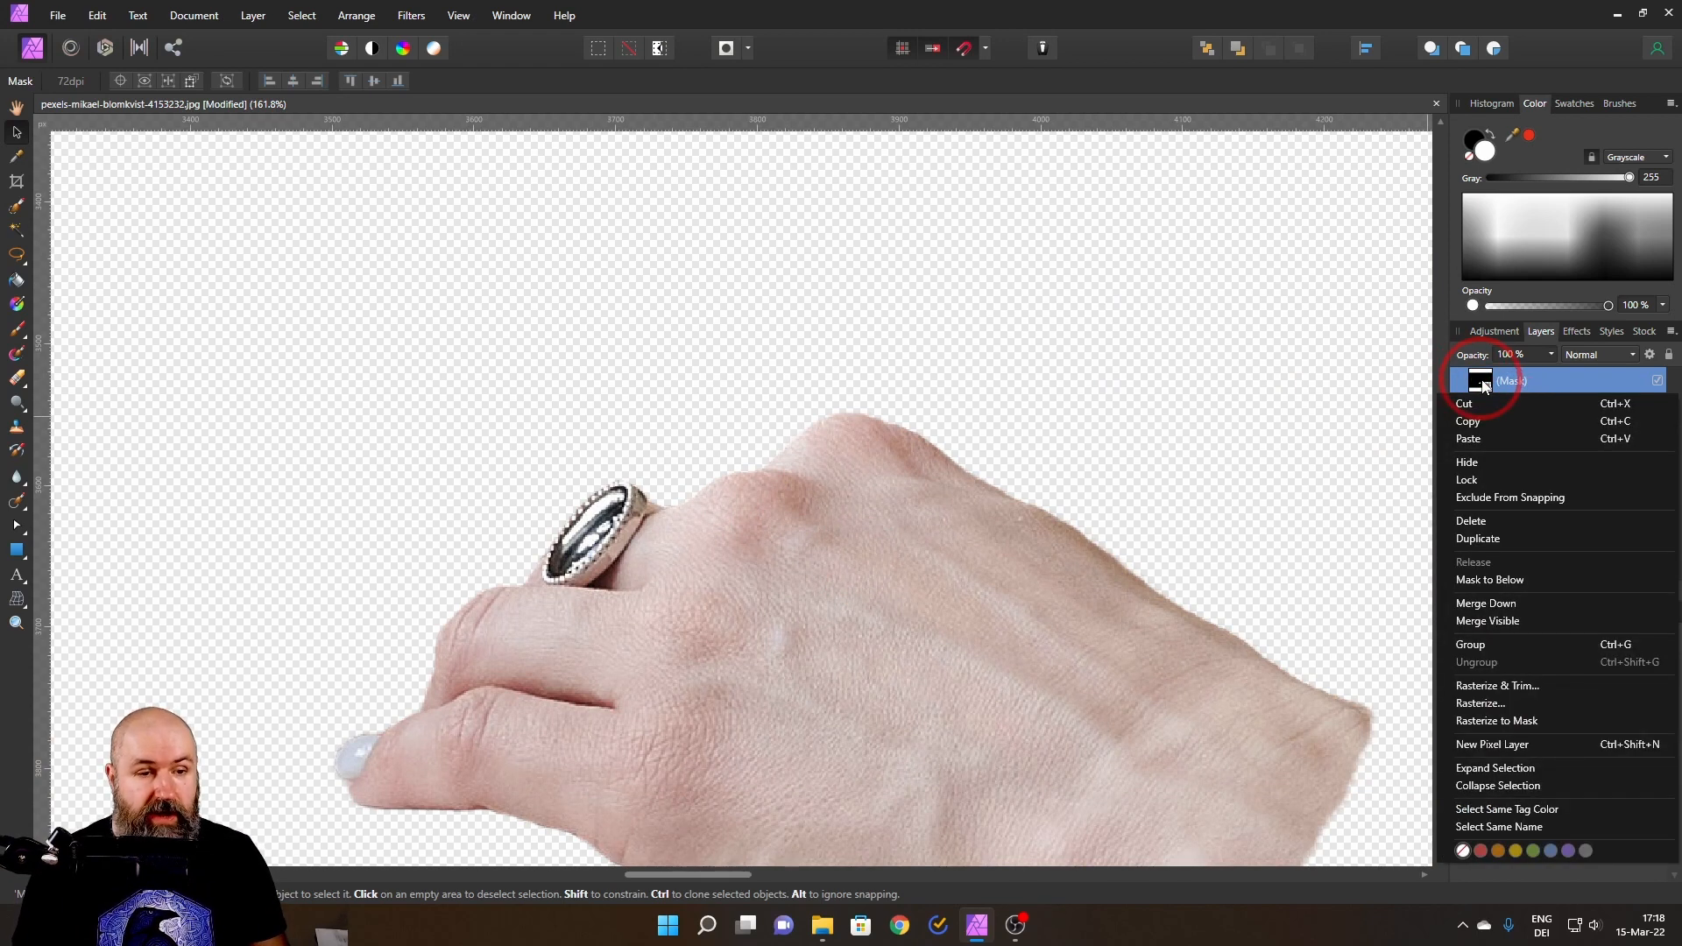